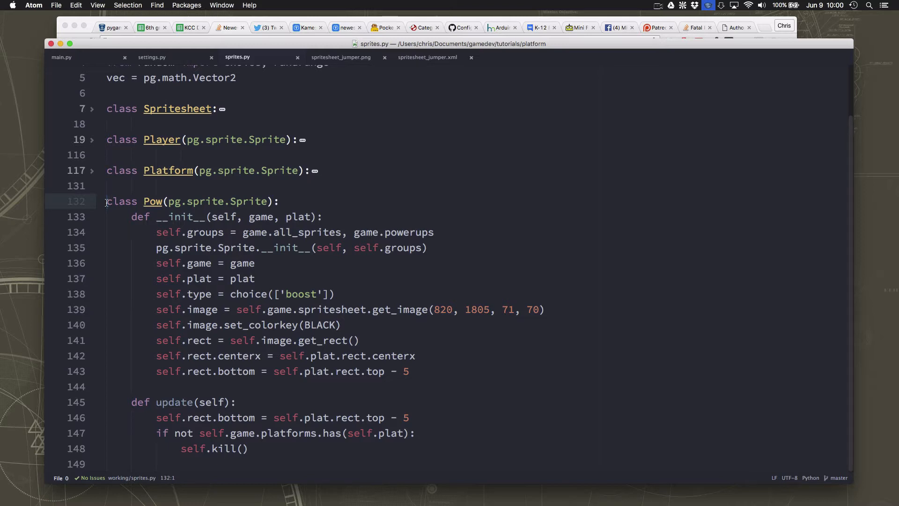
Copy the Pow class into a new Mob class that joins game.all_sprites and game.mobs
left_click(106, 201)
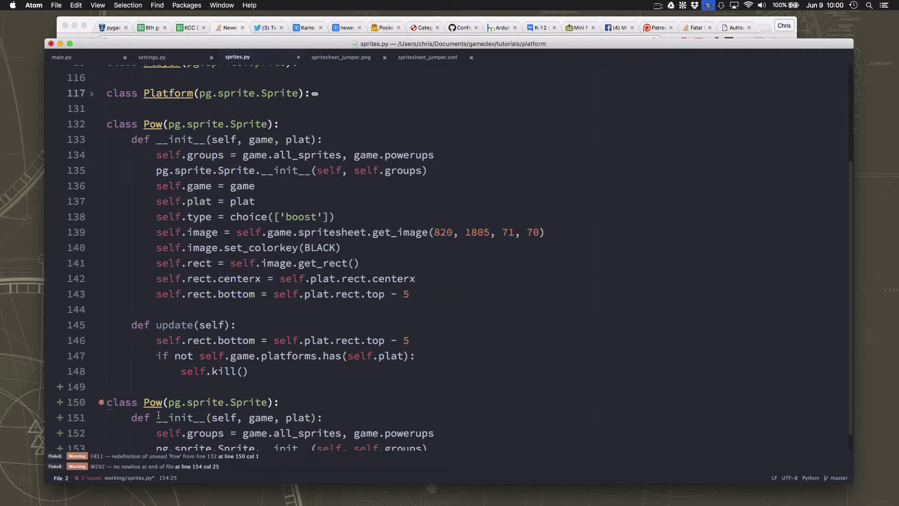
type("Mob")
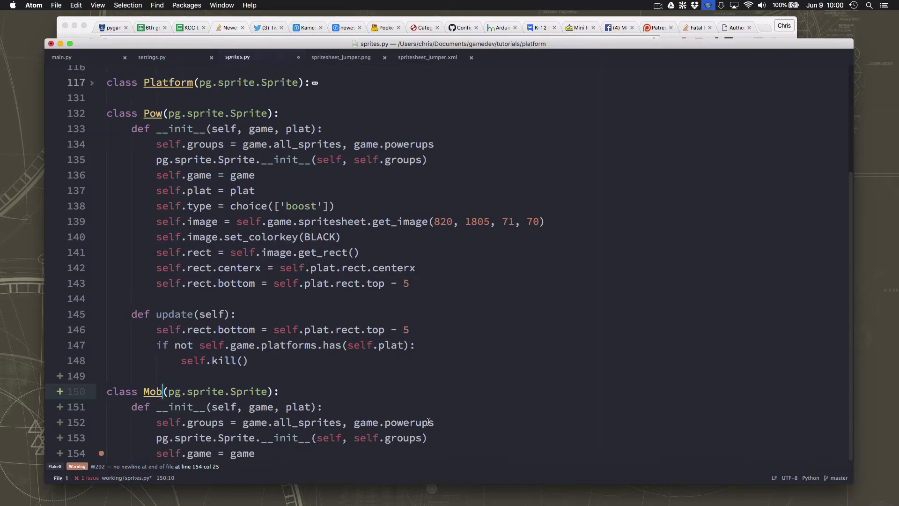
type("mos")
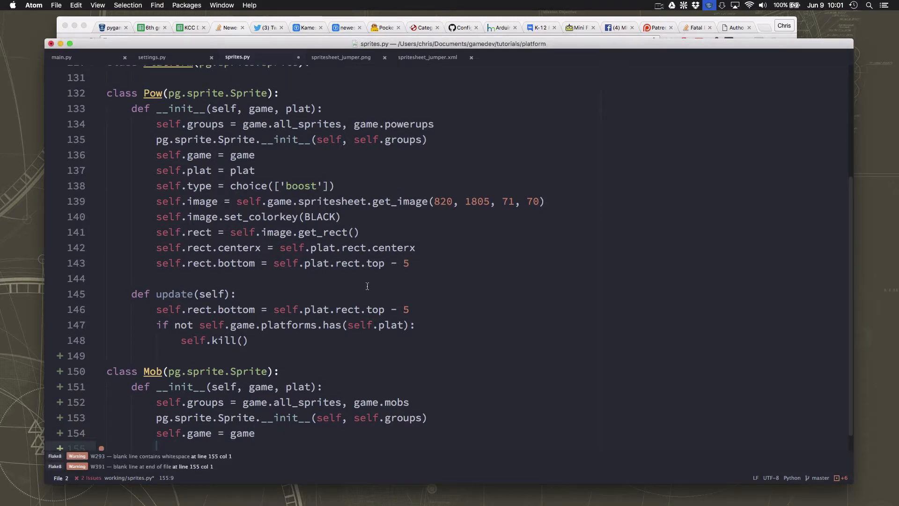
left_click(341, 58)
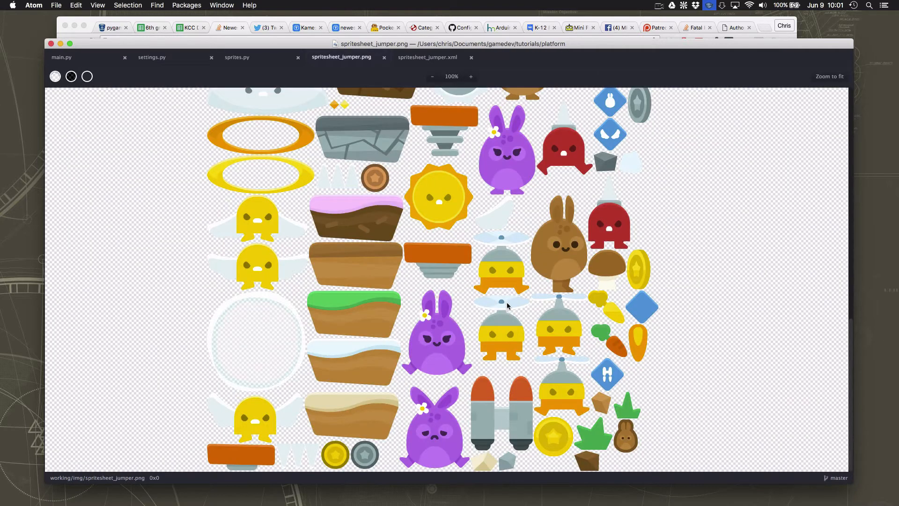
scroll("down", 3)
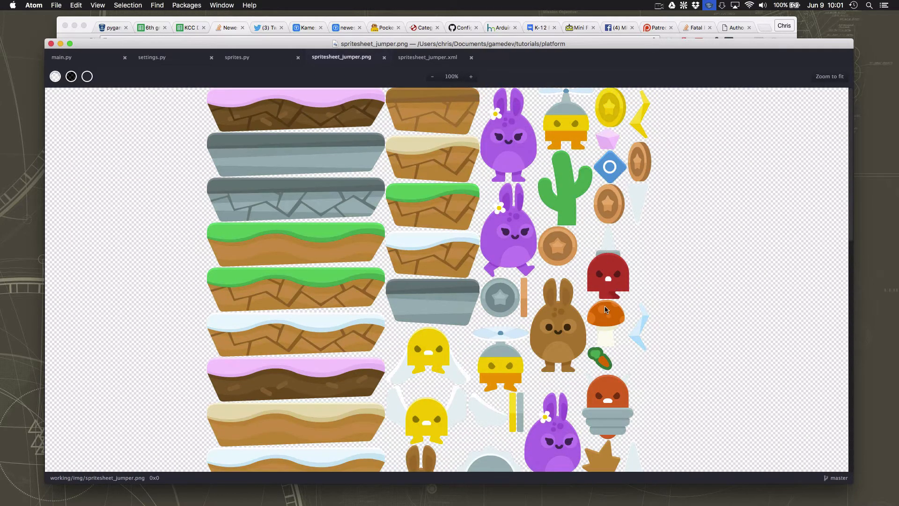
scroll("down", 3)
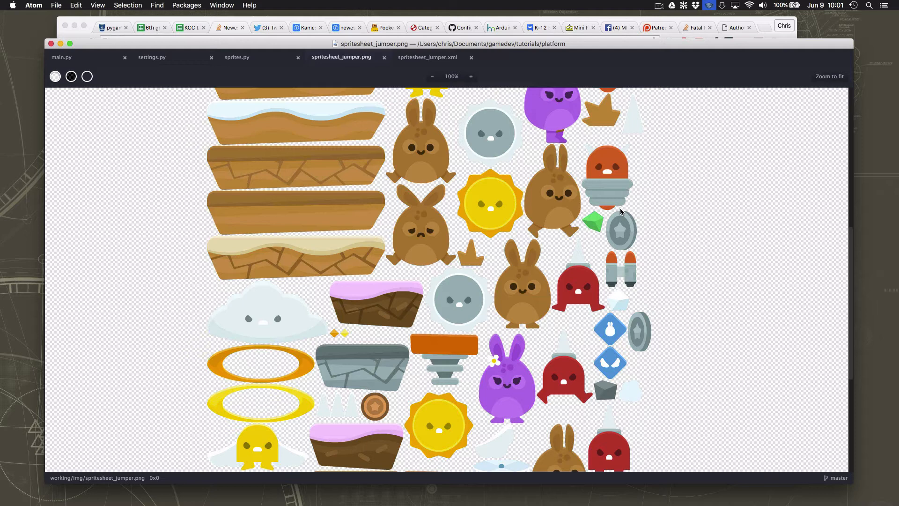
mouse_move(579, 308)
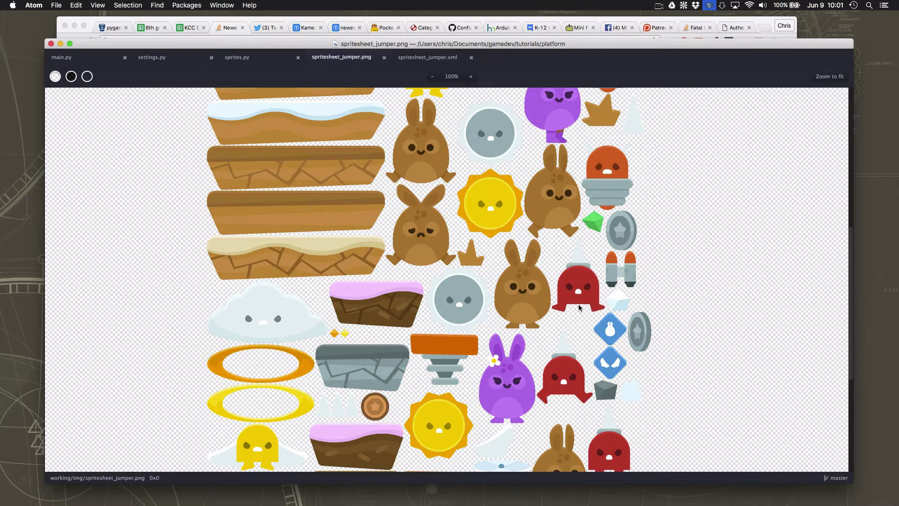
scroll("down", 3)
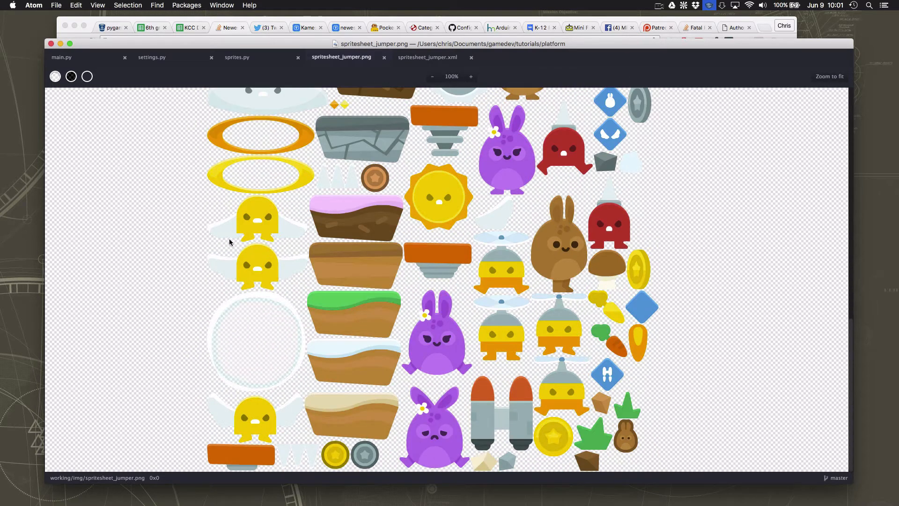
mouse_move(533, 350)
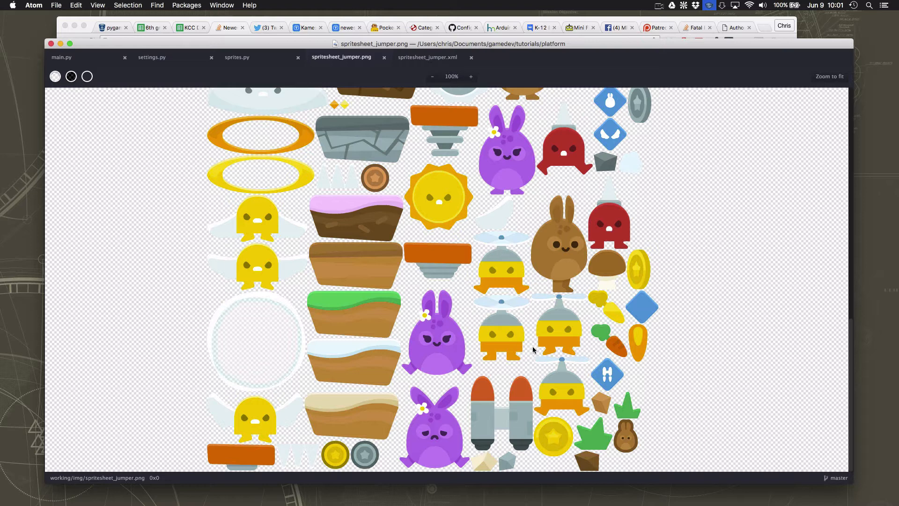
mouse_move(570, 387)
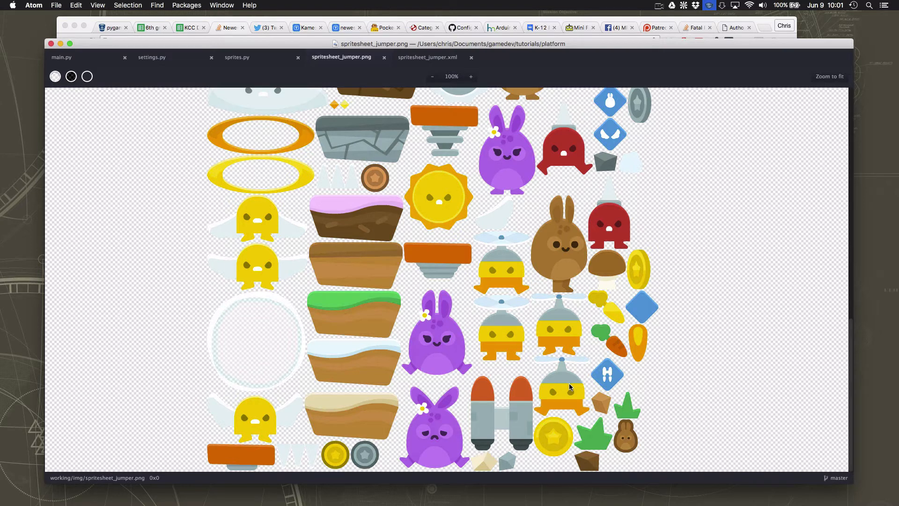
mouse_move(560, 259)
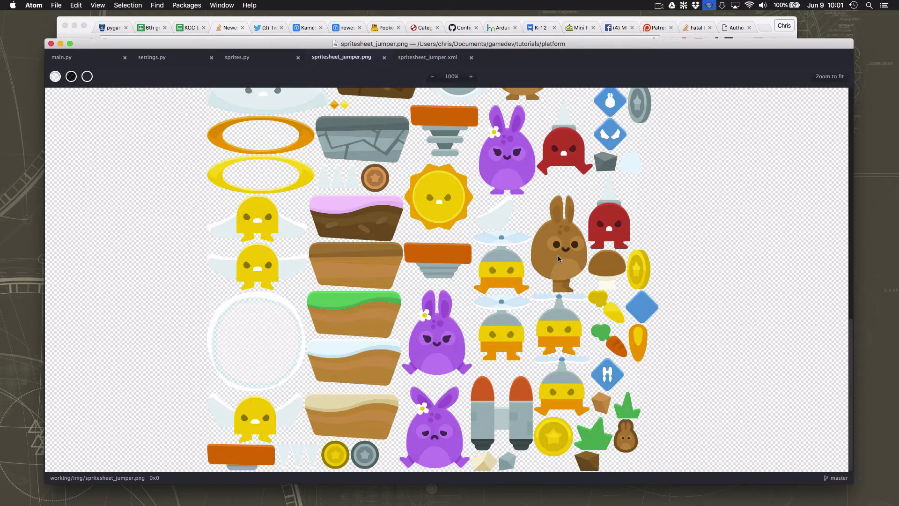
mouse_move(511, 325)
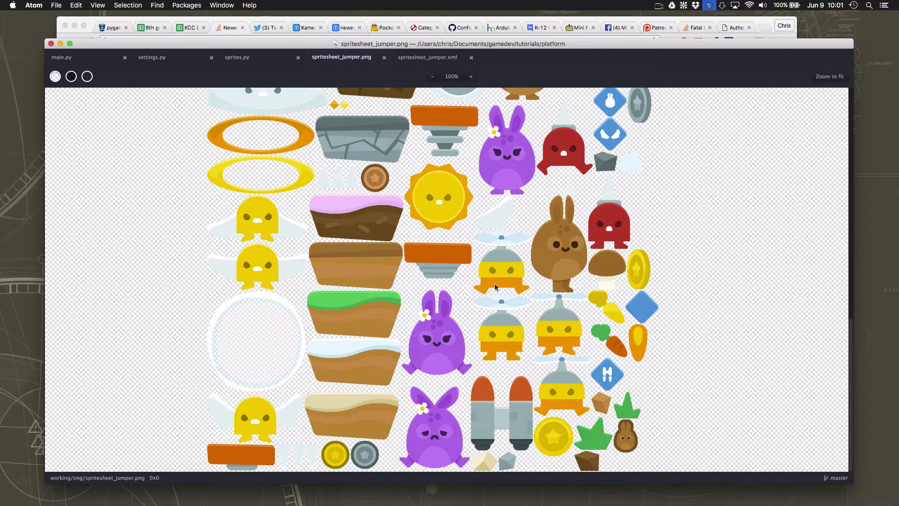
mouse_move(370, 263)
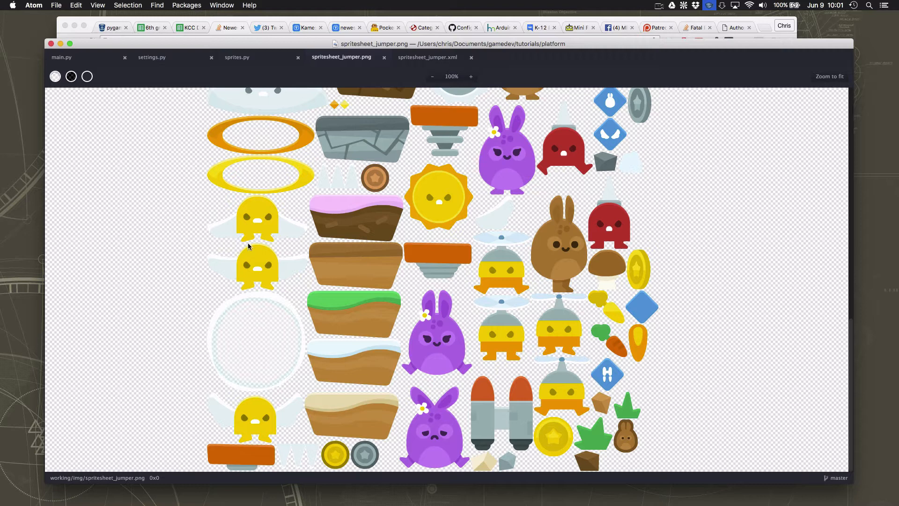
mouse_move(698, 282)
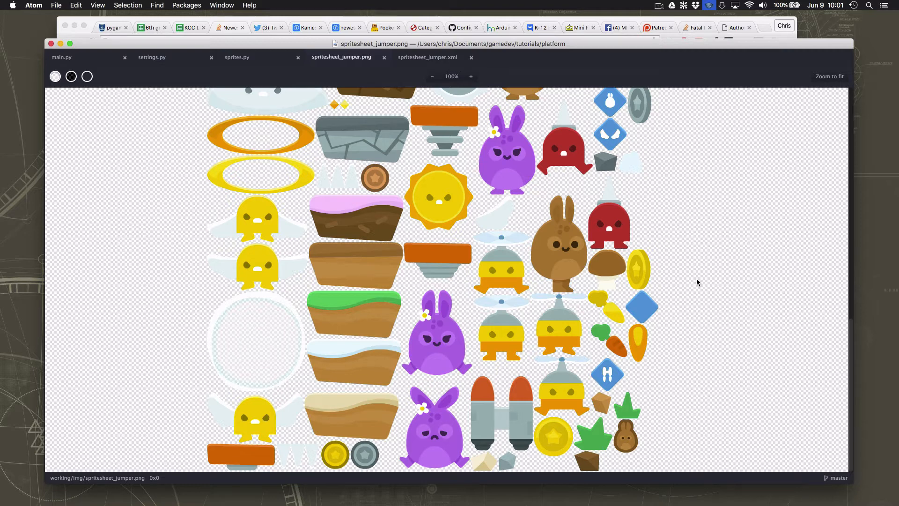
mouse_move(543, 224)
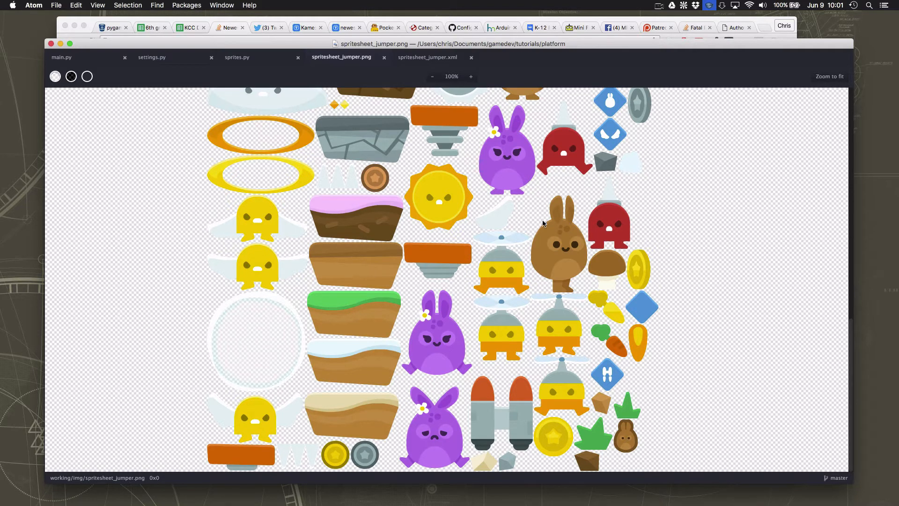
mouse_move(691, 247)
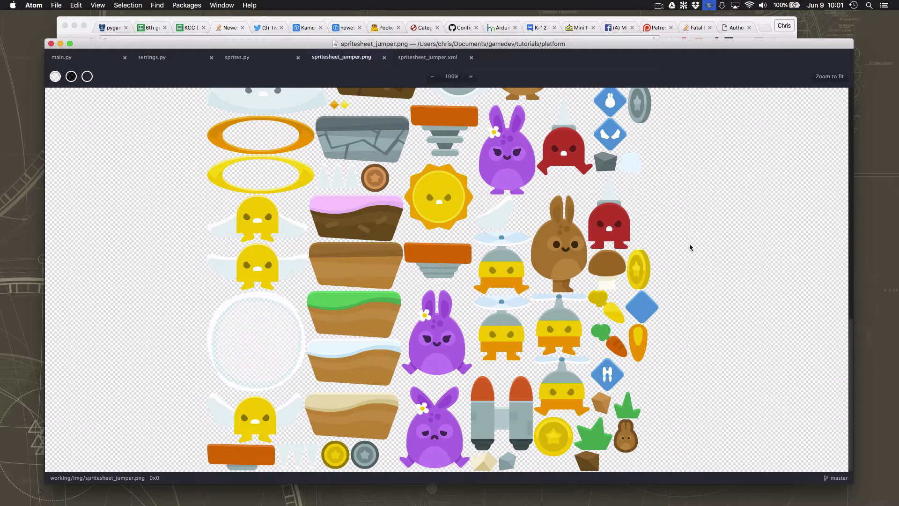
mouse_move(561, 345)
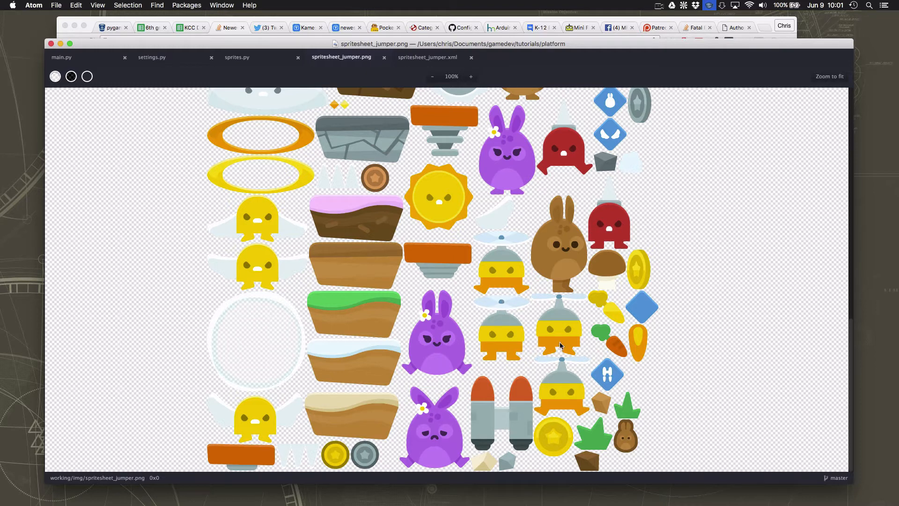
mouse_move(555, 399)
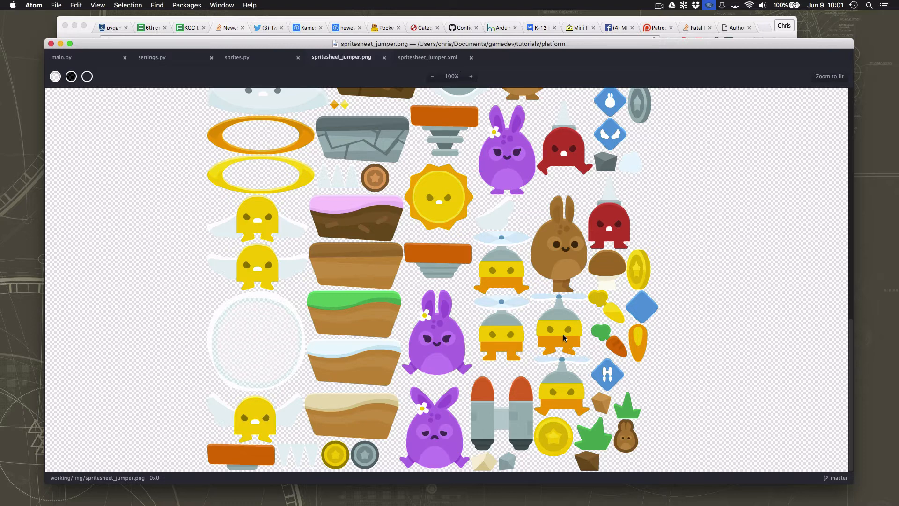
mouse_move(551, 400)
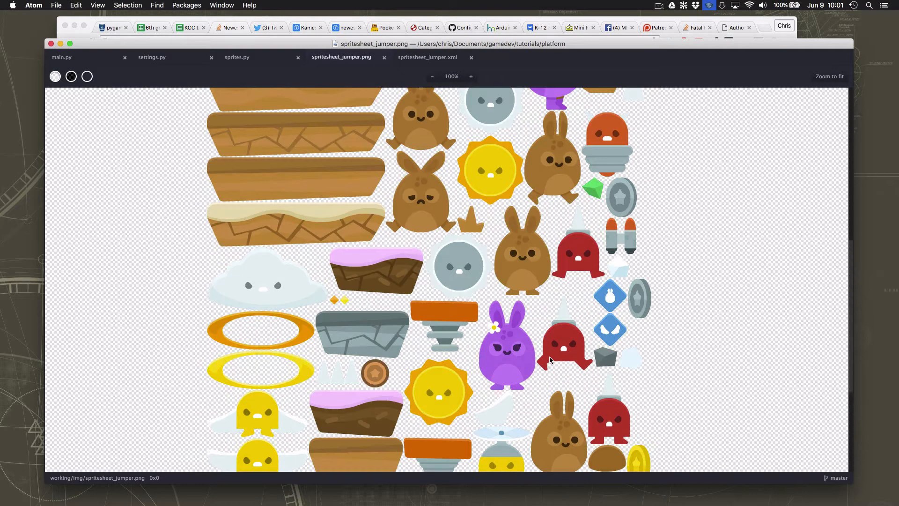
scroll("down", 3)
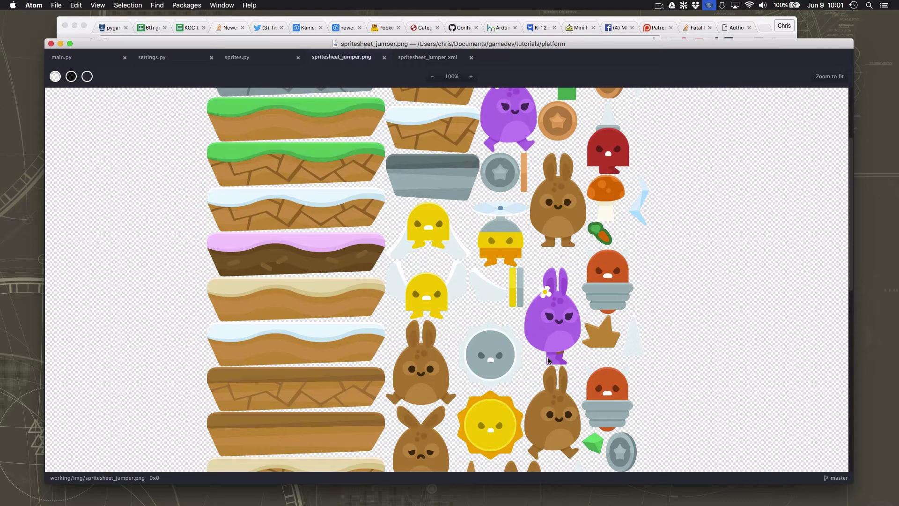
left_click(237, 57)
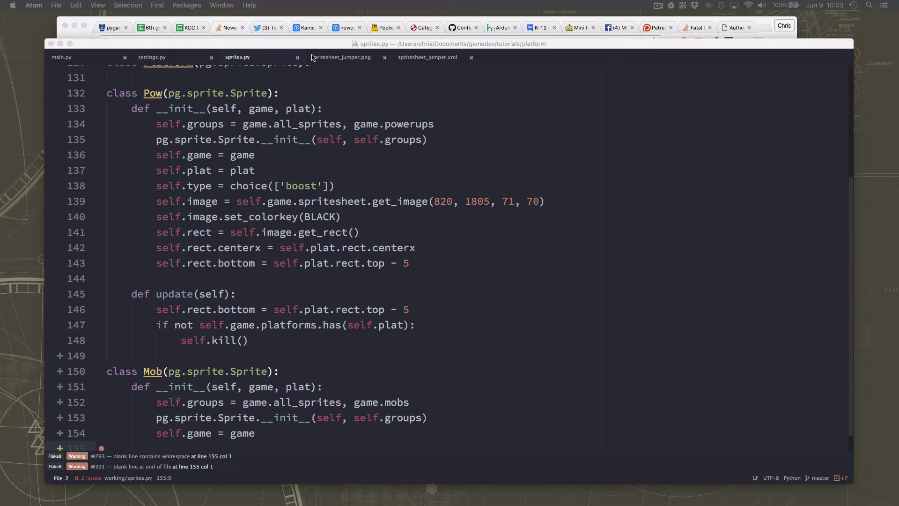
Look up the flyMan_fly and flyMan_jump frame coordinates in spritesheet_jumper.xml
left_click(428, 58)
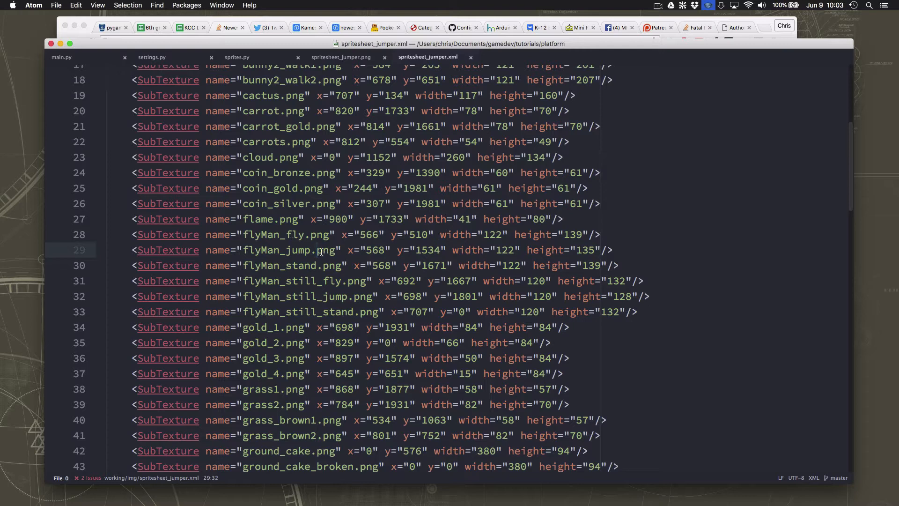
double_click(298, 234)
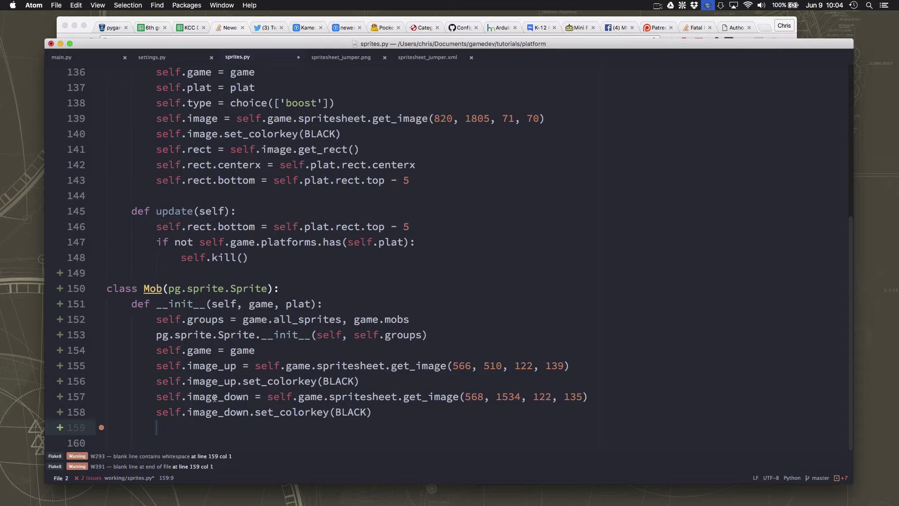
Set the Mob's image to image_up and create its rect with self.image.get_rect()
type("self.")
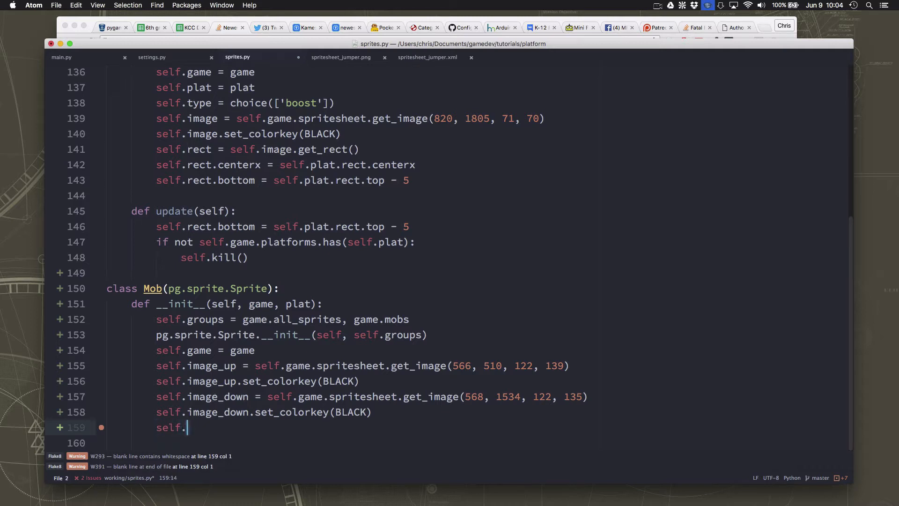
type("image = s")
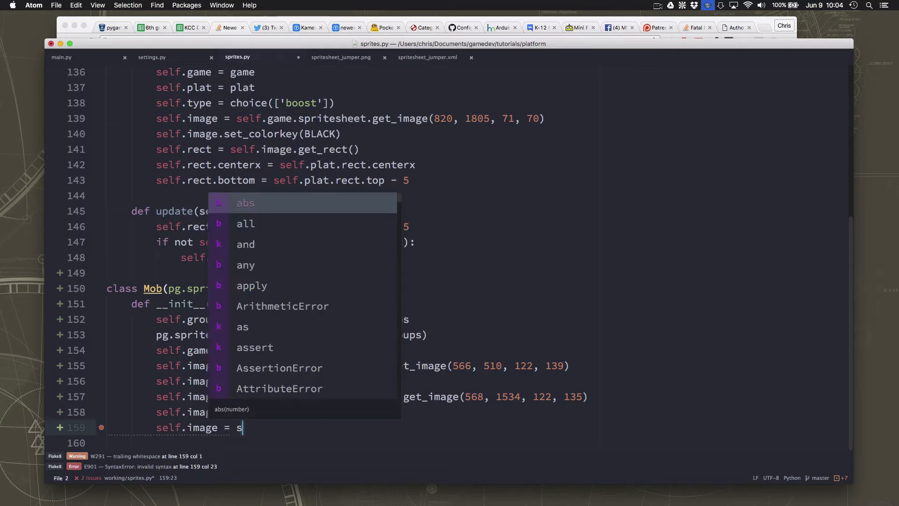
type("elf.image_up")
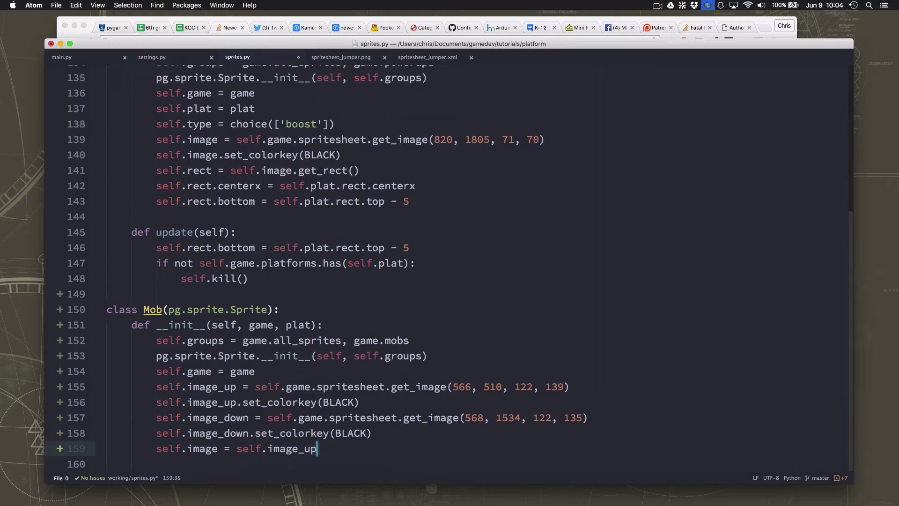
type("self.")
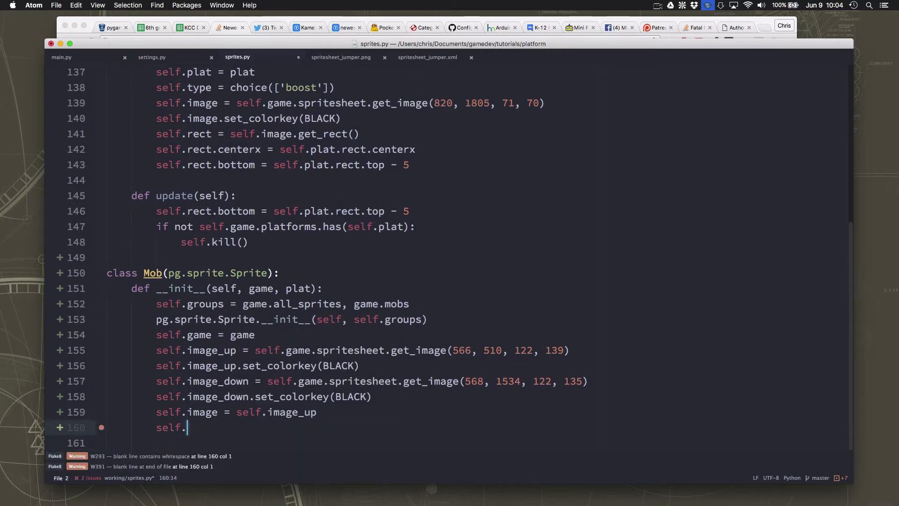
type("rect")
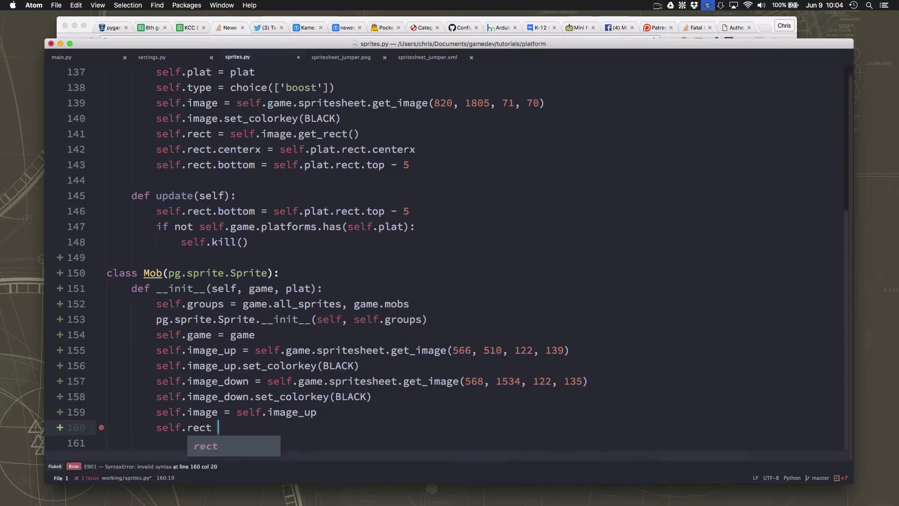
type("= self.image.get_rect(")
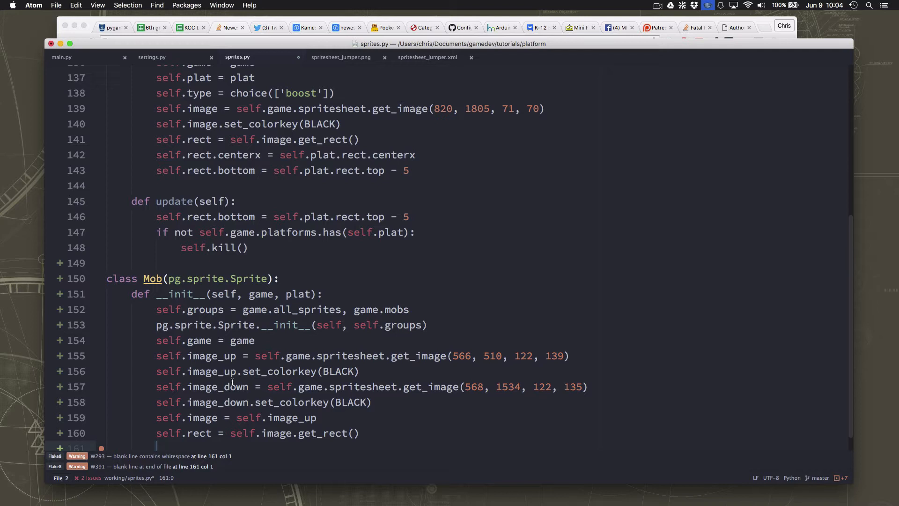
mouse_move(458, 162)
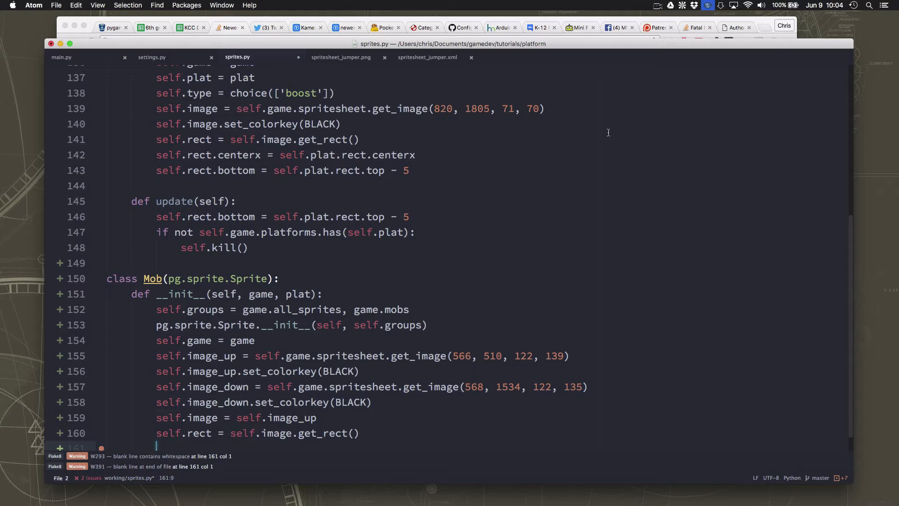
mouse_move(394, 183)
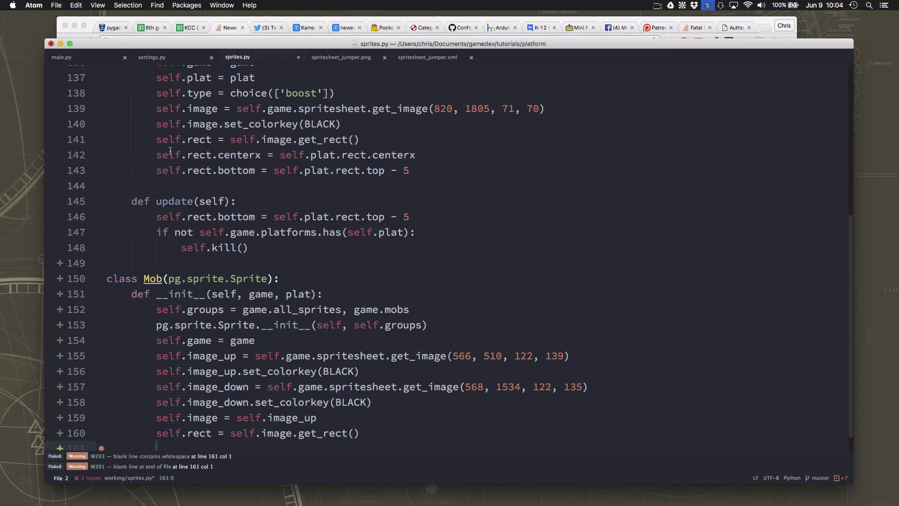
Spawn the Mob at rect.centerx = choice([-100, WIDTH + 100])
type("self.ret.centerx =")
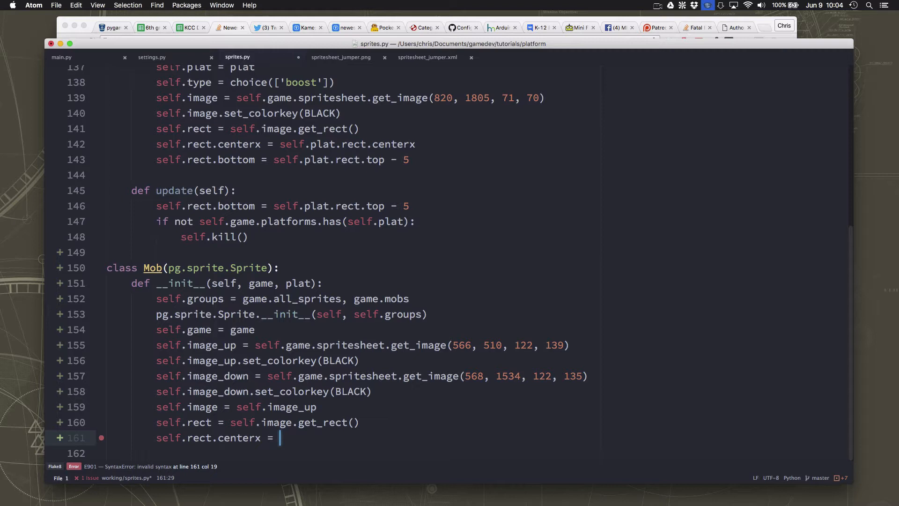
type("choice([seq")
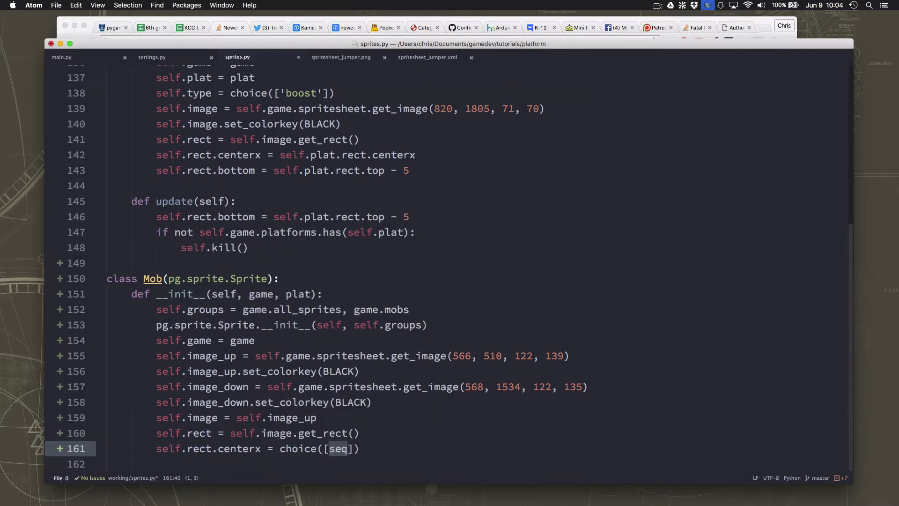
type("-100")
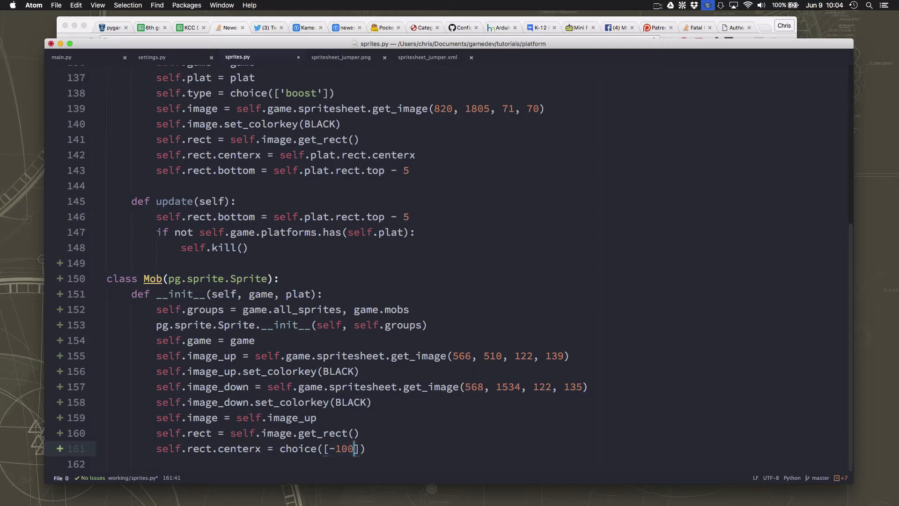
type(",")
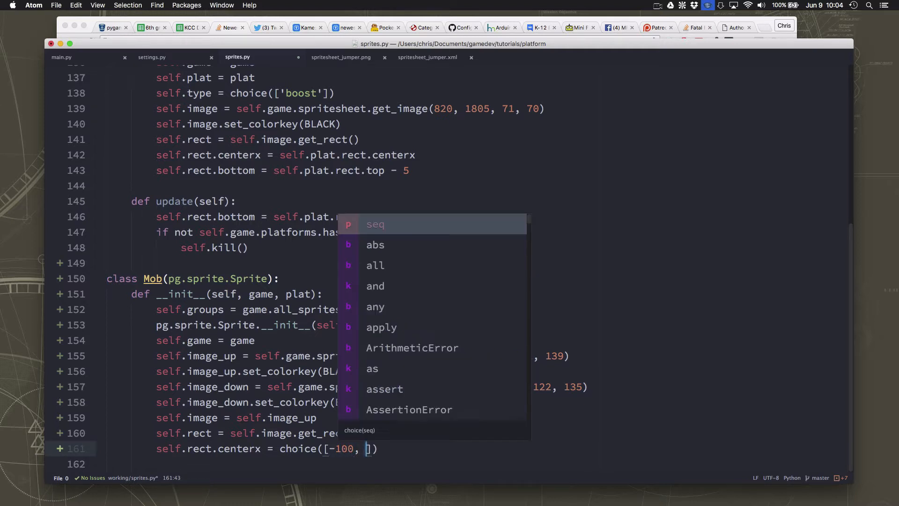
type("WIDTH")
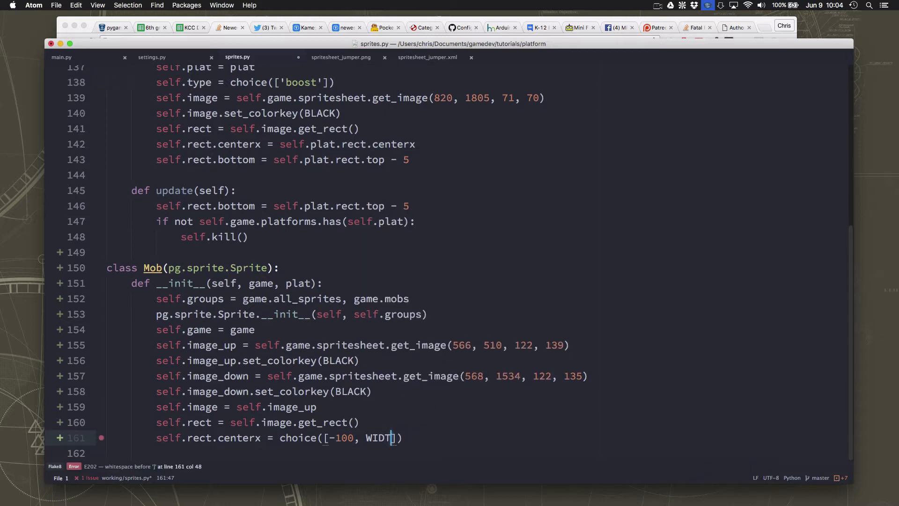
type("+ 100")
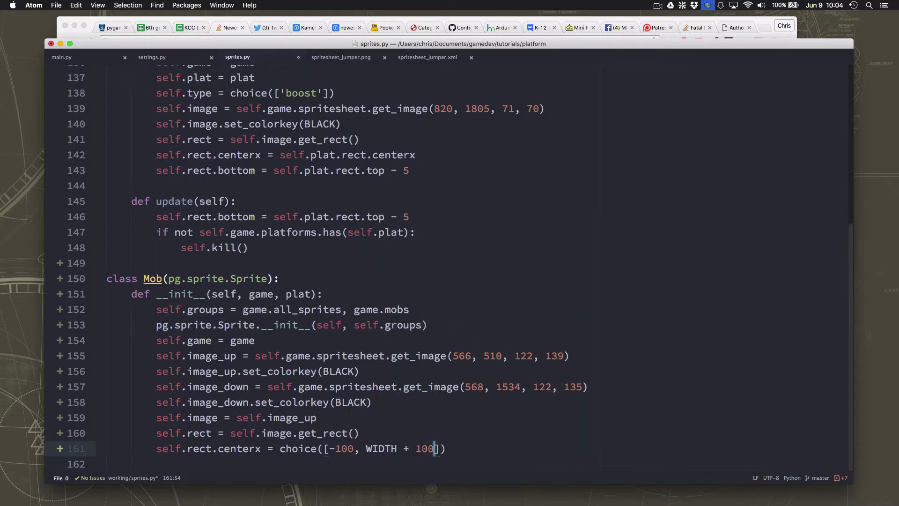
key("Return")
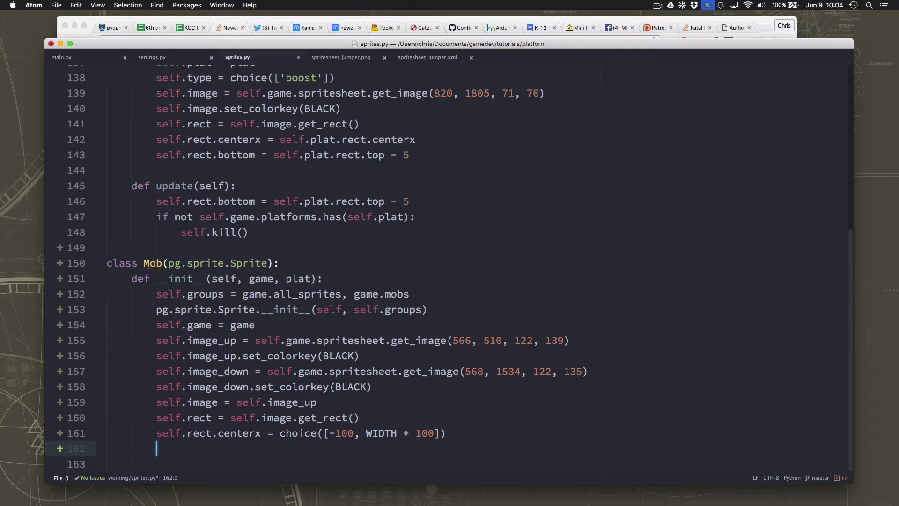
Give the Mob a random vx from randrange(1, 4), reversed when centerx > WIDTH
type("self.vx")
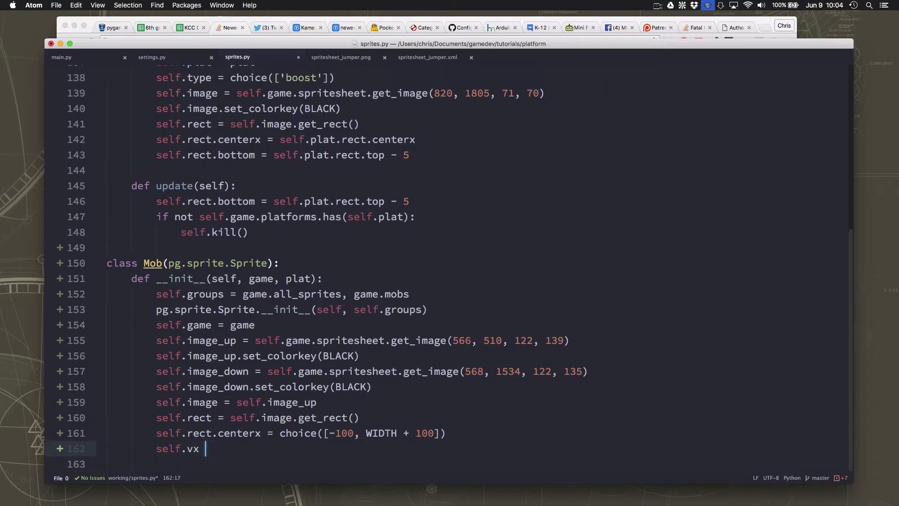
type("=")
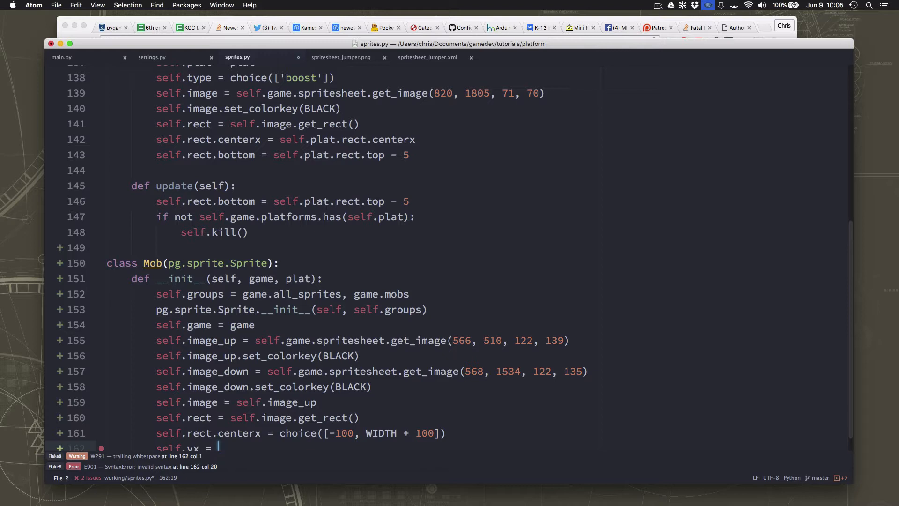
type("randrange(1, 4")
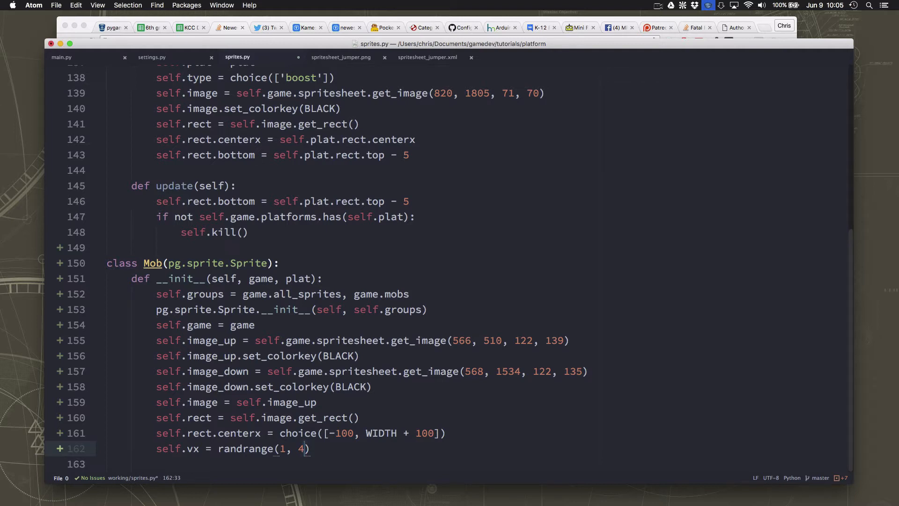
key("enter")
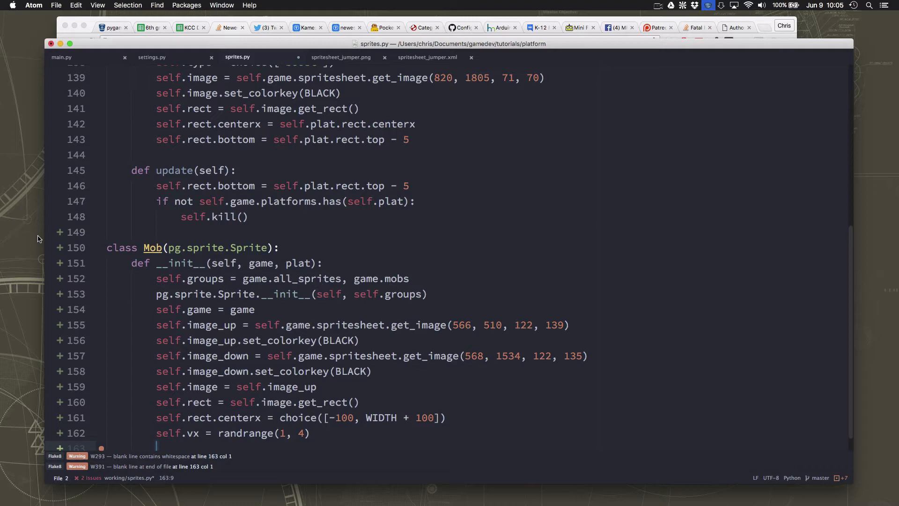
type("if")
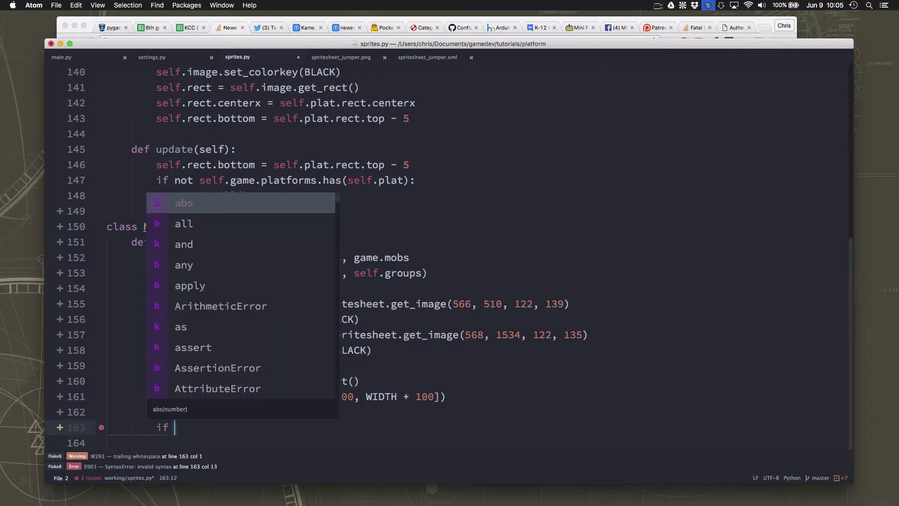
type("self.rcrt.centerx > WIDTH:")
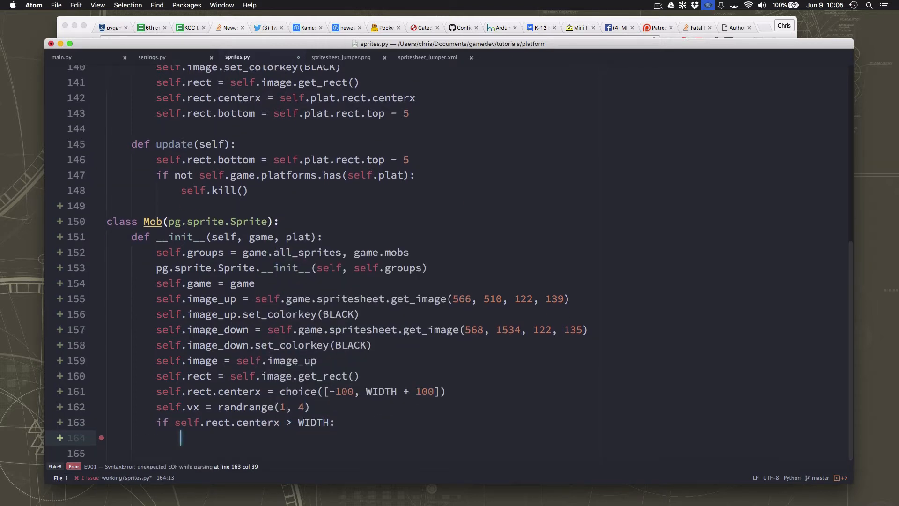
type("self.vx *")
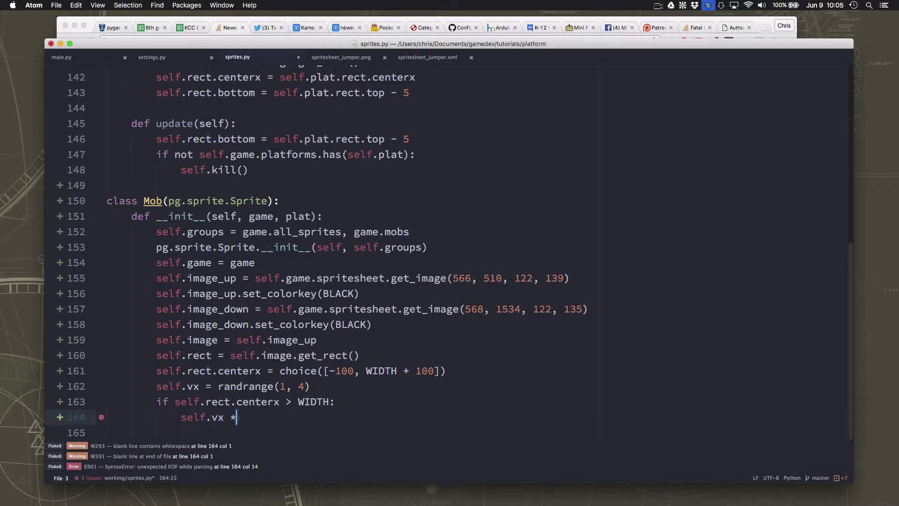
type("= -1")
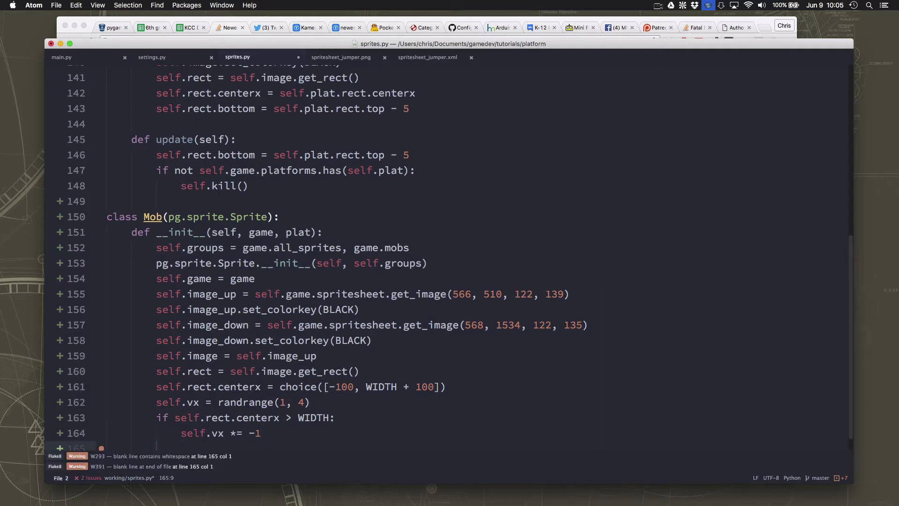
Set rect.y to randrange(HEIGHT / 2) and start the vy line
type("self.rect.y =")
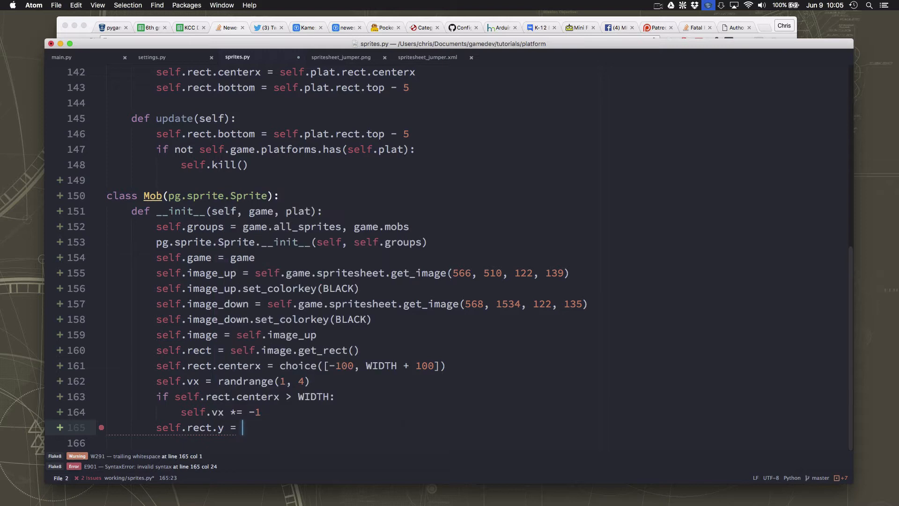
type("ran")
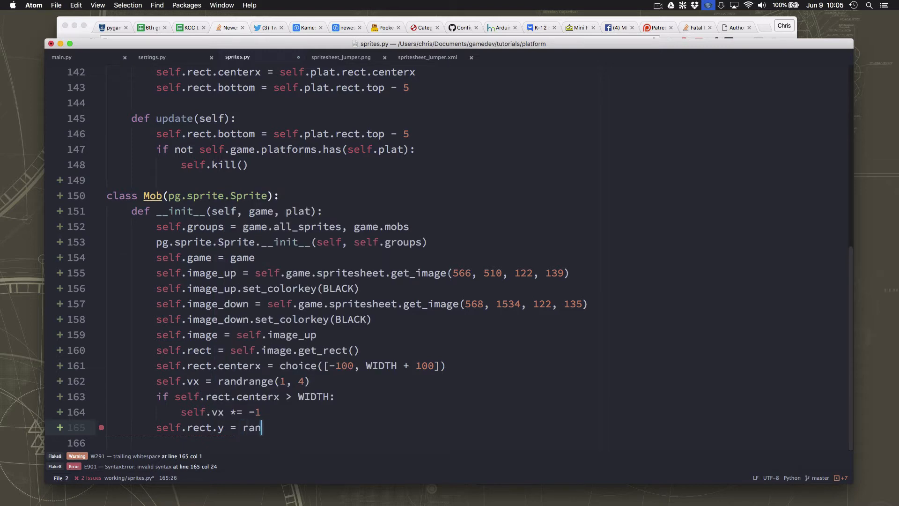
type("drange(H")
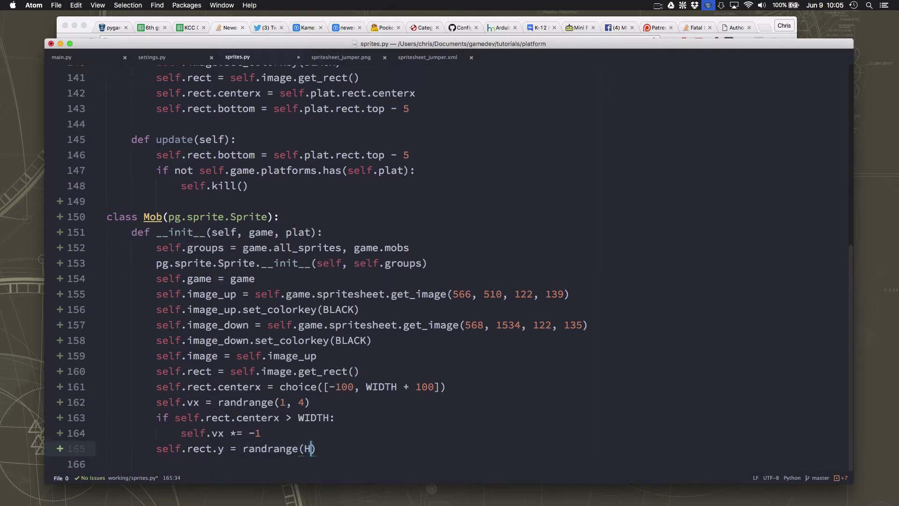
type("EIGHT / 2")
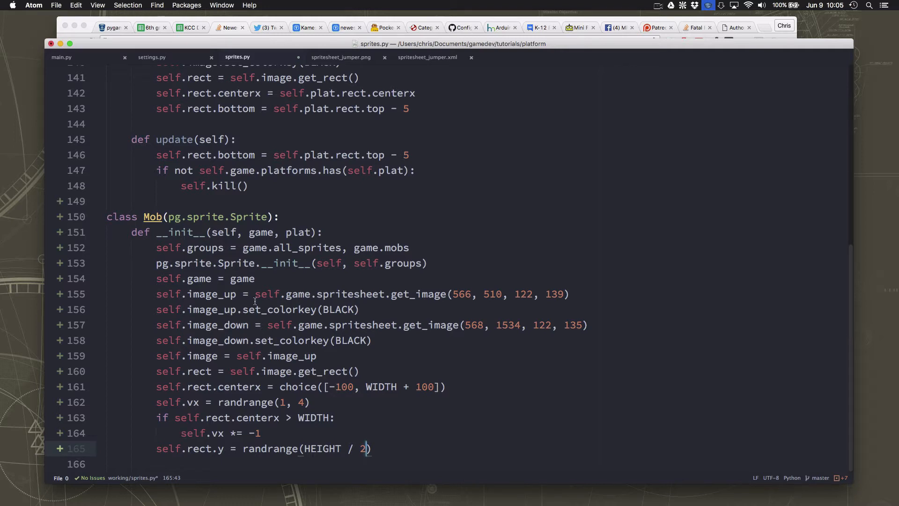
type("self.vy = 0")
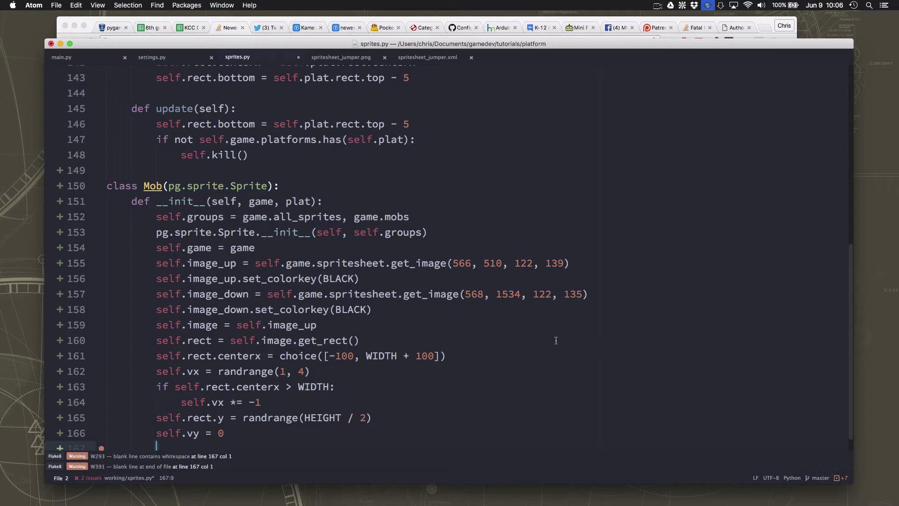
mouse_move(427, 265)
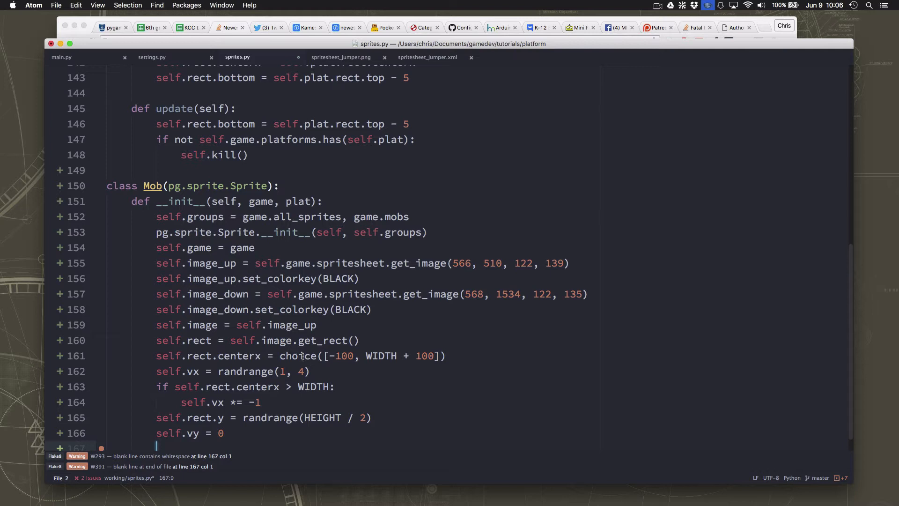
mouse_move(390, 334)
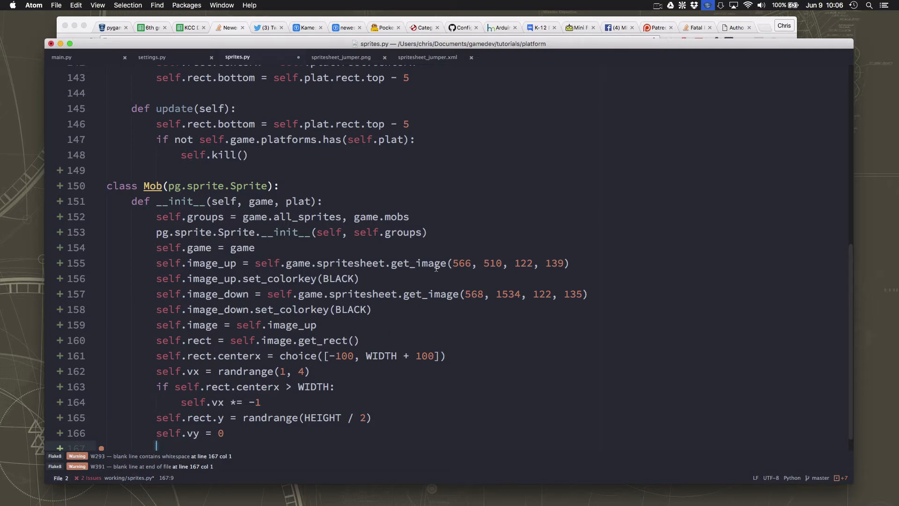
mouse_move(492, 272)
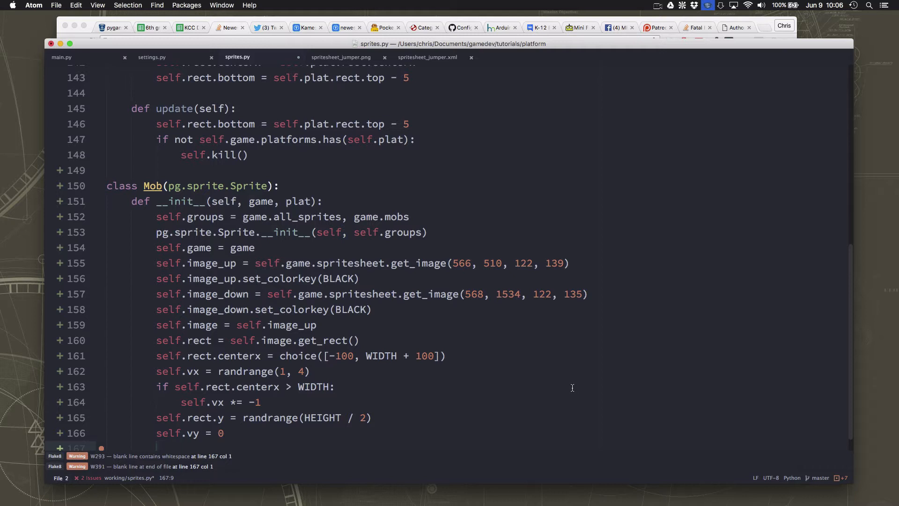
Set the Mob's dy to 0.5 and begin defining its update method
type("self.cy =")
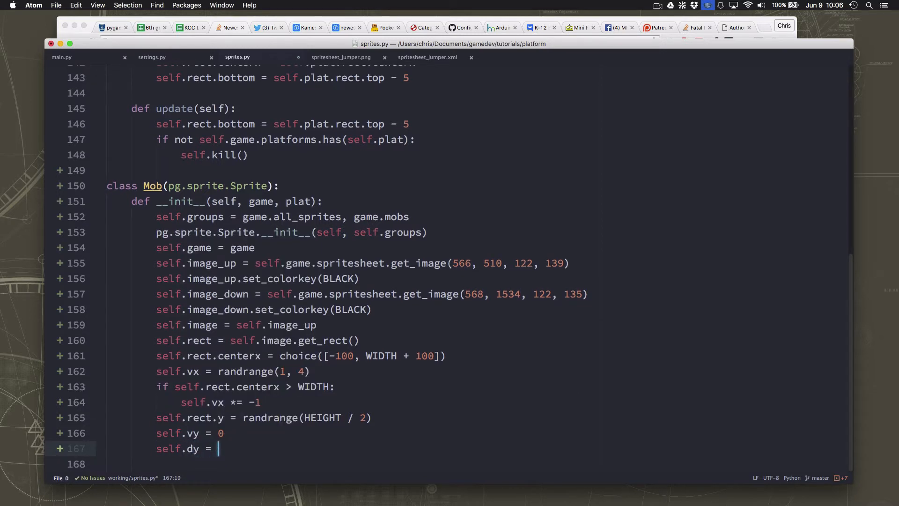
type("0.5")
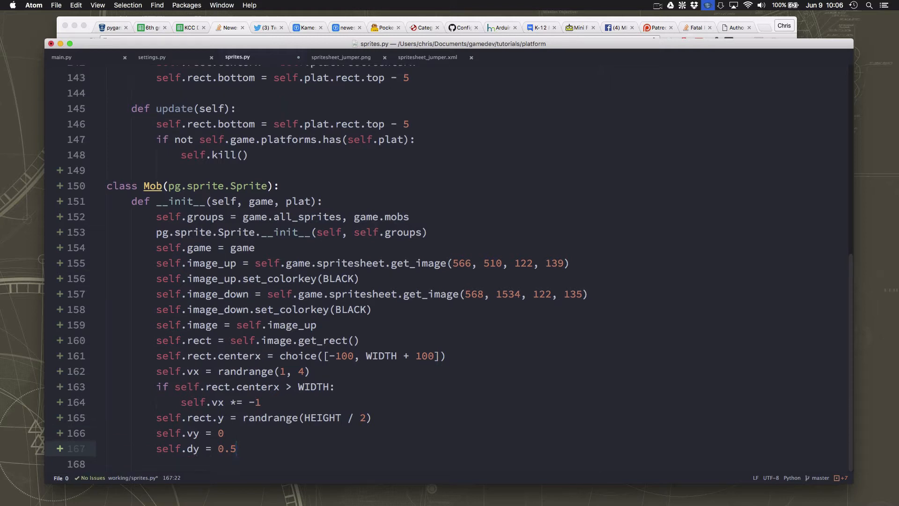
type("def update(self):")
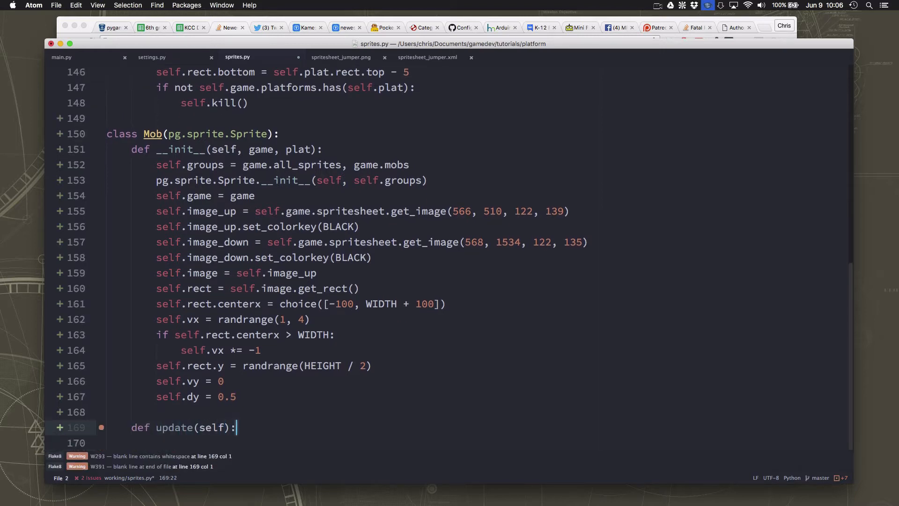
In Mob.update, move rect.x by vx and add dy to vy
type("self.rect.x +")
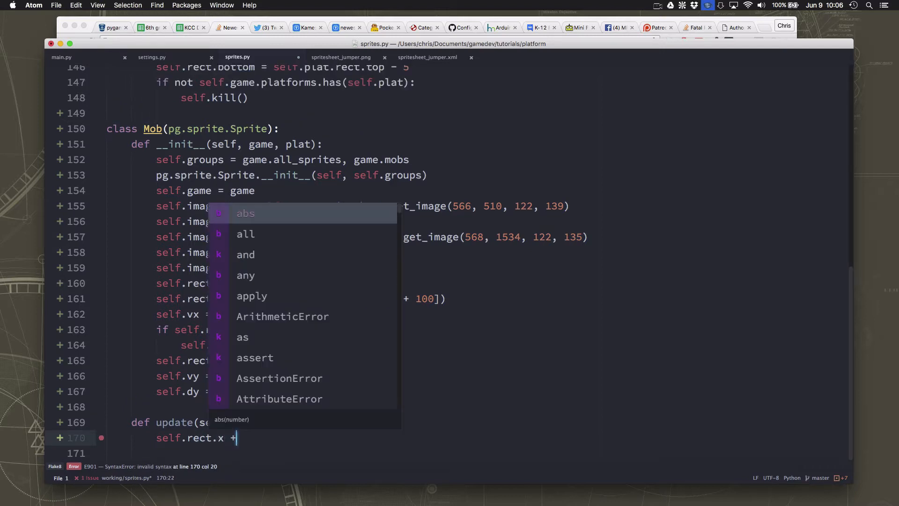
type("self.vx")
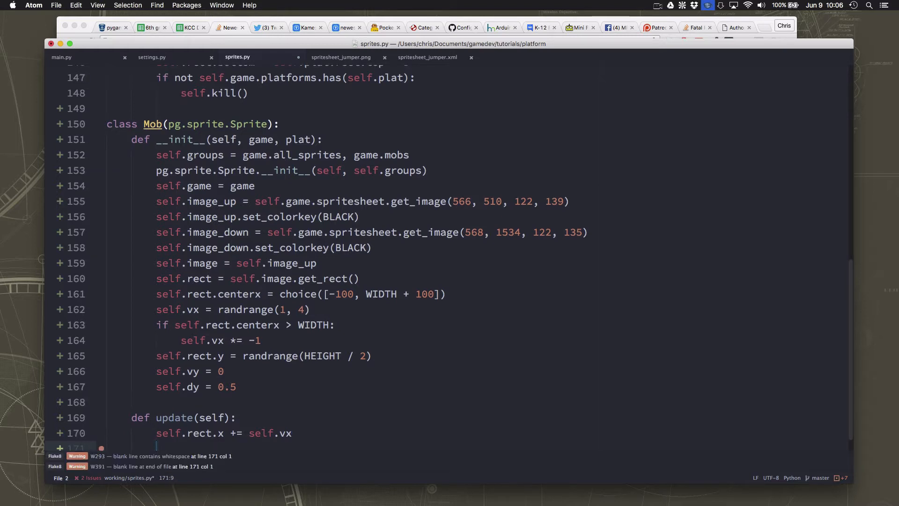
type("self.vy +=")
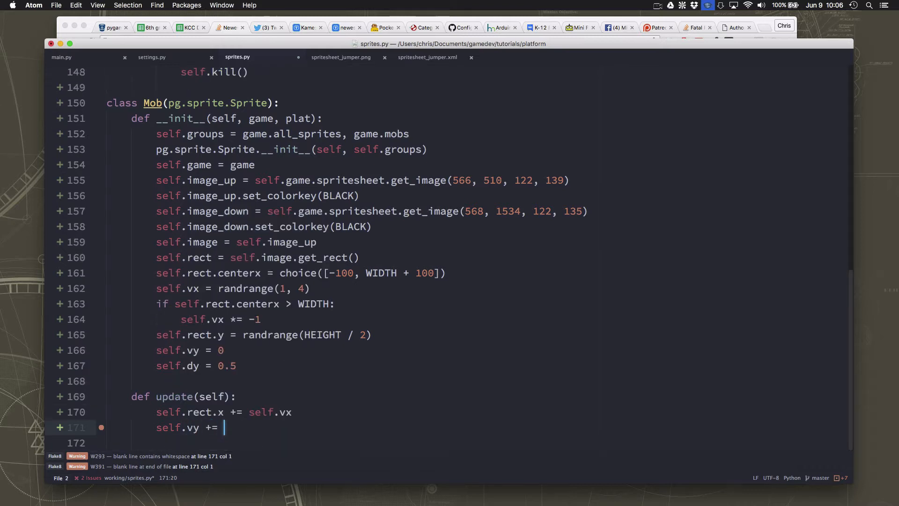
type("self.dy")
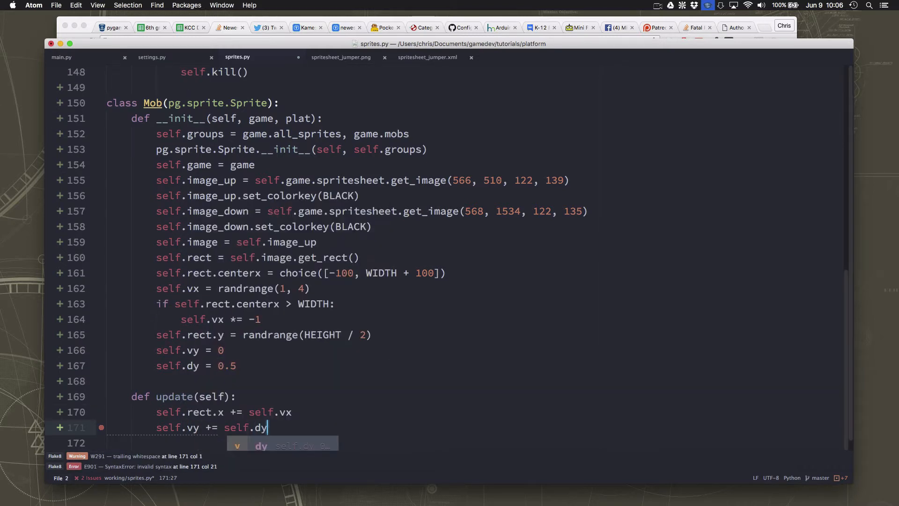
key("enter")
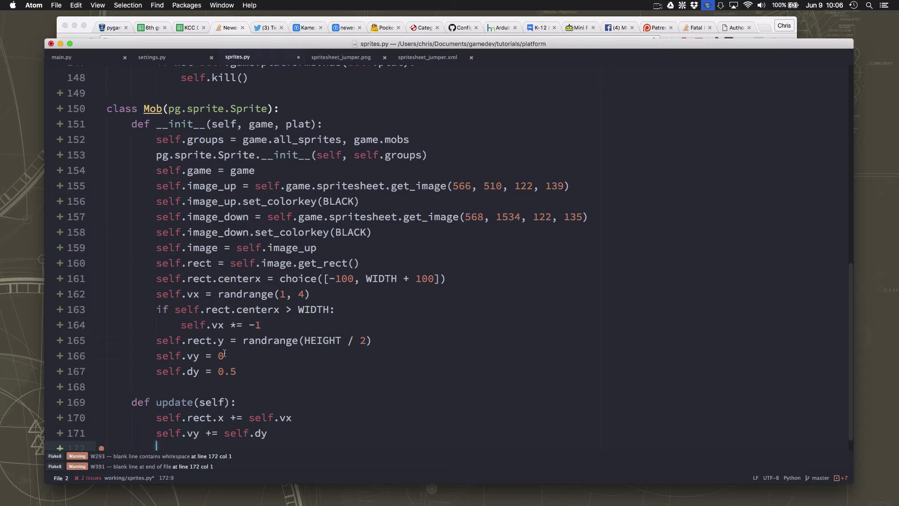
mouse_move(274, 395)
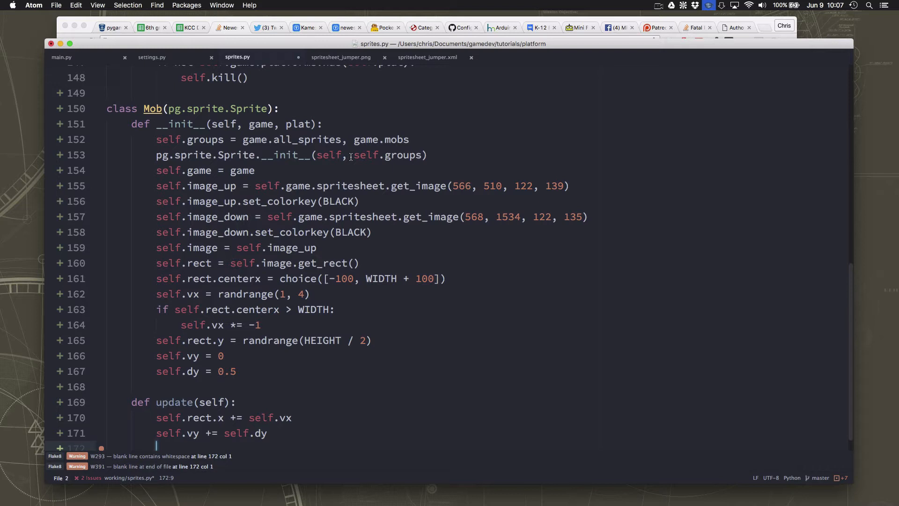
Flip dy with 'self.dy *= -1' whenever vy goes above 3 or below -3
type("if self.v")
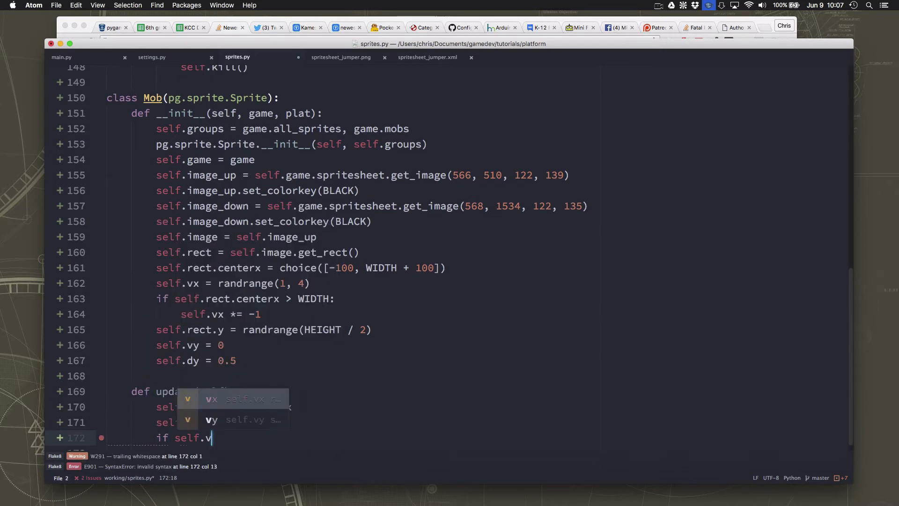
type("y >")
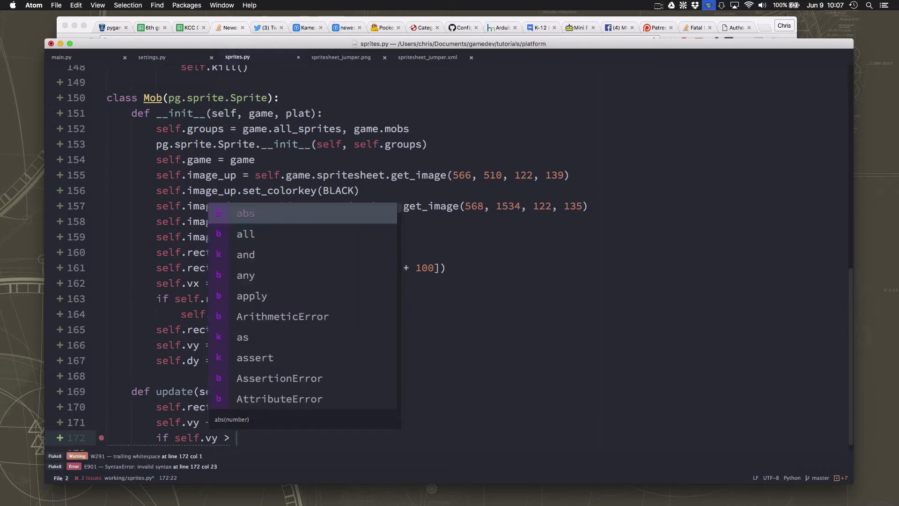
type("3 or self.")
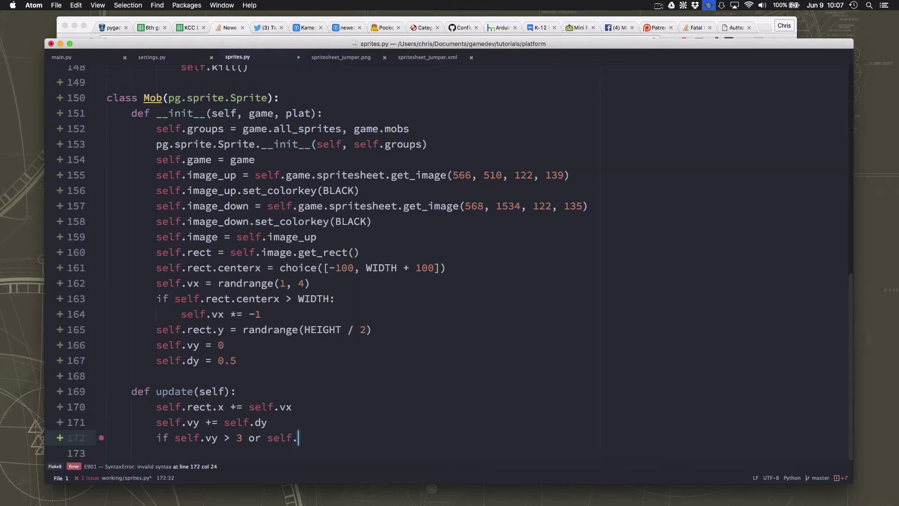
type("vy < -3:")
left_click(478, 453)
type("self.dy *")
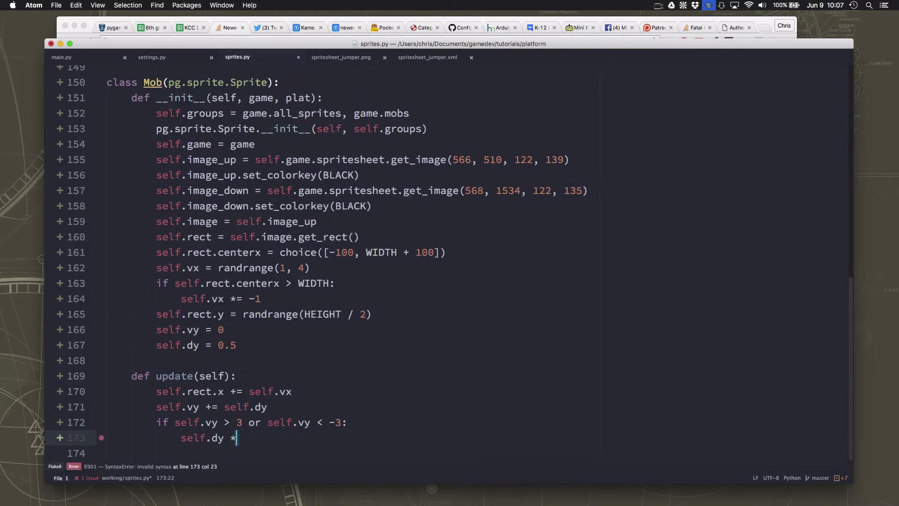
key("backspace")
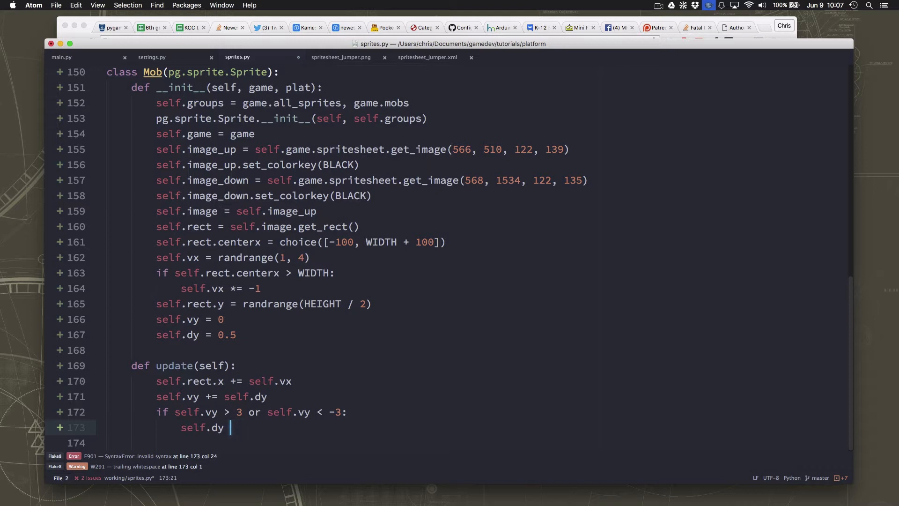
type("*= -1")
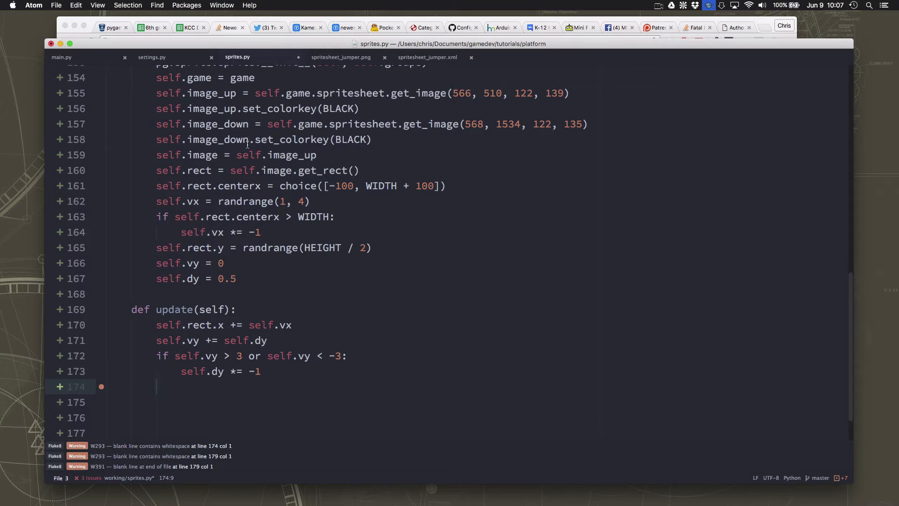
Store the Mob's current rect.center before switching images
type("center")
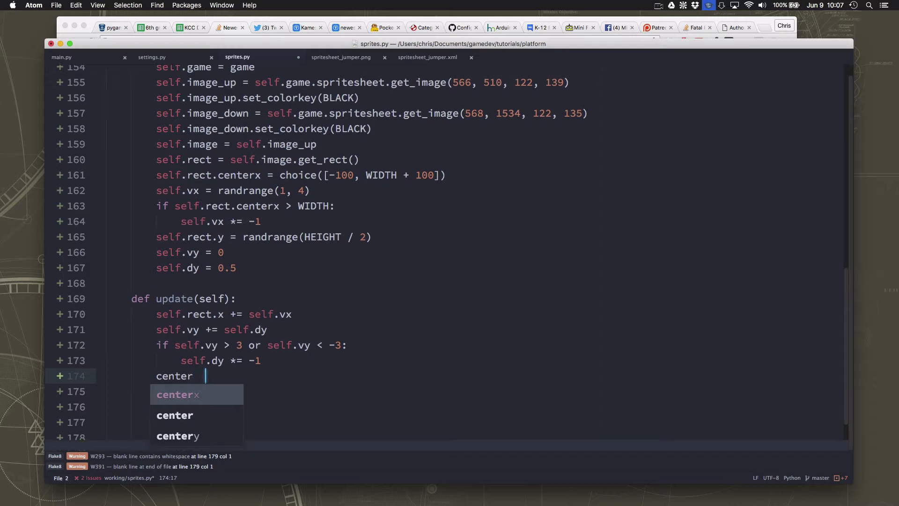
type("=")
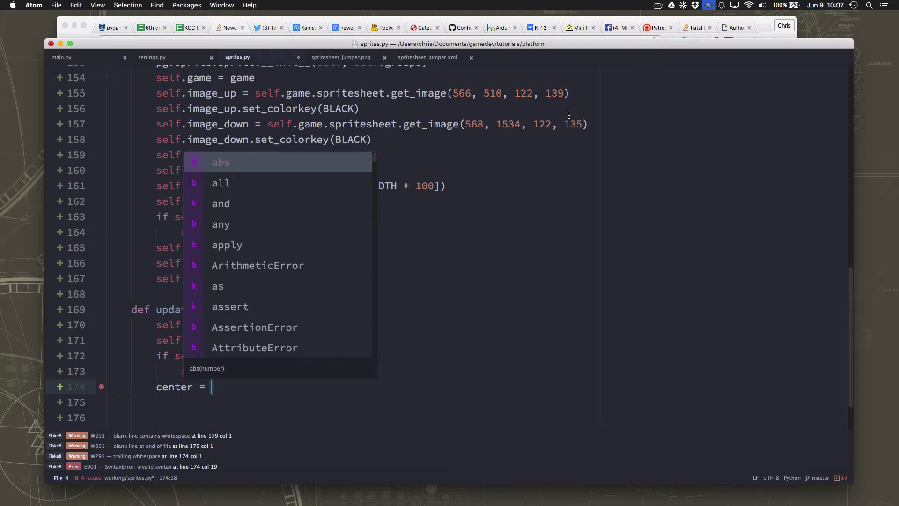
key("escape")
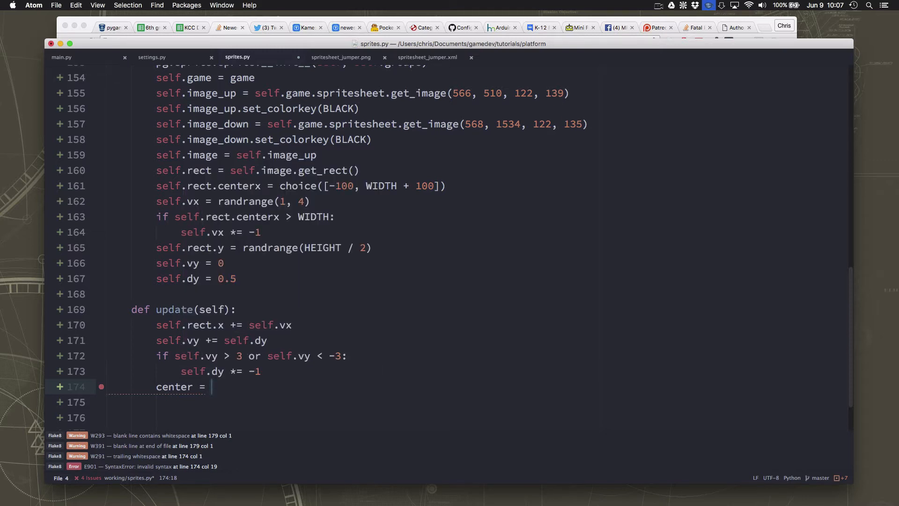
type("self.")
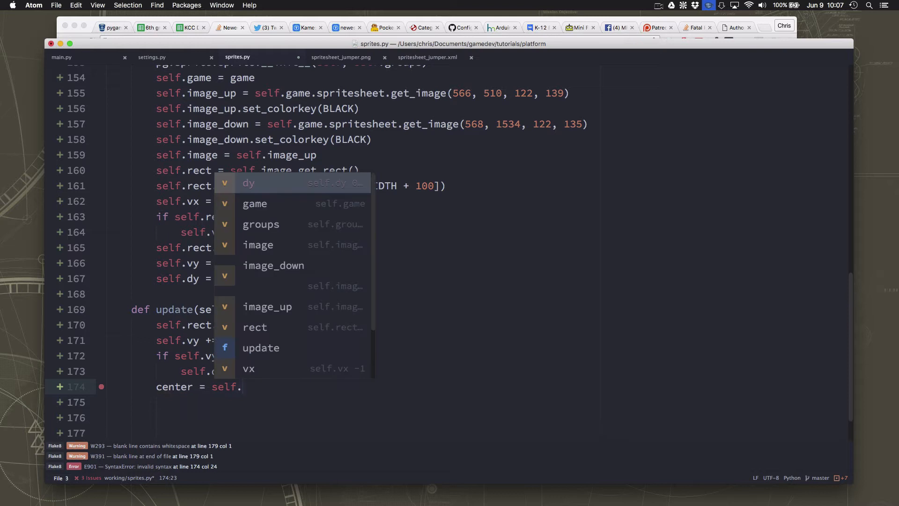
type("cn")
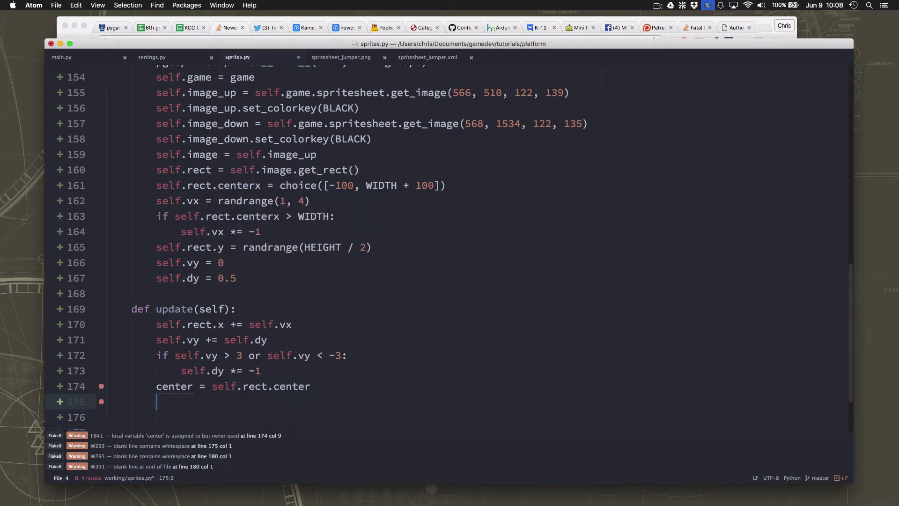
Pick image_up or image_down depending on the sign of dy
type("if d")
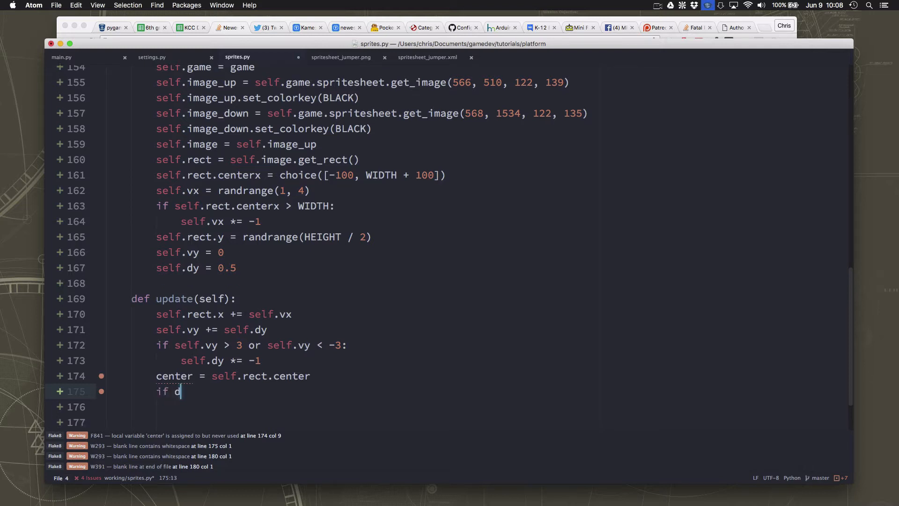
type("self.dy < 0:")
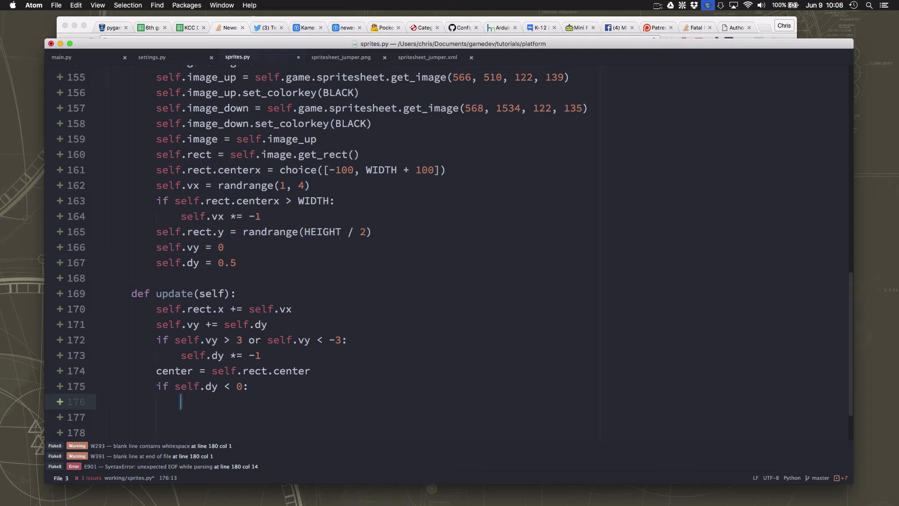
type("self.image")
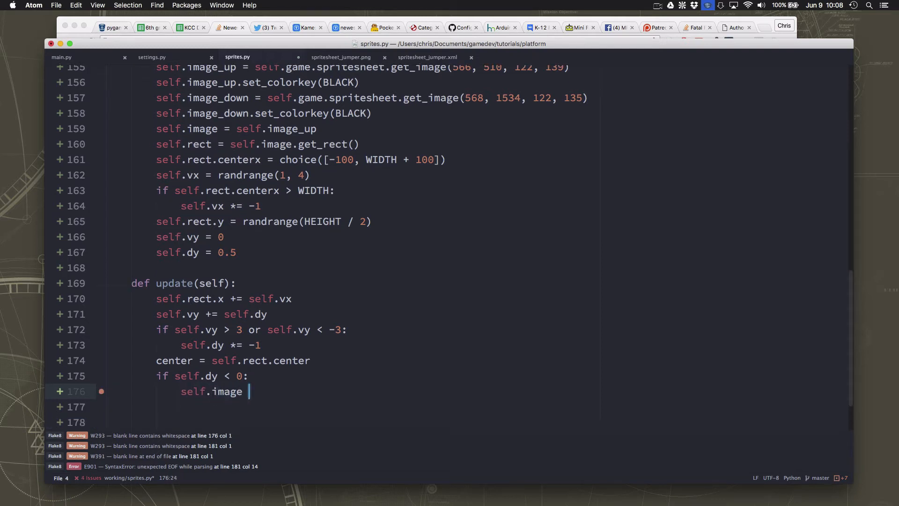
type("= self.")
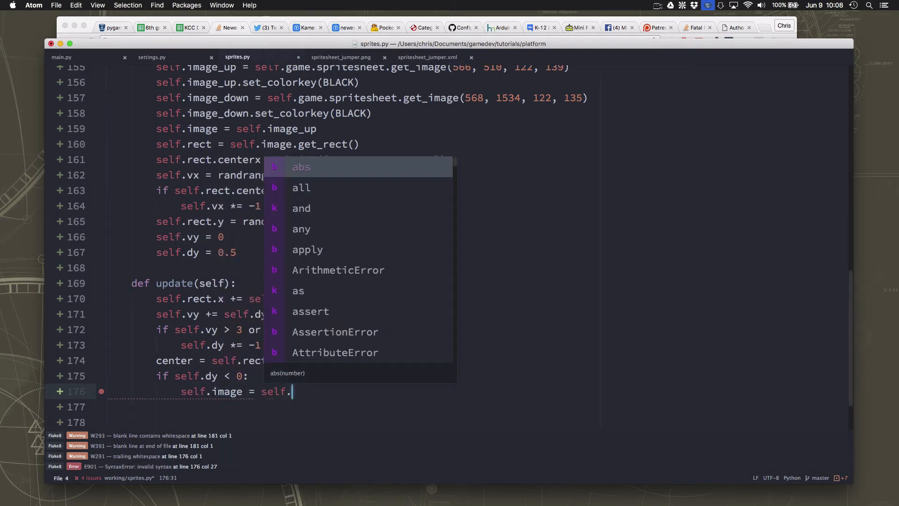
type("image_up")
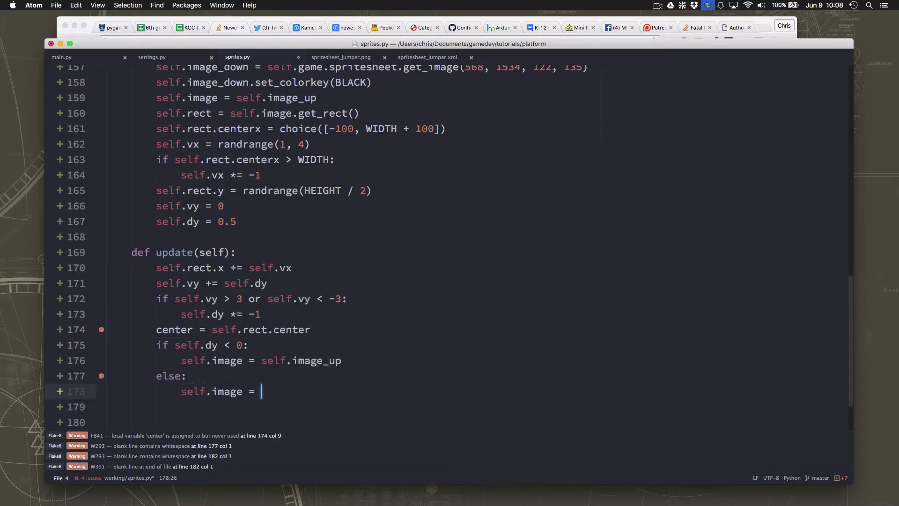
type("self.image_do")
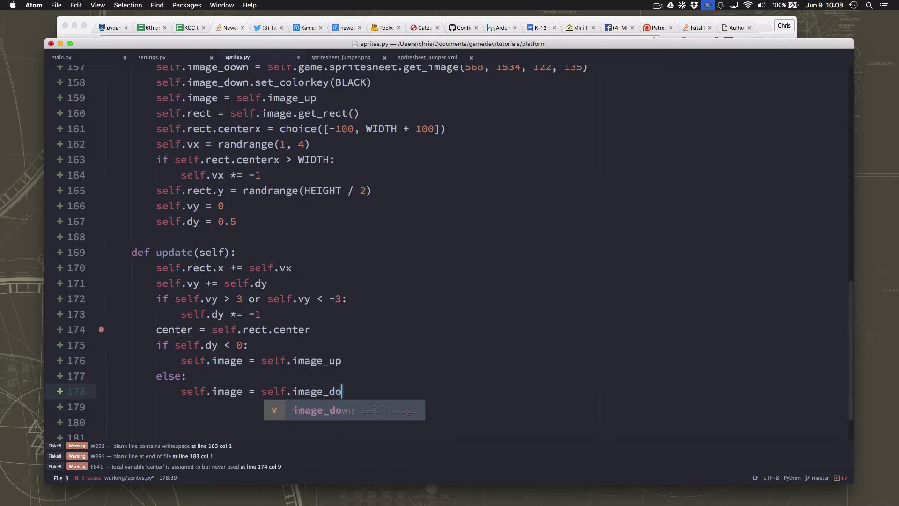
type("wn")
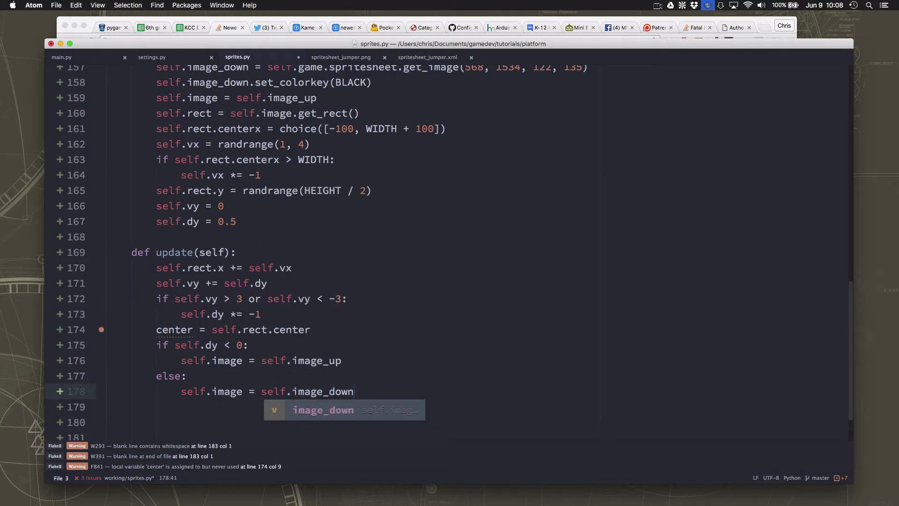
key("enter")
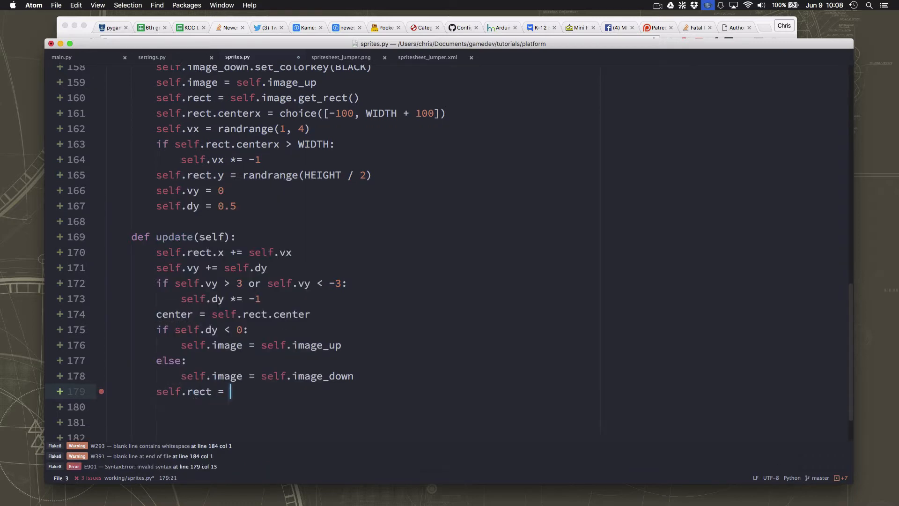
Rebuild the rect around the saved center and move rect.y by vy
type("self.image")
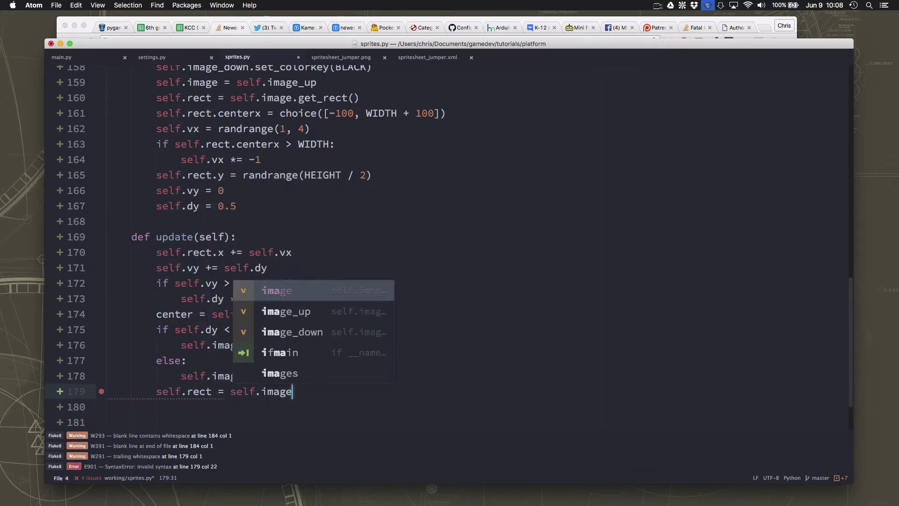
type(".get_rect(")
left_click(478, 407)
type("self.rect.")
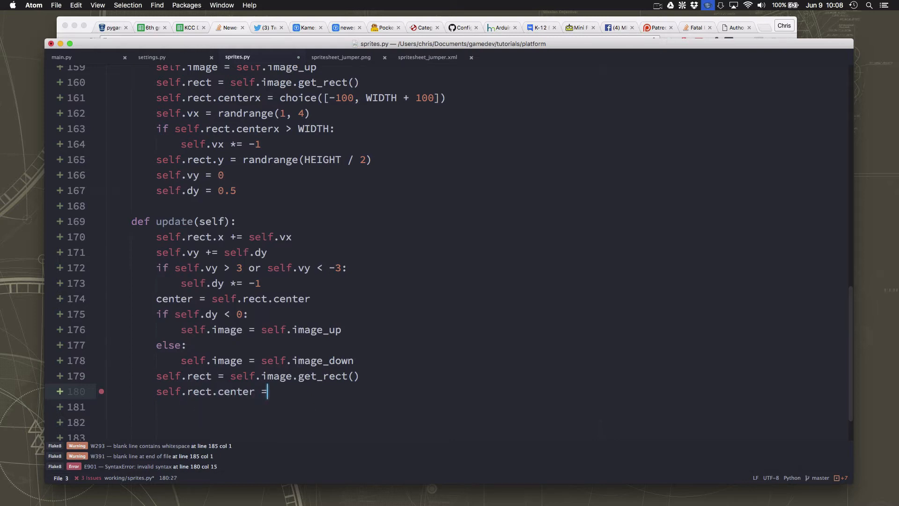
type("ceneter")
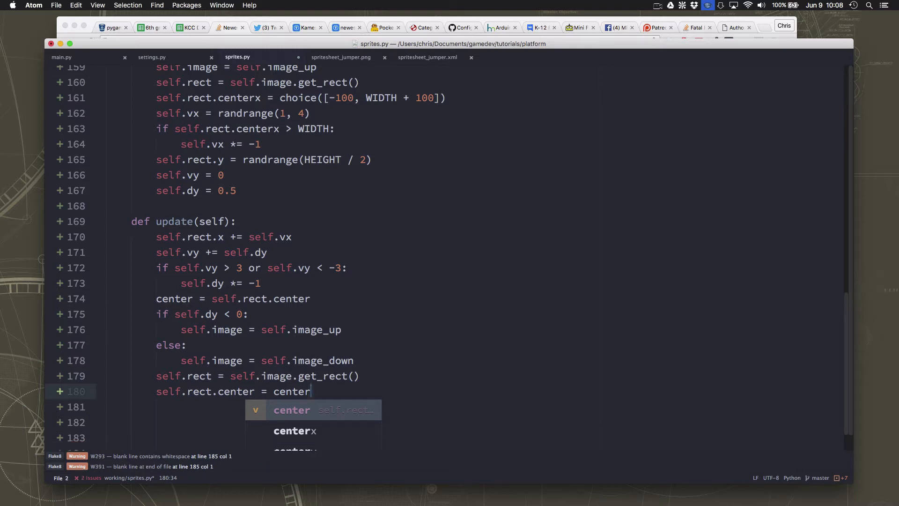
key("enter")
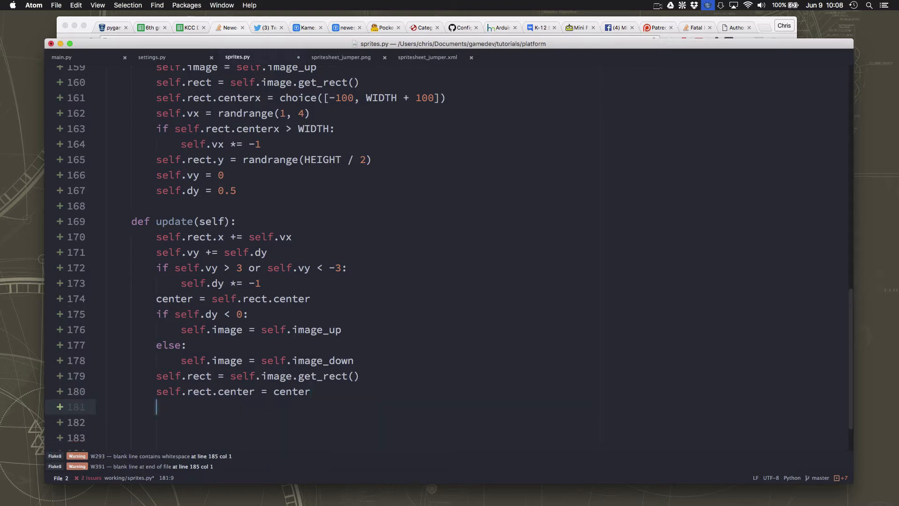
type("self.")
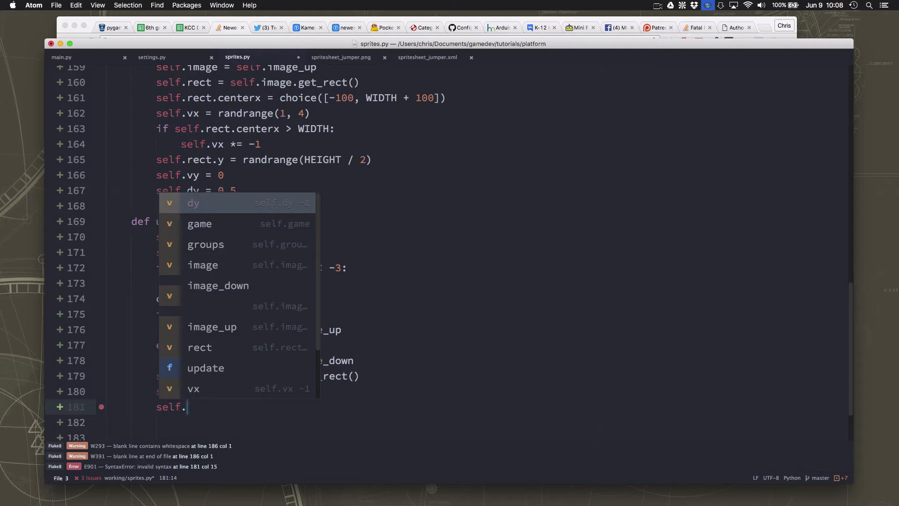
type("rect.y += self.vy")
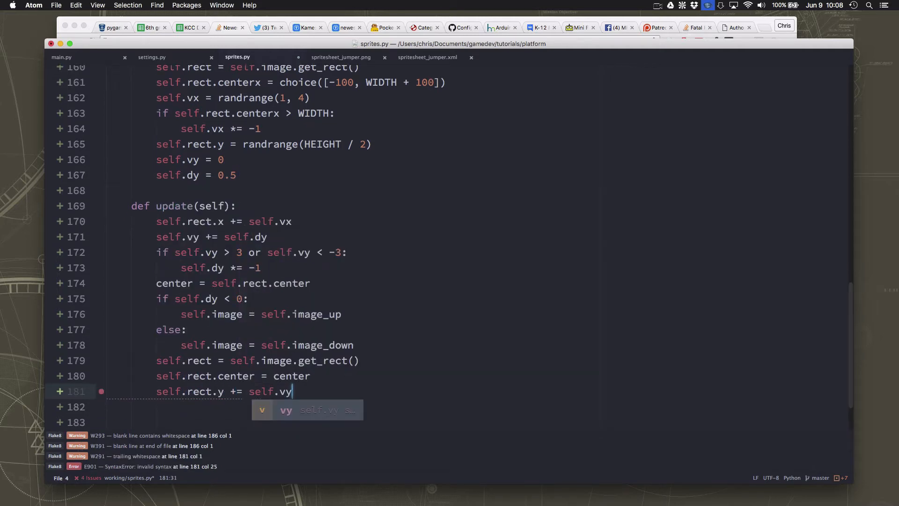
key("enter")
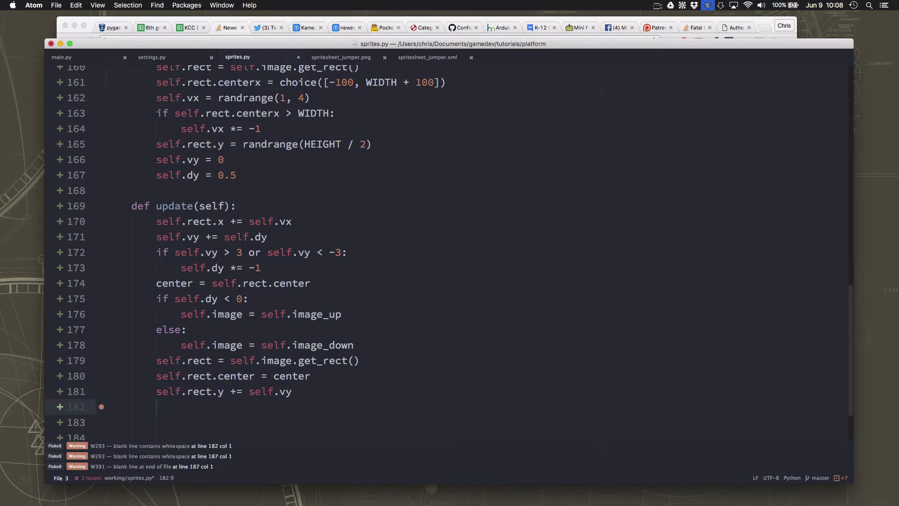
Kill the Mob when rect.left > WIDTH + 100 or rect.right < -100
type("if sel")
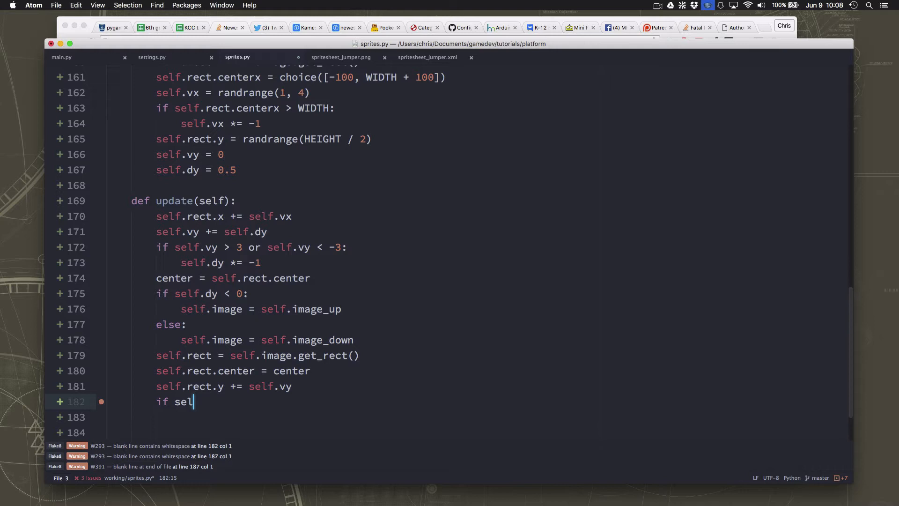
type("f.")
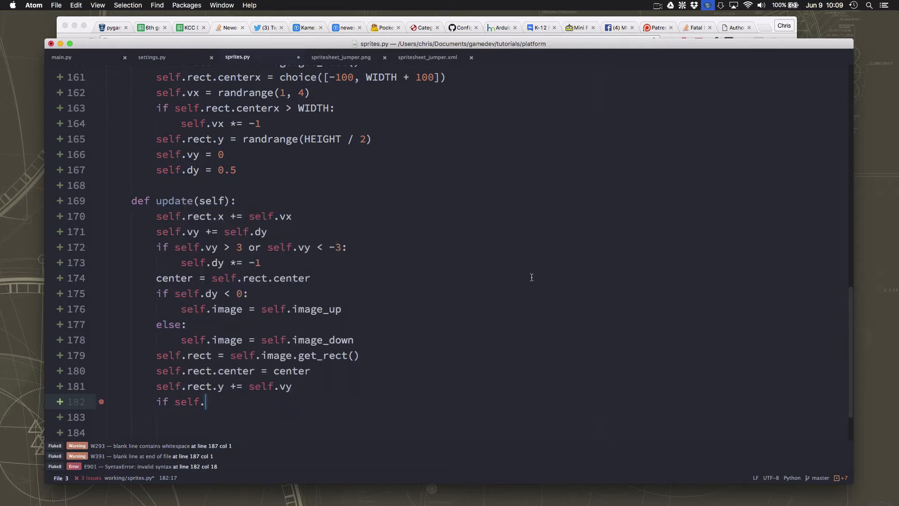
type("rect.l")
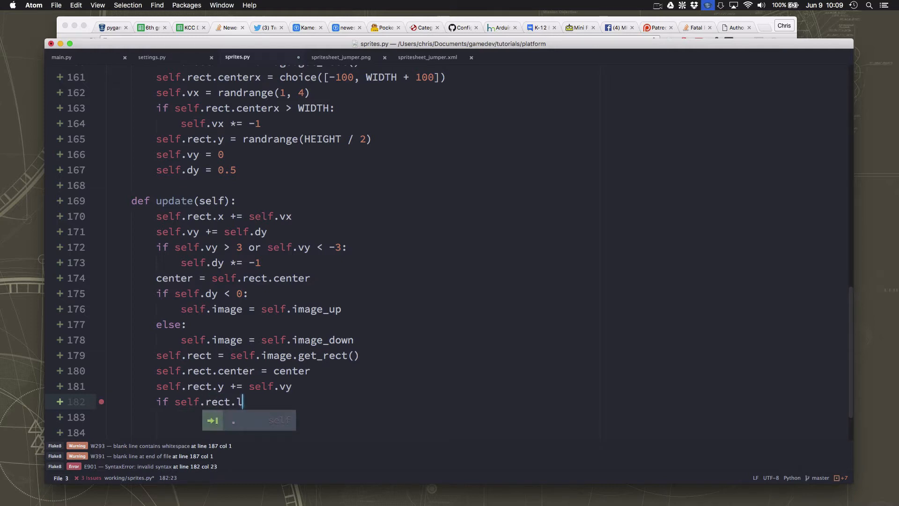
type("eft > WIDTH + 100")
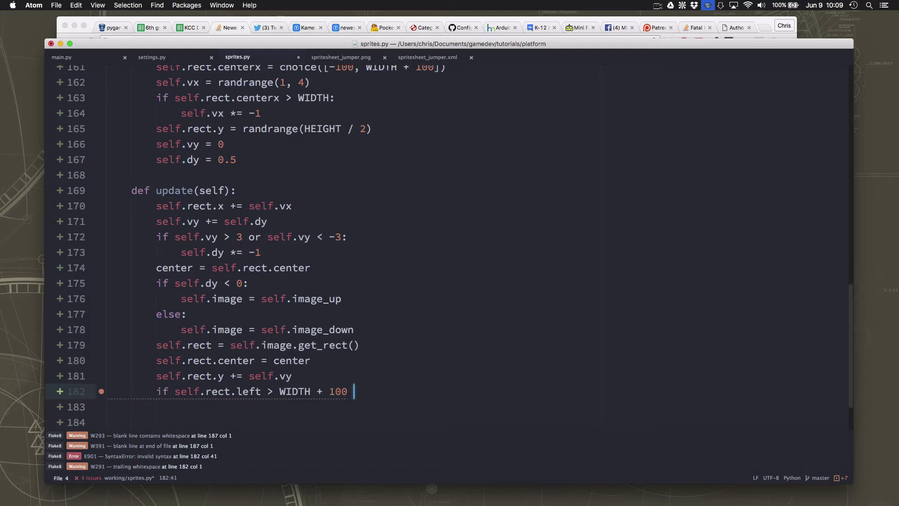
type("or self.rect.rig")
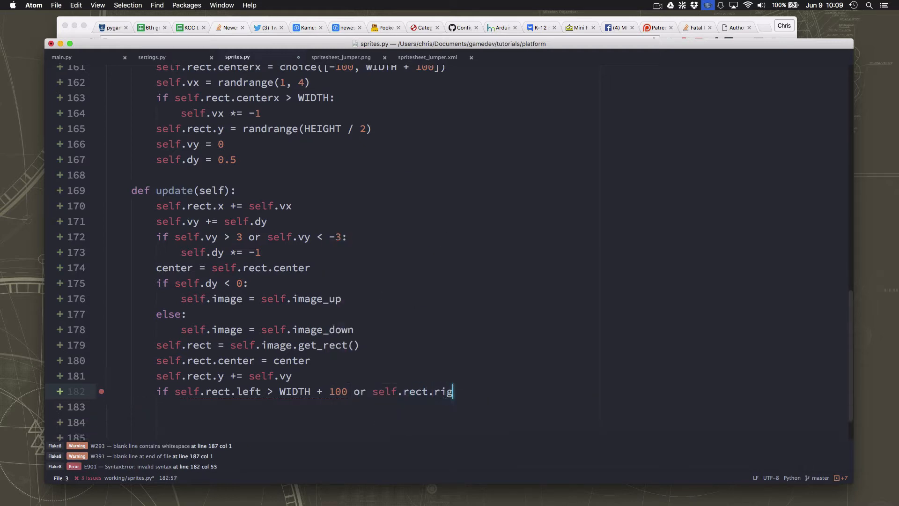
type("ht < -")
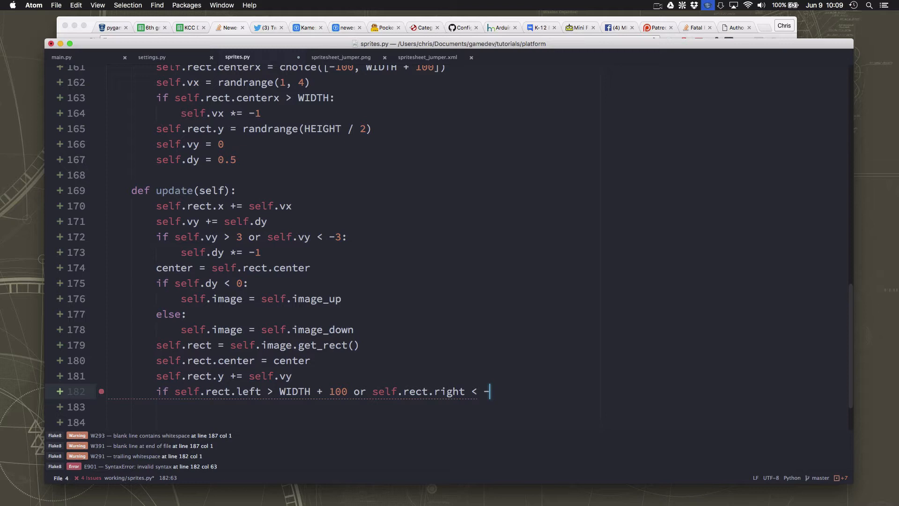
type("100:")
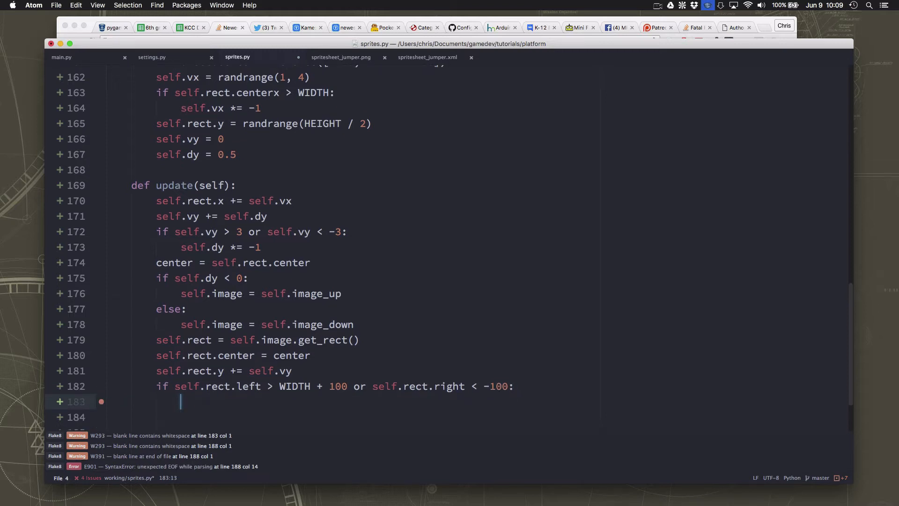
type("self.kil")
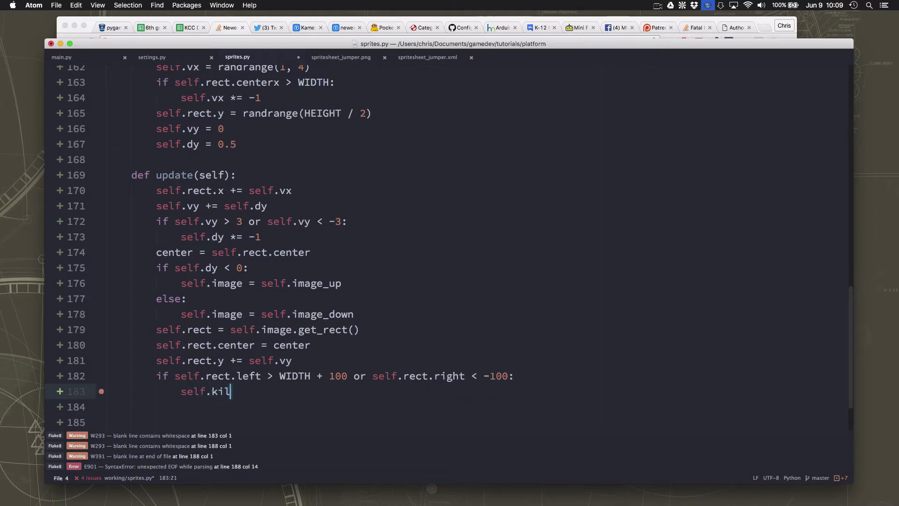
type("l()")
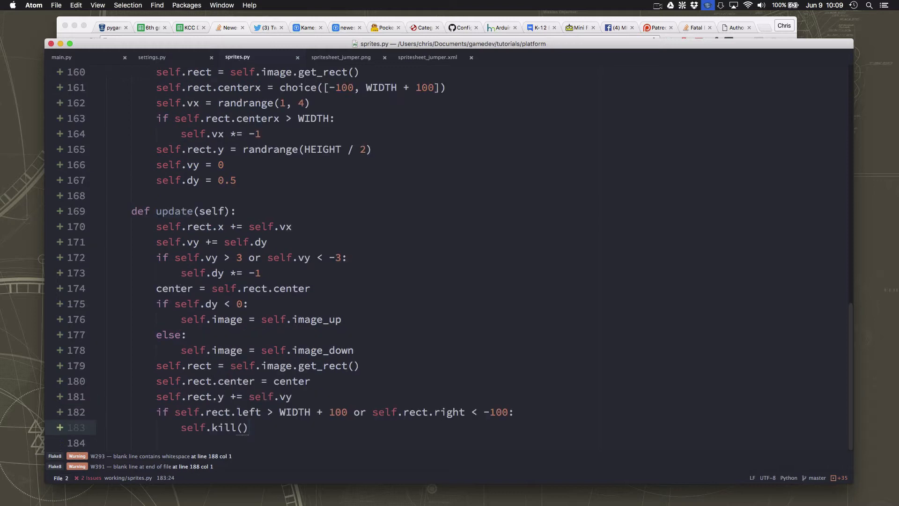
scroll("down", 3)
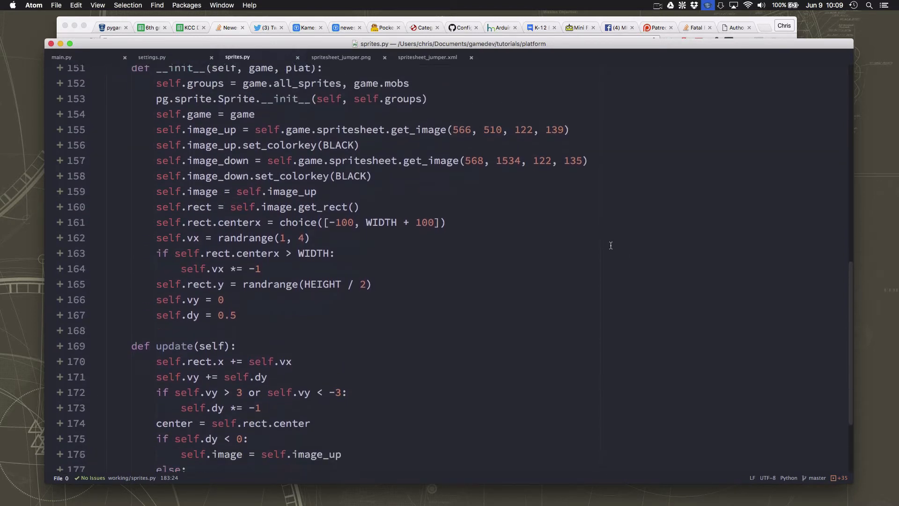
Add self.mobs = pg.sprite.Group() after the powerups group in main.py's new()
scroll("down", 3)
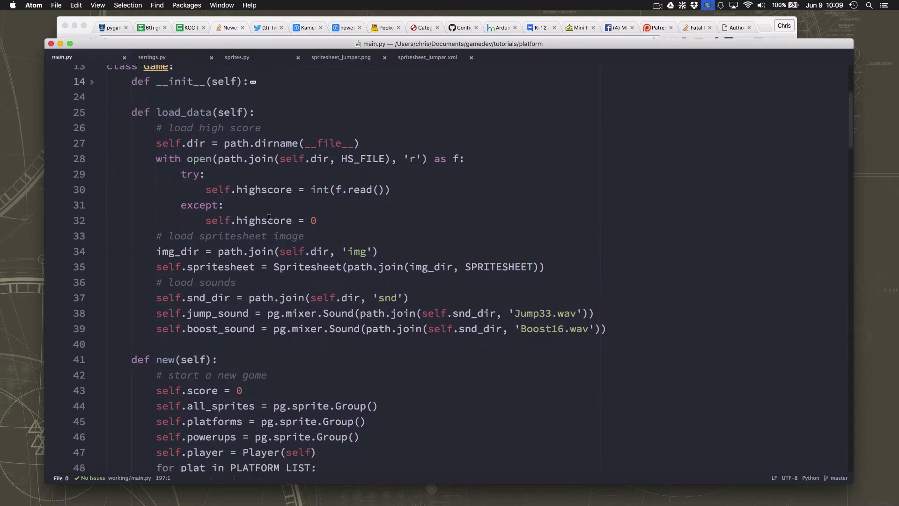
scroll("down", 3)
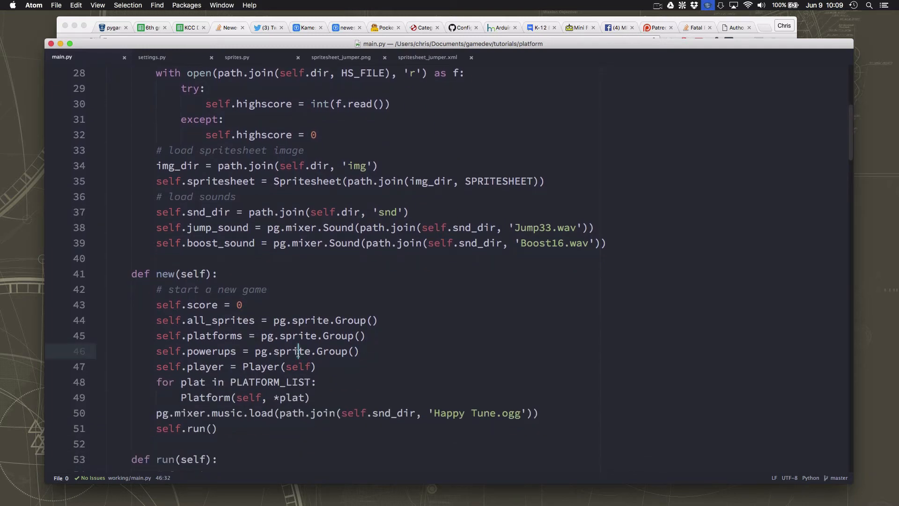
left_click(322, 351)
type("self.mobs = pg.sprite.Group()")
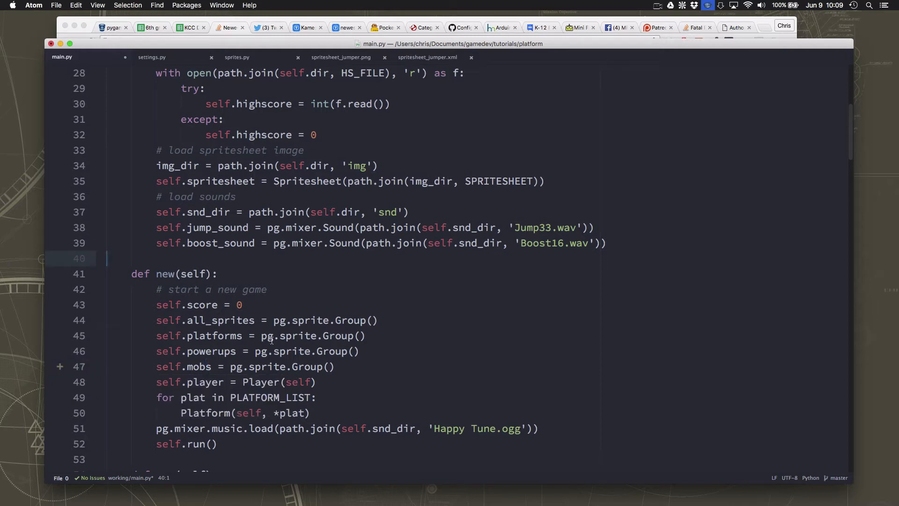
left_click(152, 57)
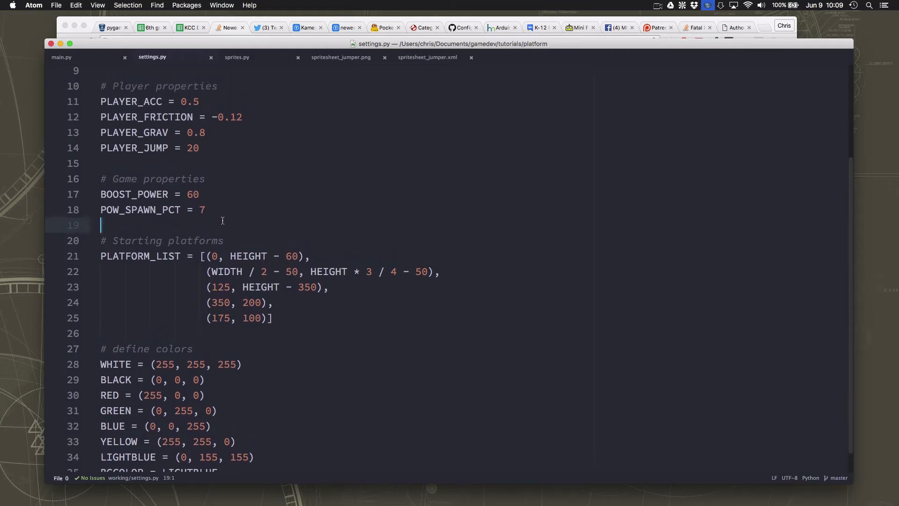
Define MOB_FREQ = 5000 under the game properties in settings.py
type("MOB")
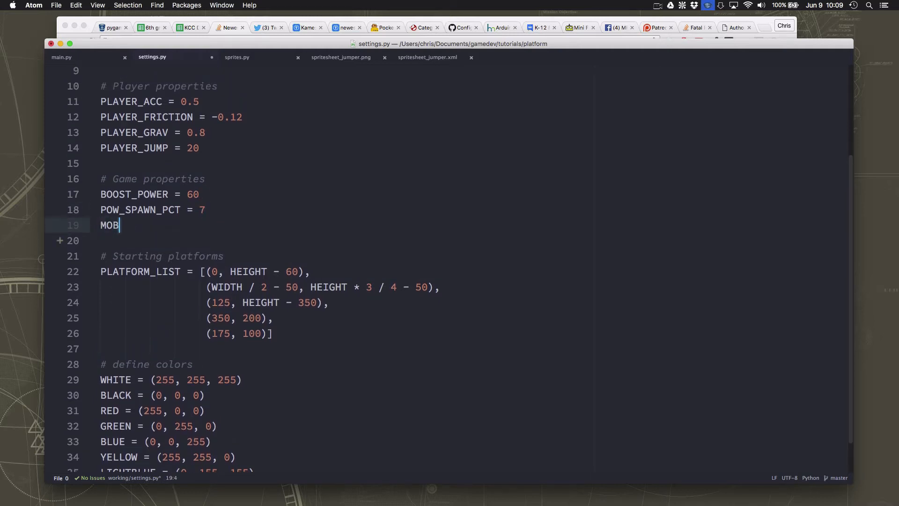
type("_FREQ =")
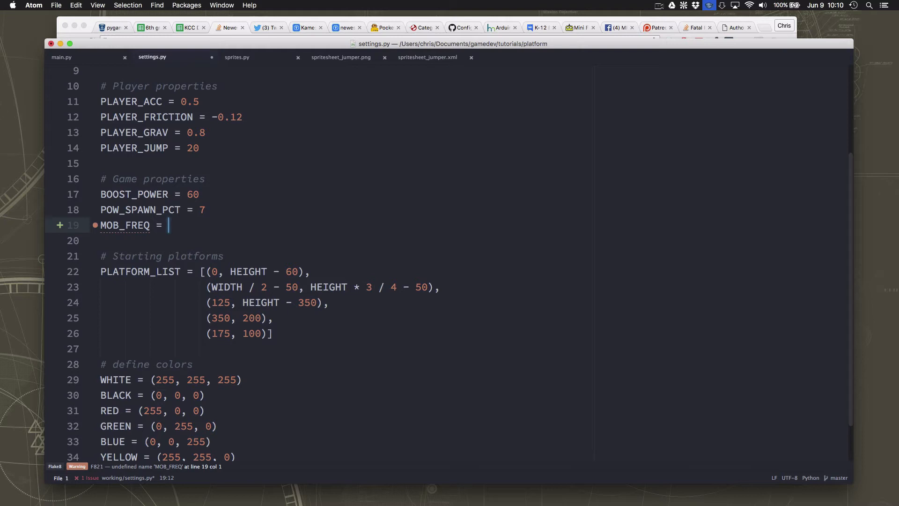
type("5000")
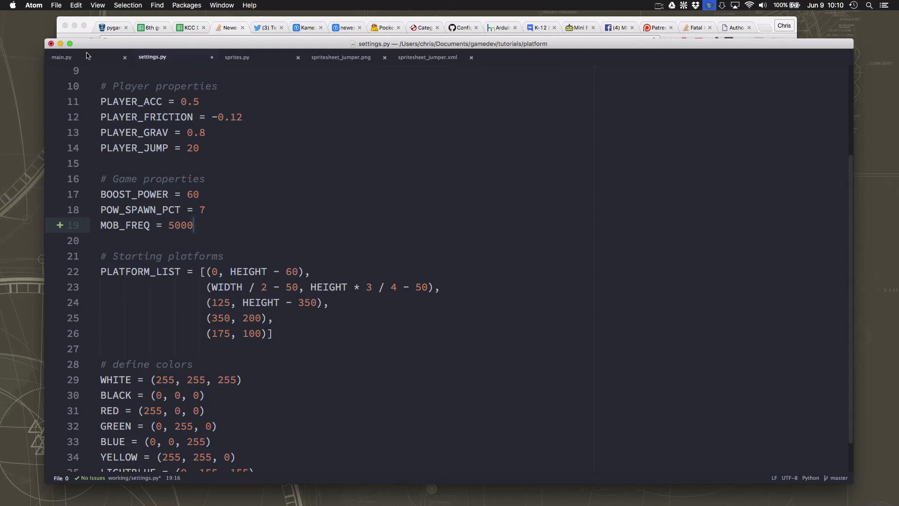
left_click(62, 57)
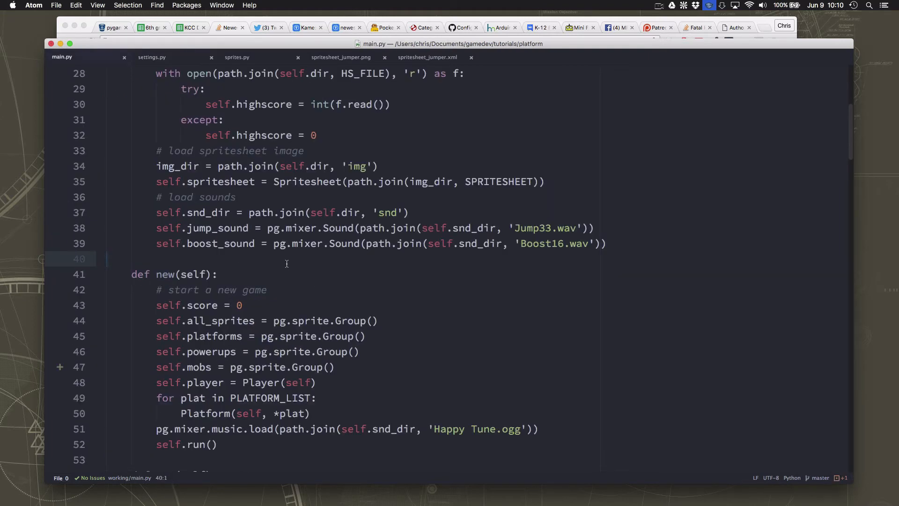
Add a '# spawn a mob?' comment in main.py's update()
scroll("down", 3)
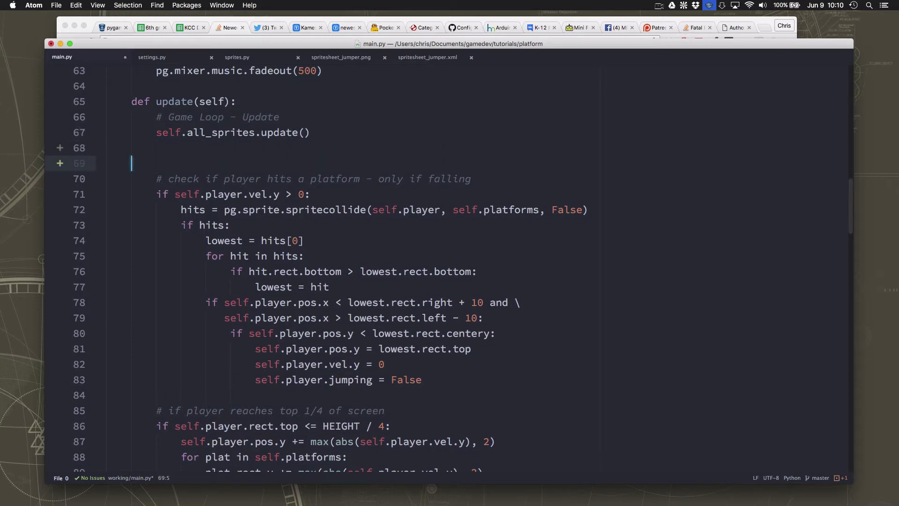
type("# sqpawn a mob?")
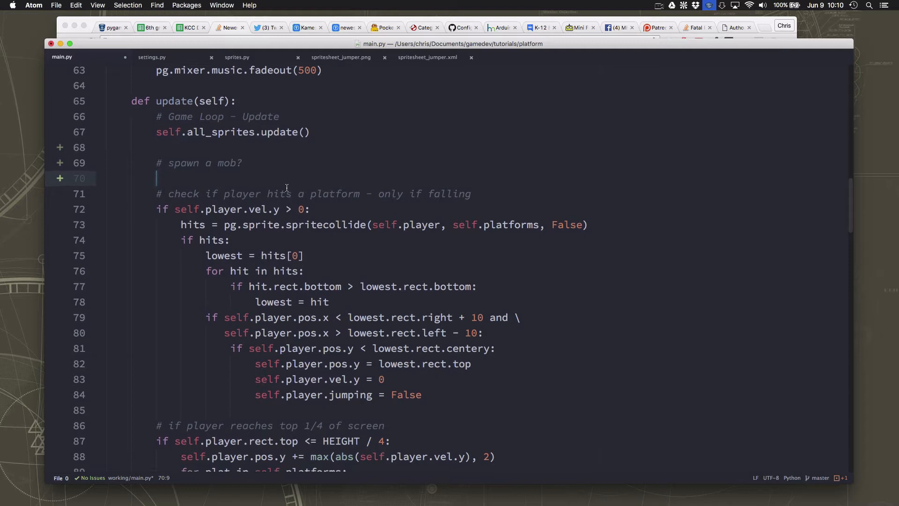
Initialize self.mob_timer = 0 in new() after the platform loop
scroll("up", 3)
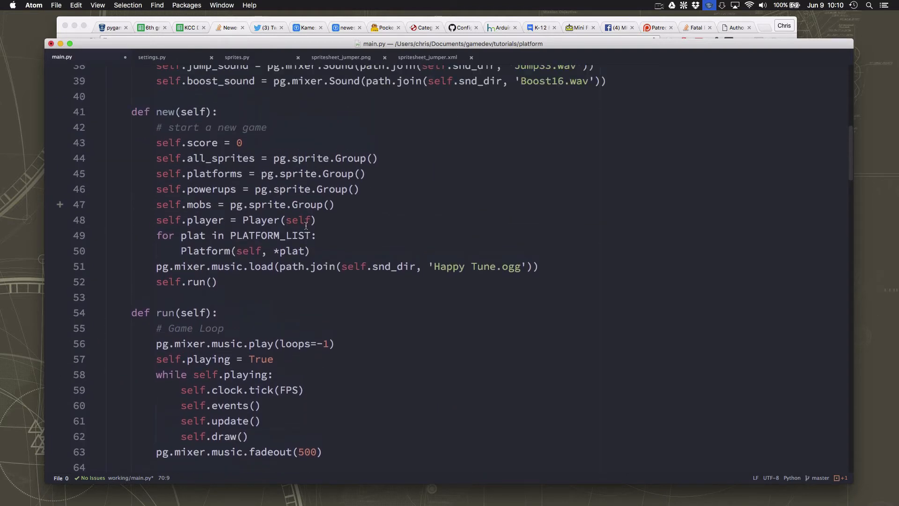
type("self.m")
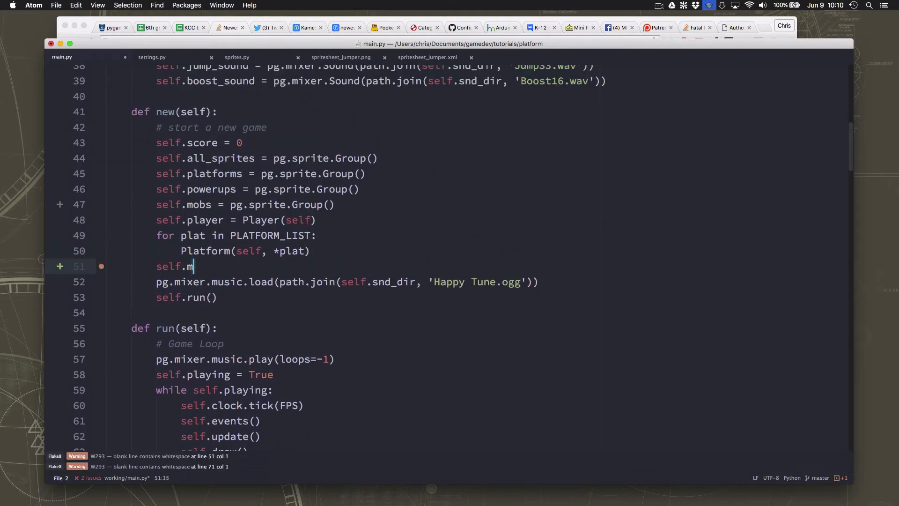
type("ob_timer =")
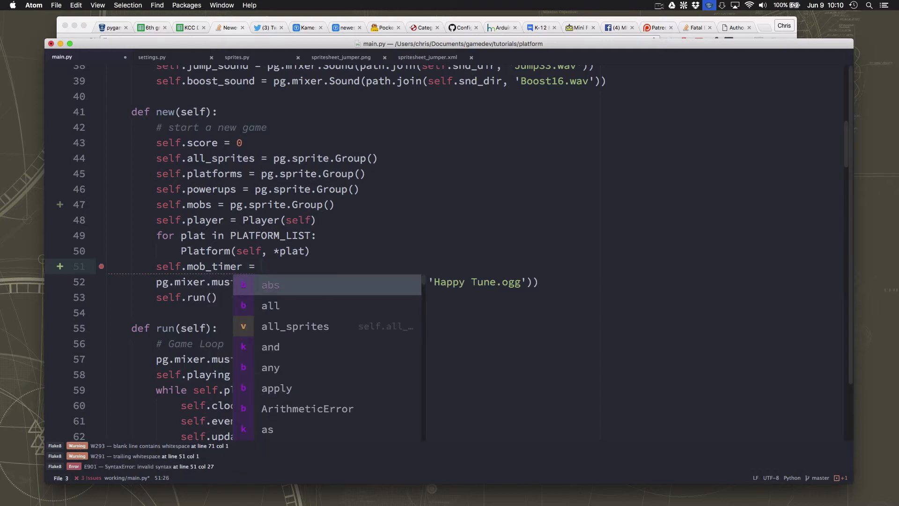
type("pg")
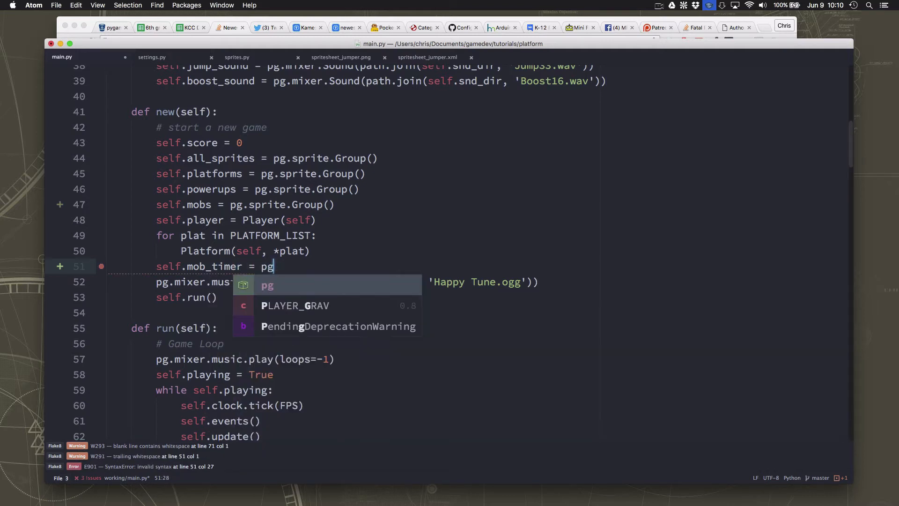
type("0")
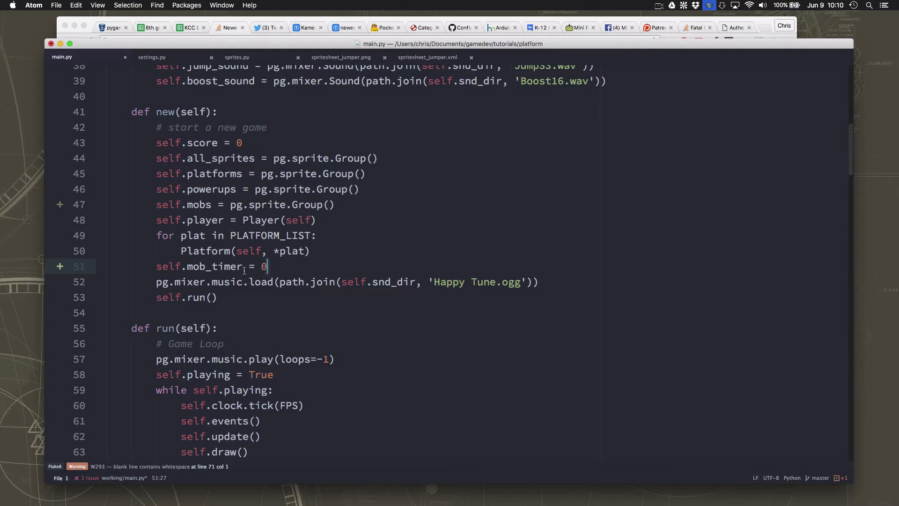
scroll("down", 3)
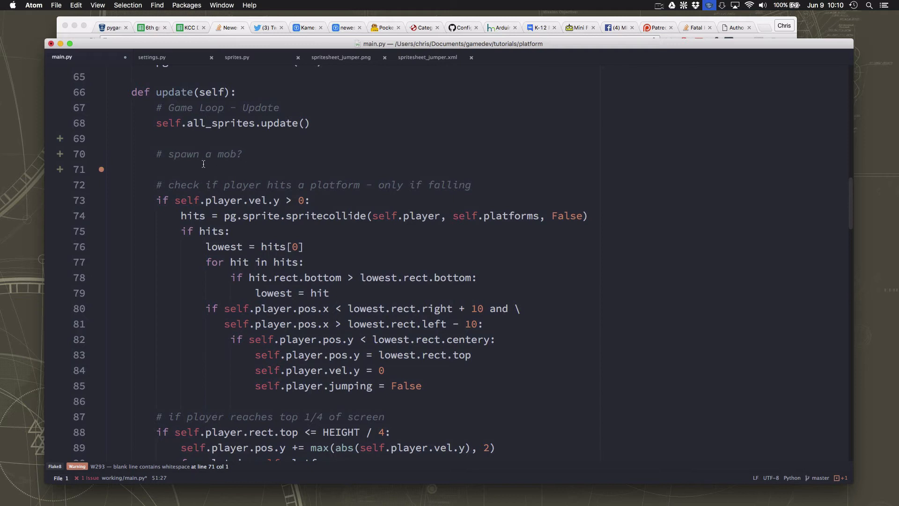
In update, check if now exceeds mob_timer by 5000 plus random.randrange(-1000, 1000)
type("now = pg")
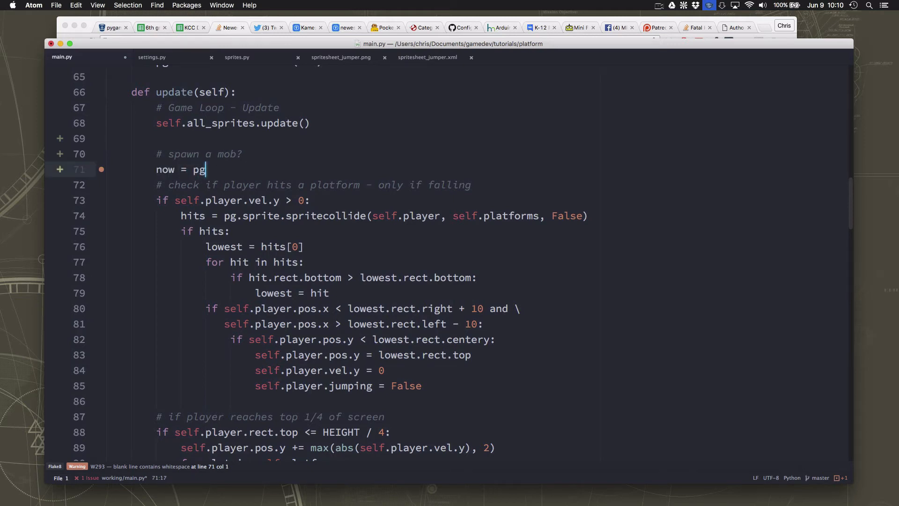
type(".time.get_tick(")
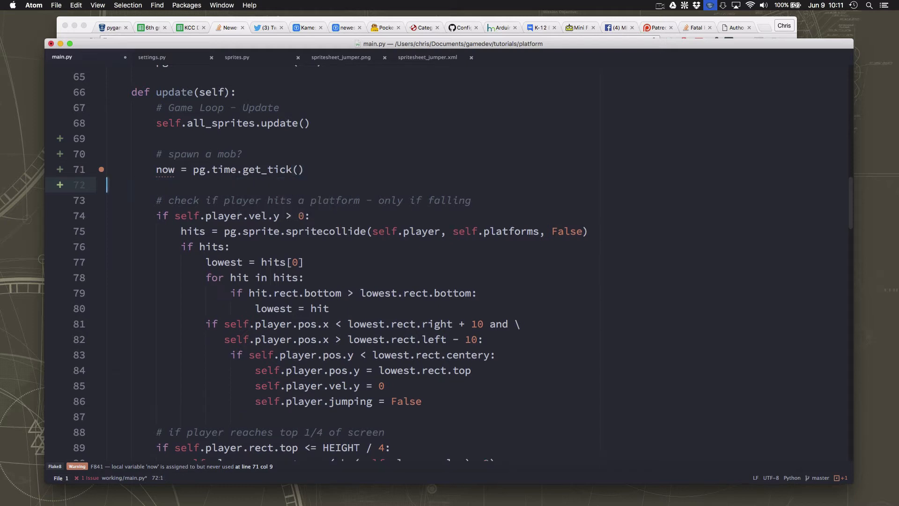
type("si")
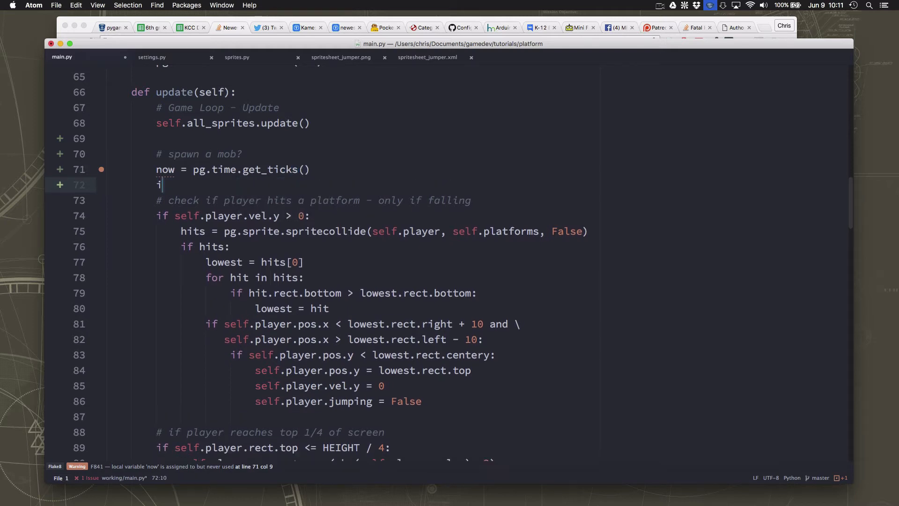
type("f now - self.mob")
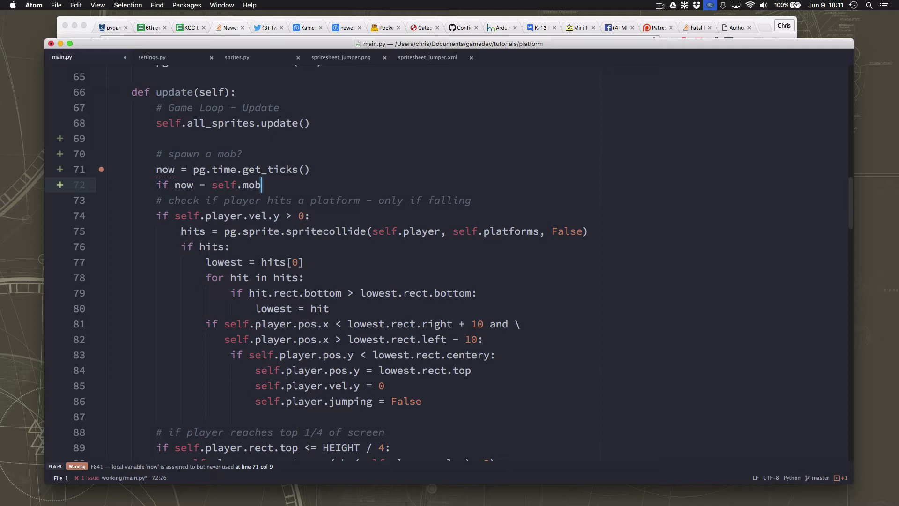
type("_timer >")
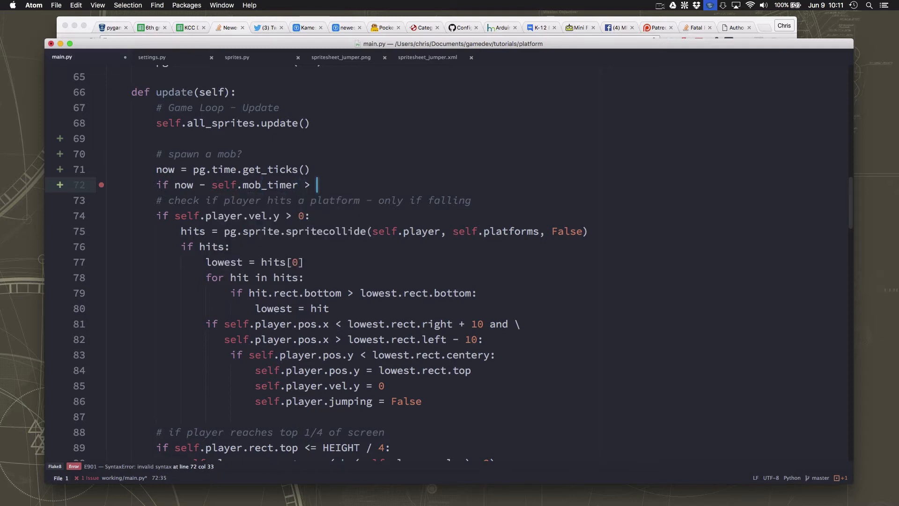
type("5000:")
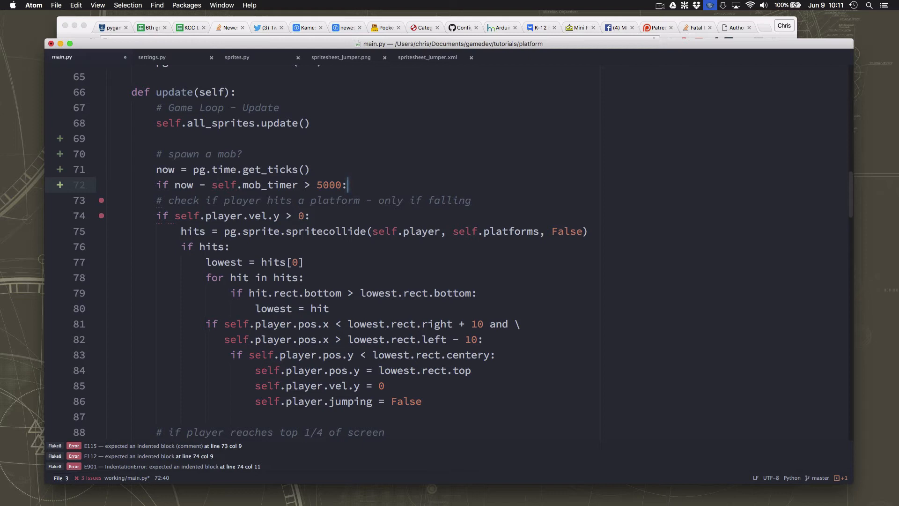
type("+")
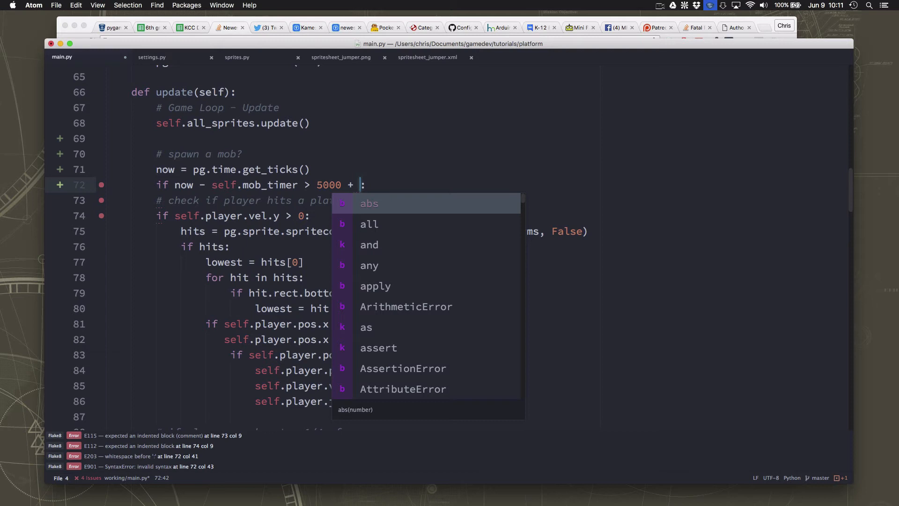
type("random.randrange(-")
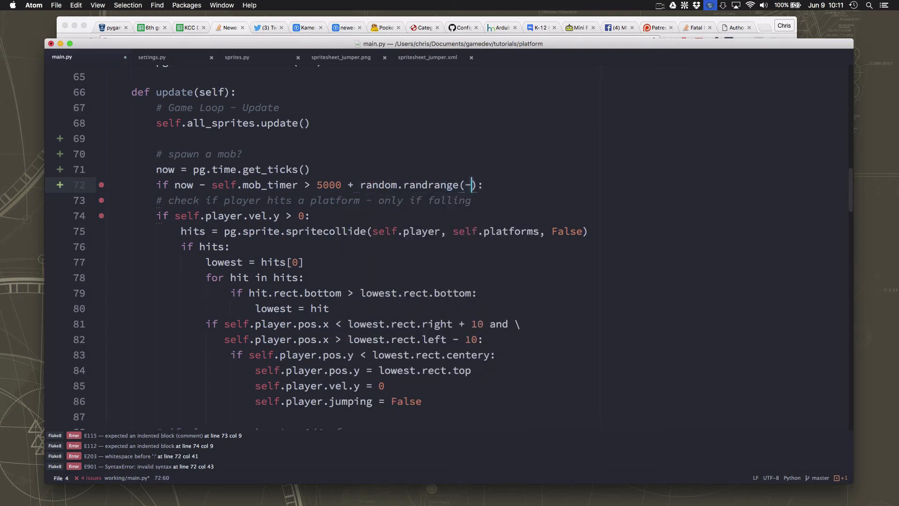
type("100")
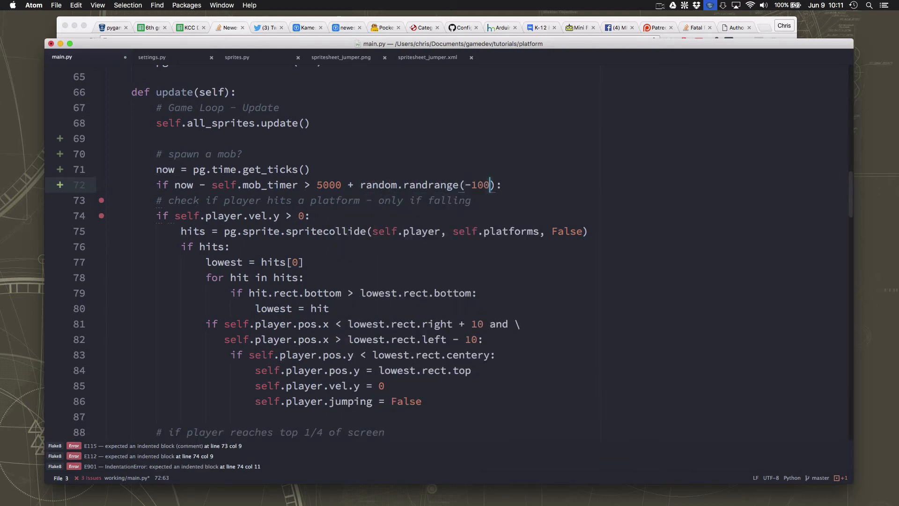
type("0,")
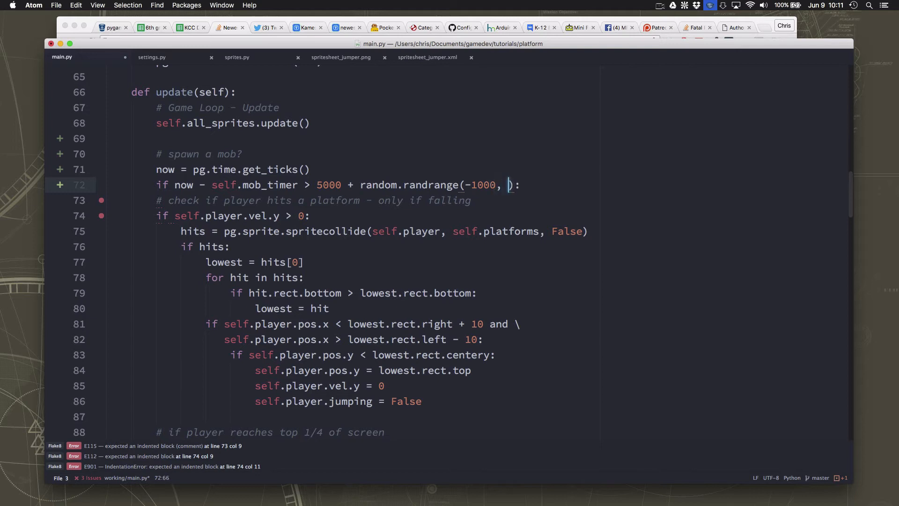
type("1000")
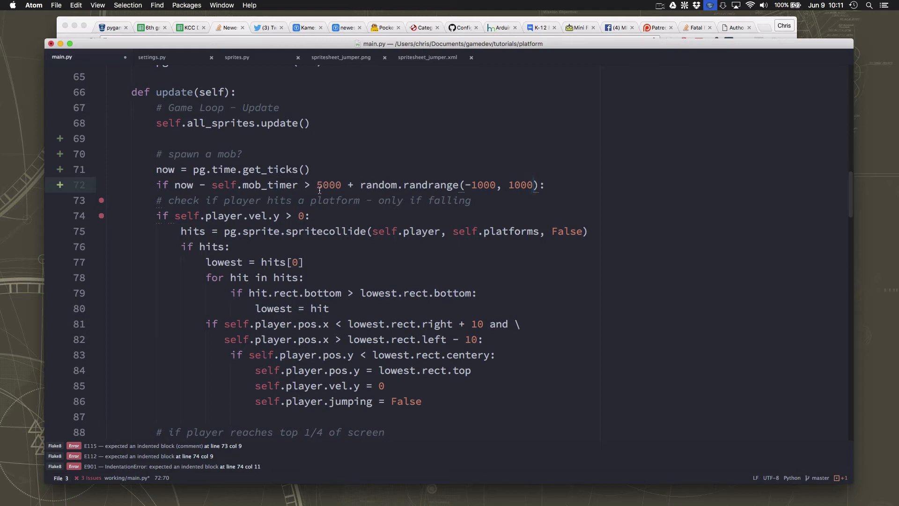
Rework the spawn offset into random.choice([-1000, -500, 0, 500, 1000])
left_click(532, 185)
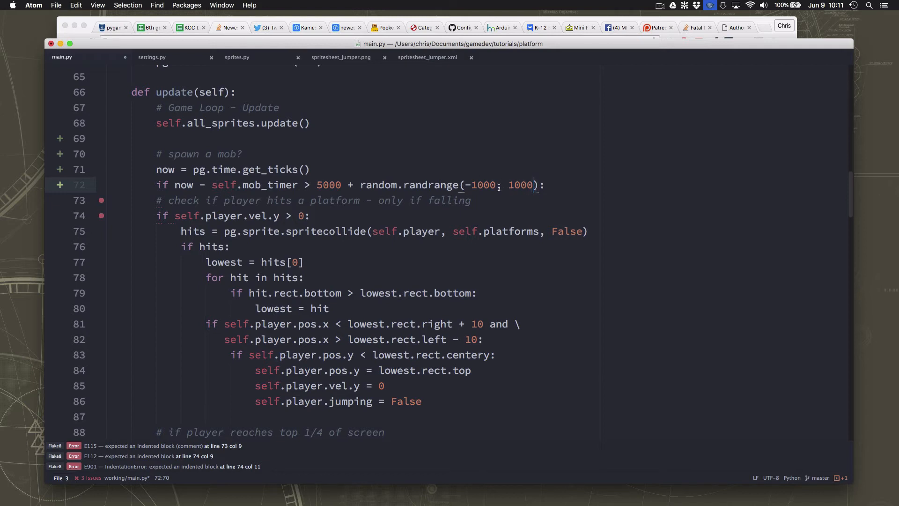
left_click(535, 185)
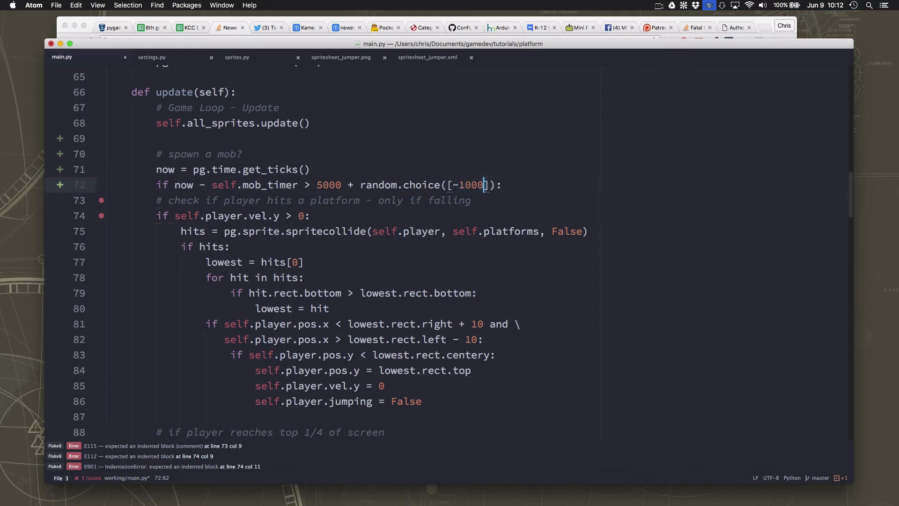
type(", -500")
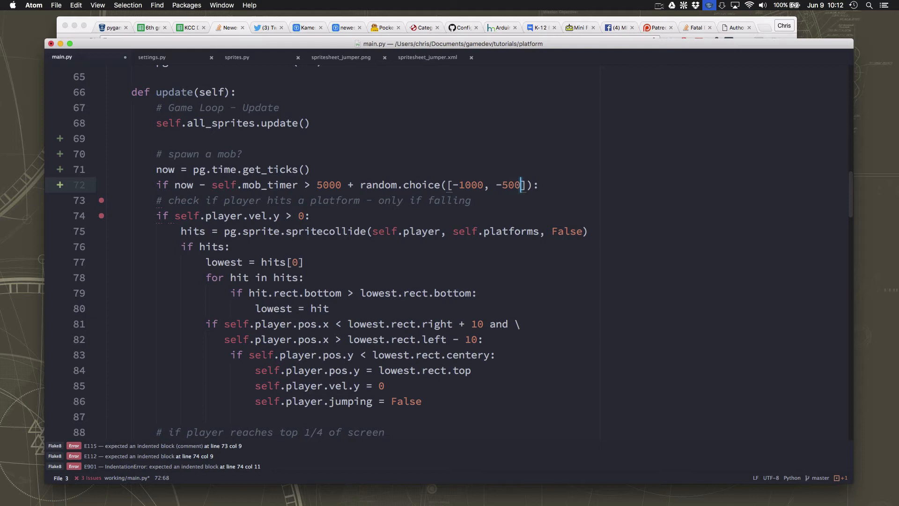
type(", 0, 500")
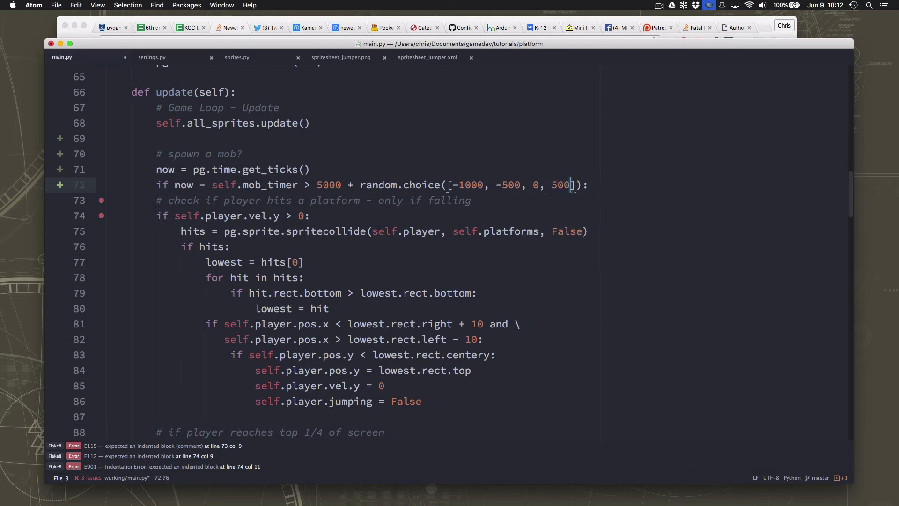
type(", 1000")
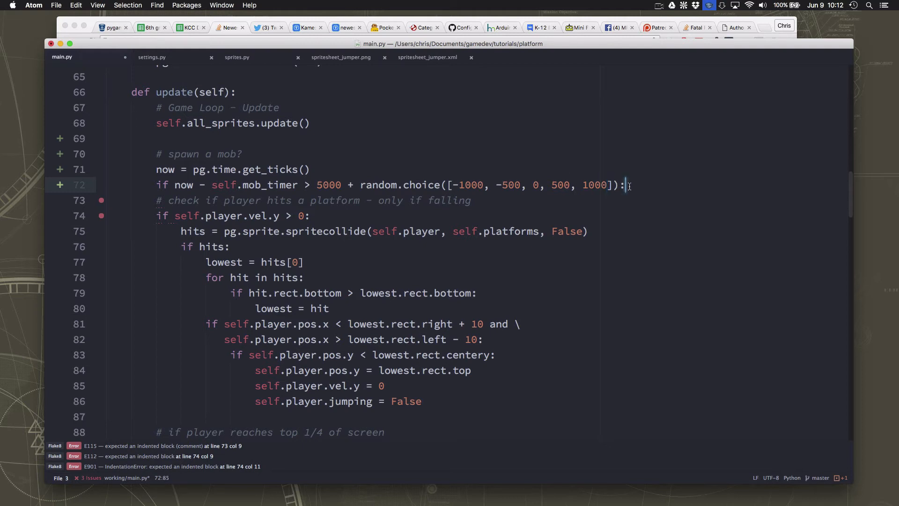
Reset mob_timer to now and spawn Mob(self) without a plat argument
type("self.mob_timer = now")
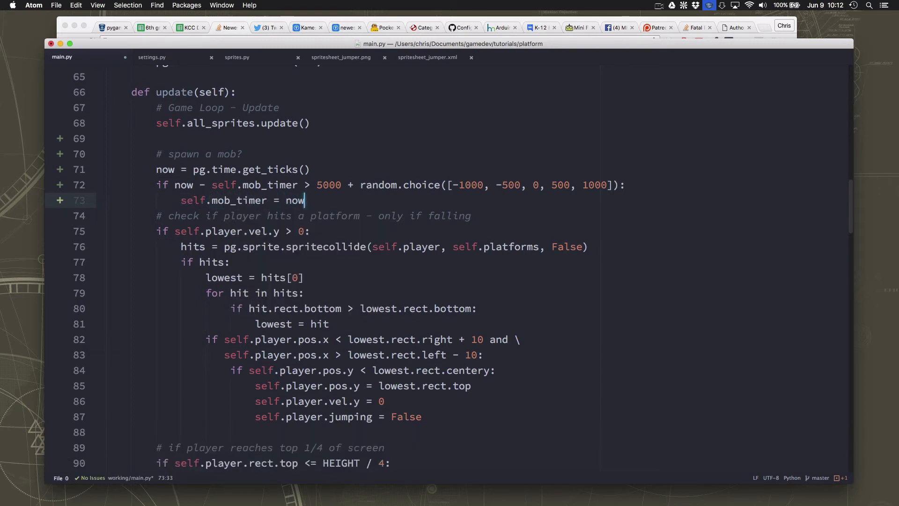
type("Mob(game, plat)")
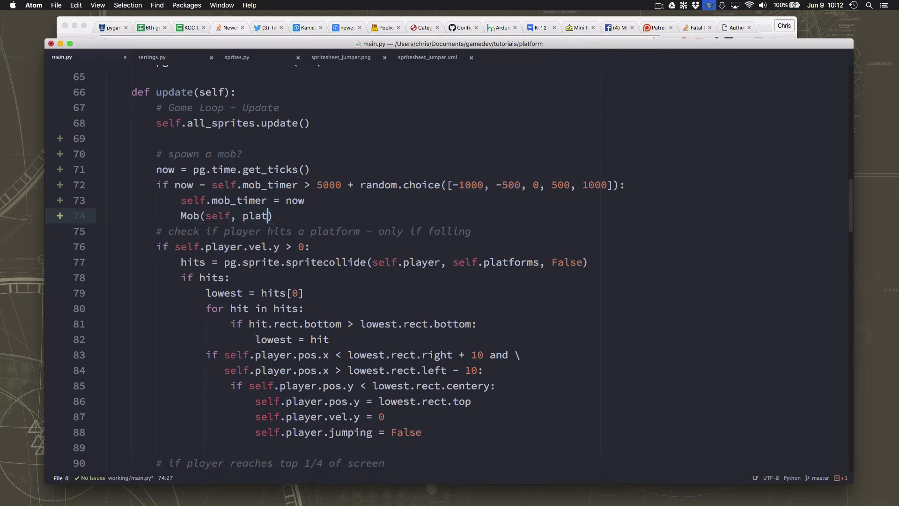
key("Backspace")
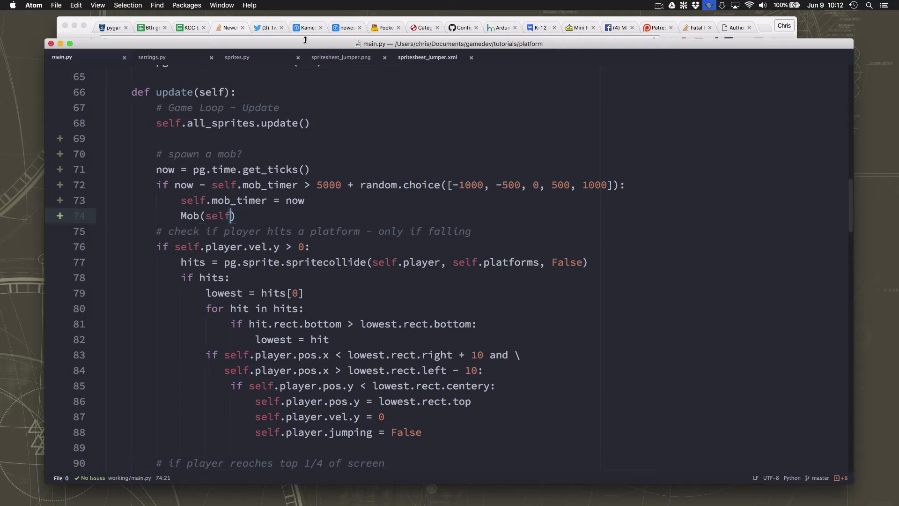
Remove the plat parameter from Mob.__init__ in sprites.py
left_click(237, 57)
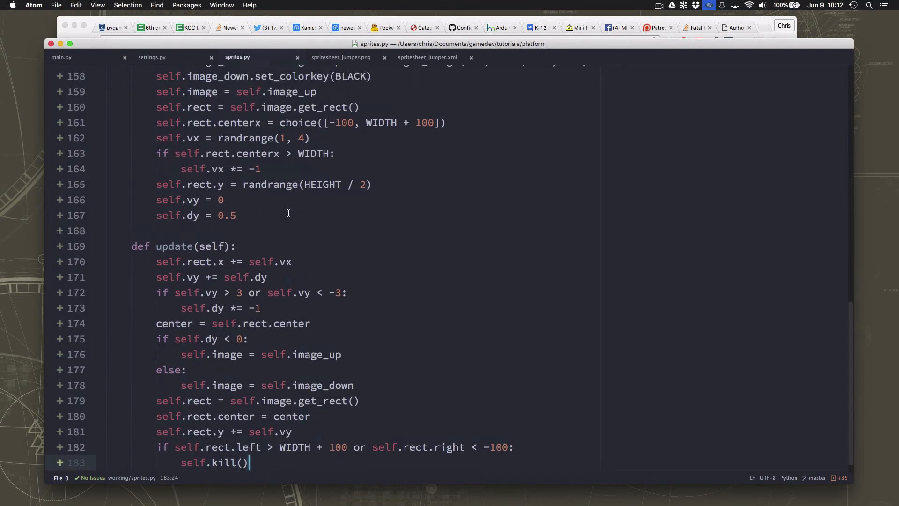
scroll("up", 3)
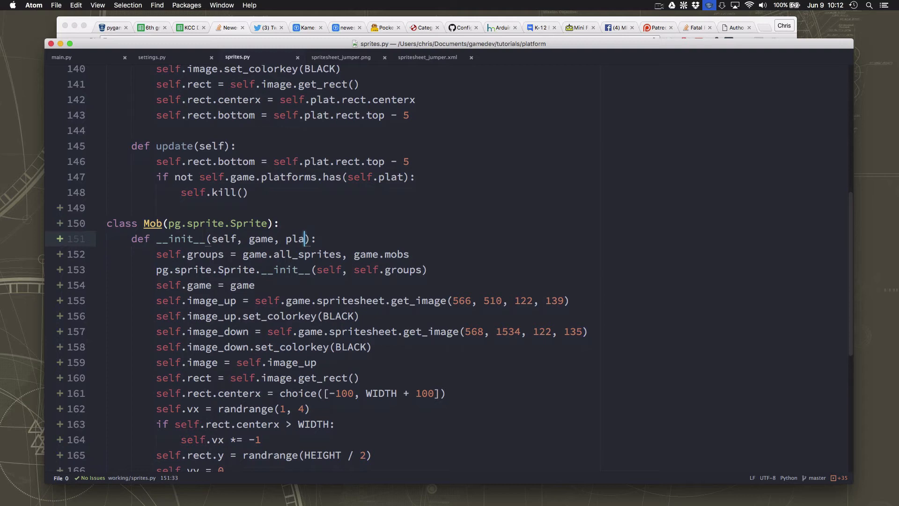
key("backspace")
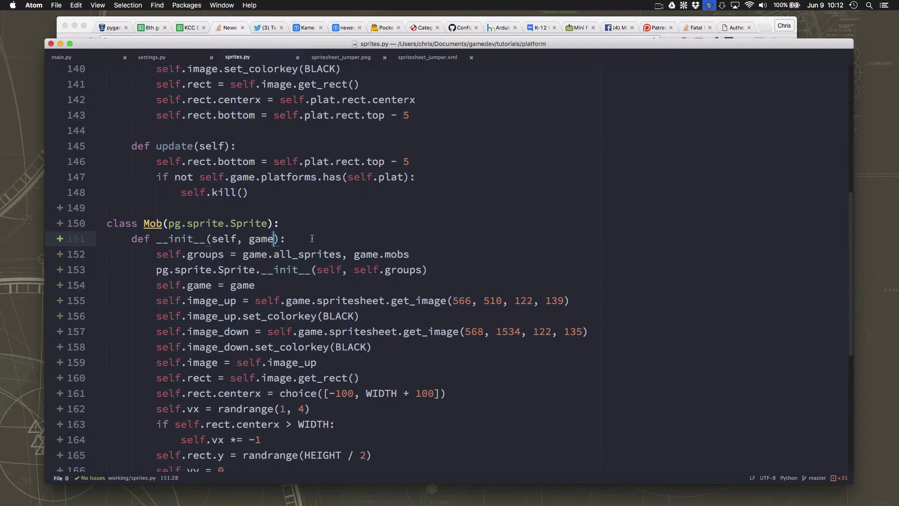
left_click(61, 57)
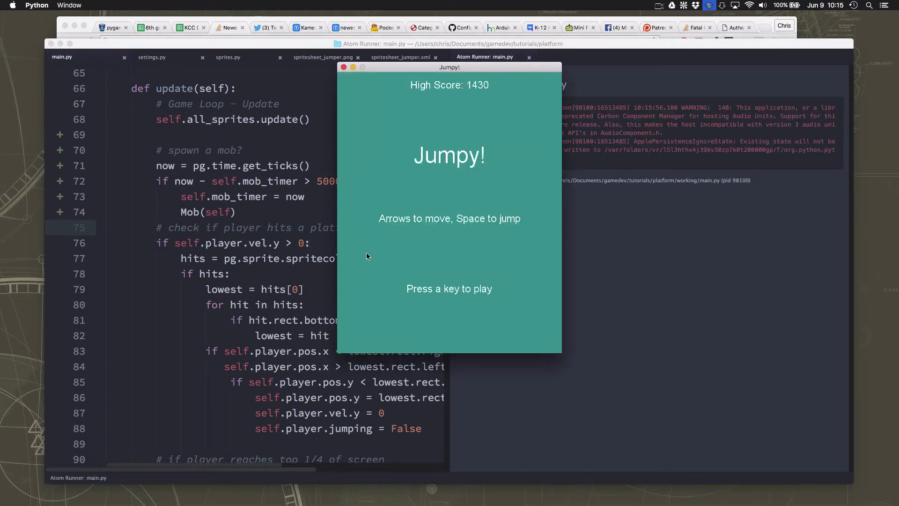
Play a test round to see the flying mob, then close the game window
key("space")
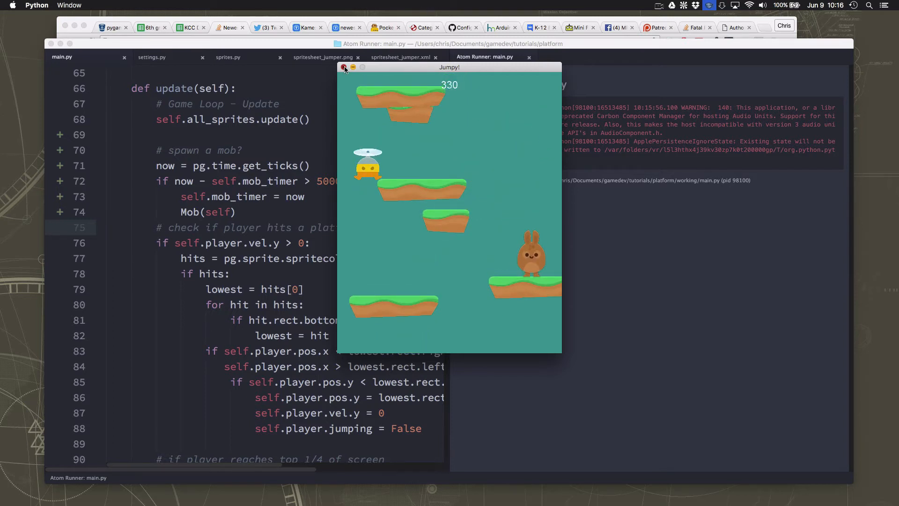
left_click(344, 67)
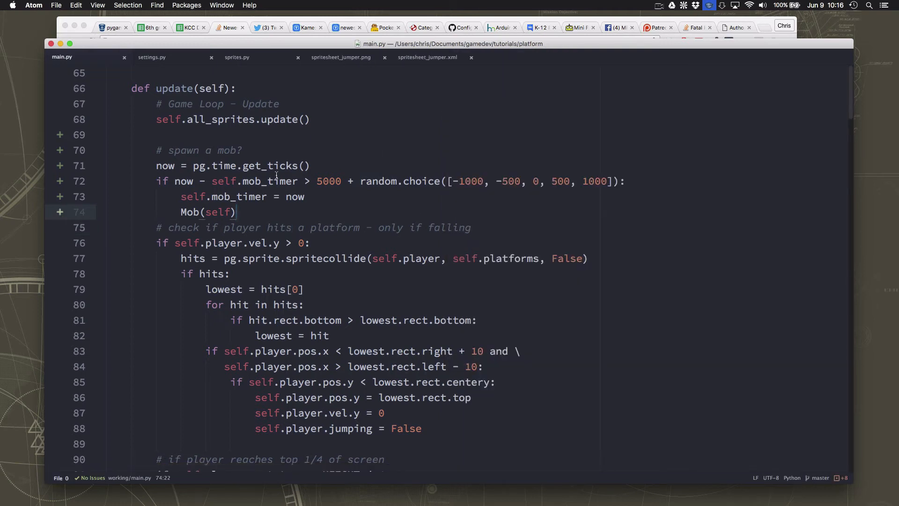
Duplicate the platform scroll loop as 'for mob in self.mobs' so mobs move down too
key("enter")
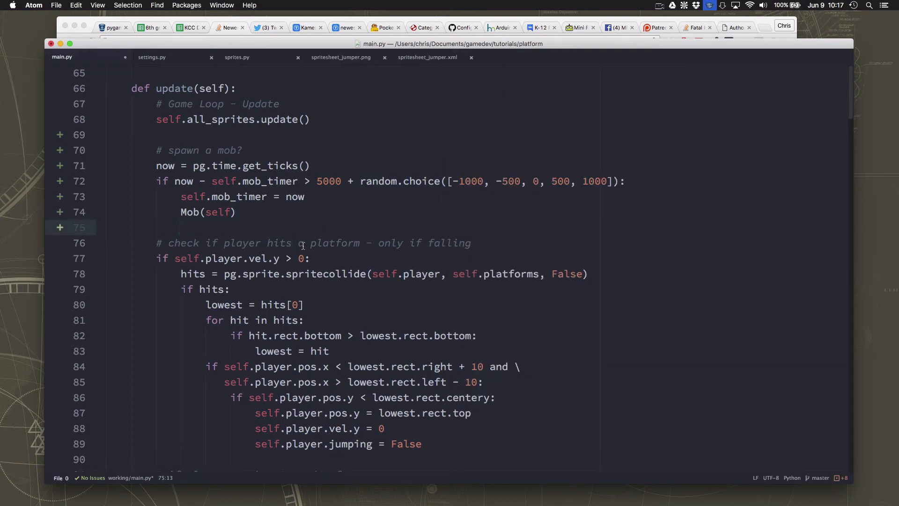
scroll("down", 3)
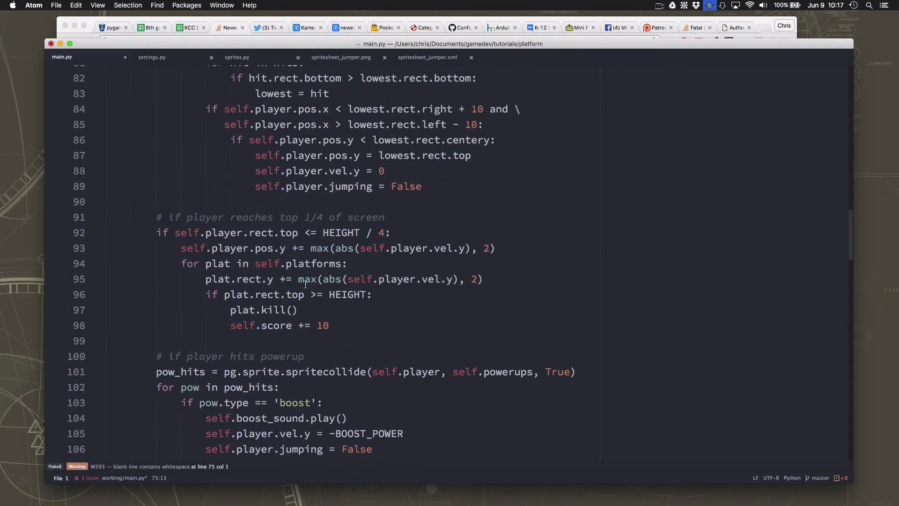
mouse_move(347, 295)
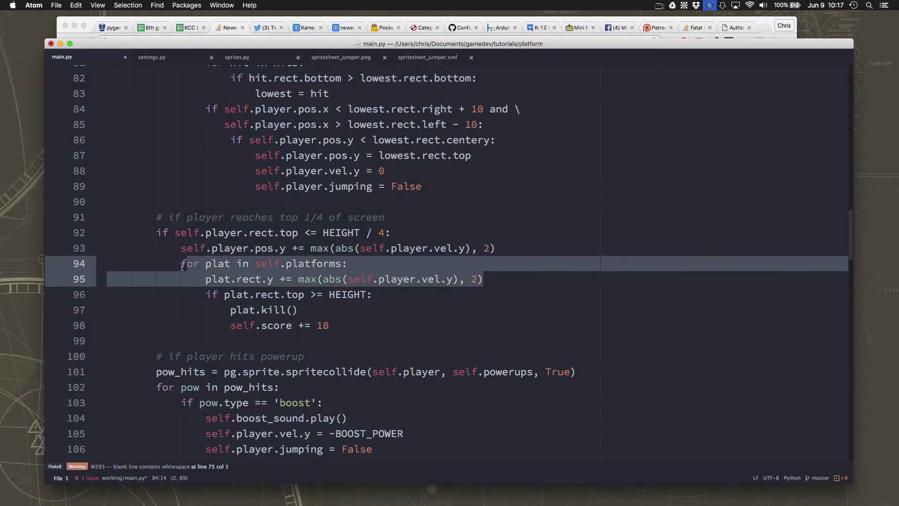
mouse_move(505, 251)
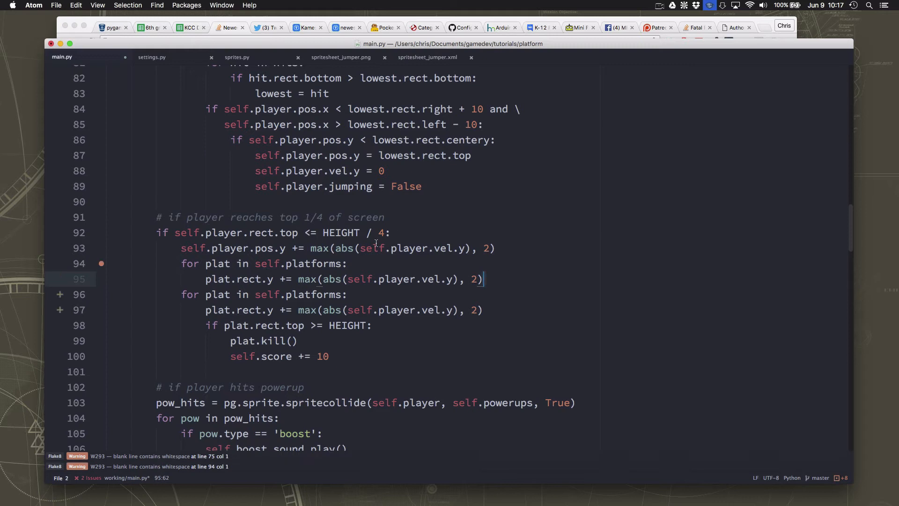
left_click(231, 263)
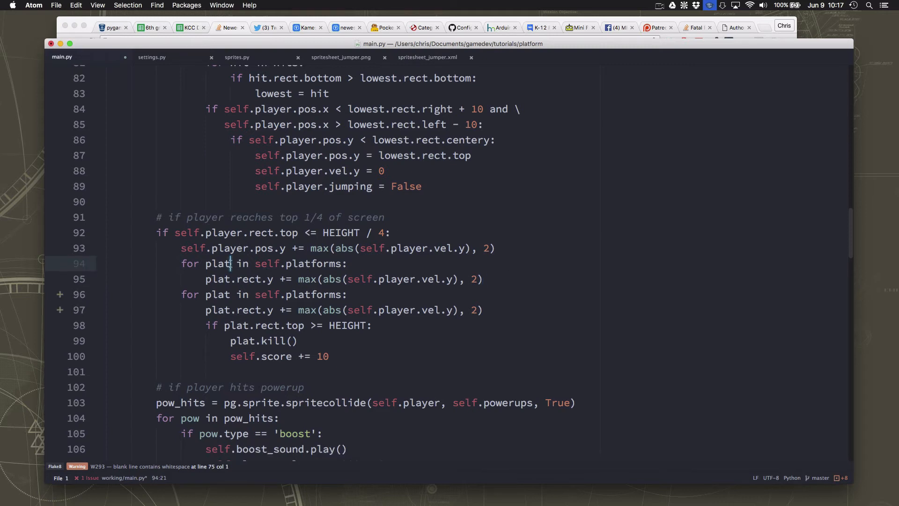
left_click(229, 279)
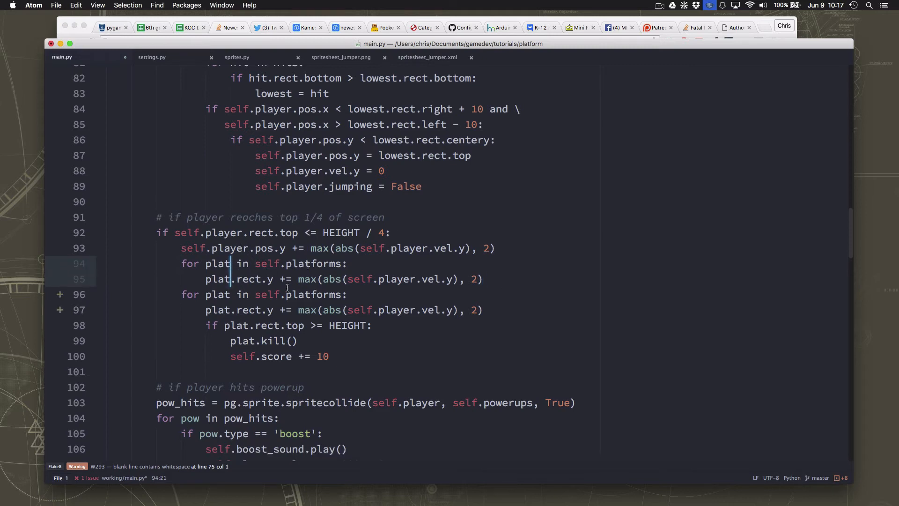
type("mob")
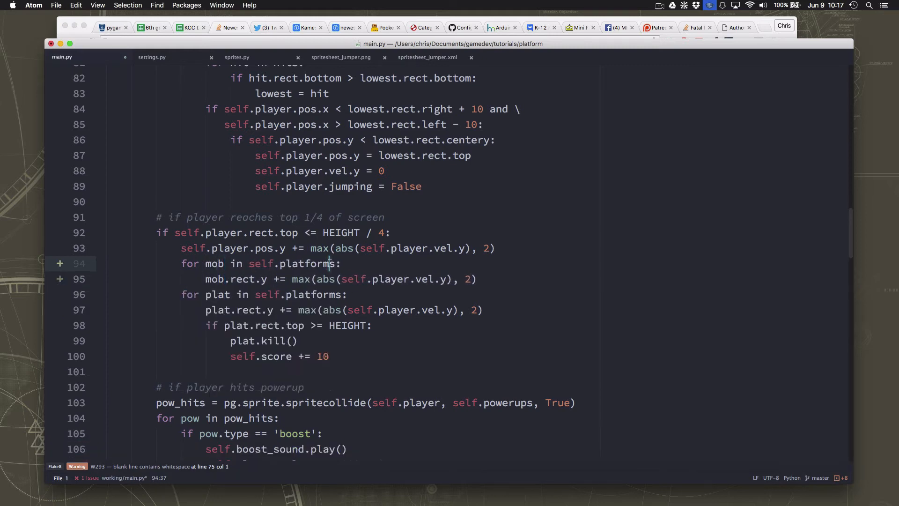
key("Backspace")
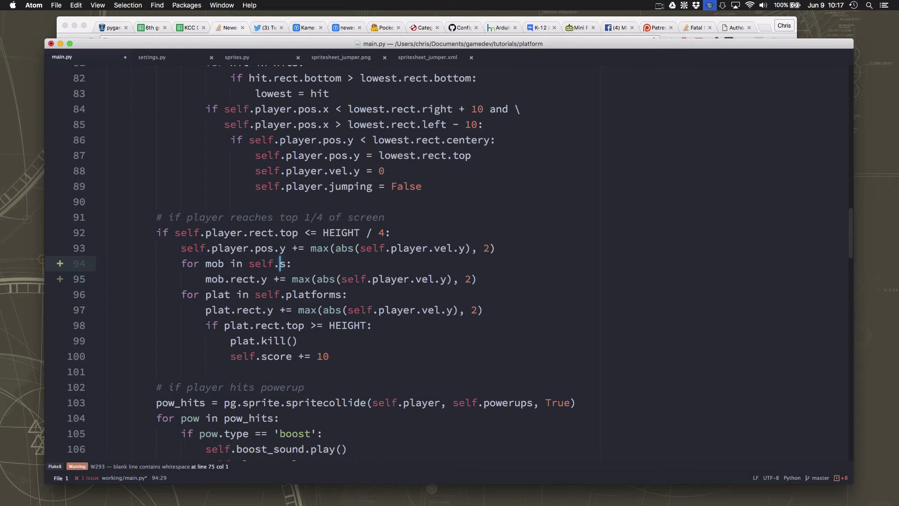
type("mob")
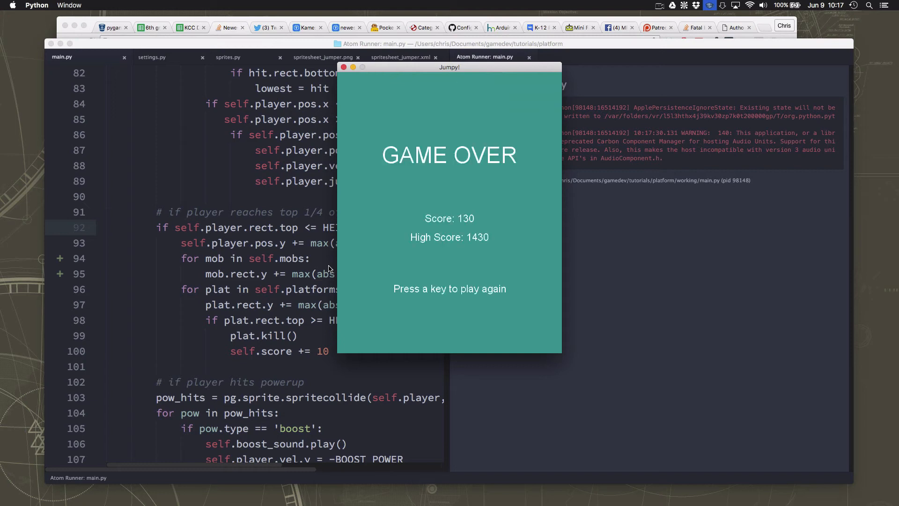
key("space")
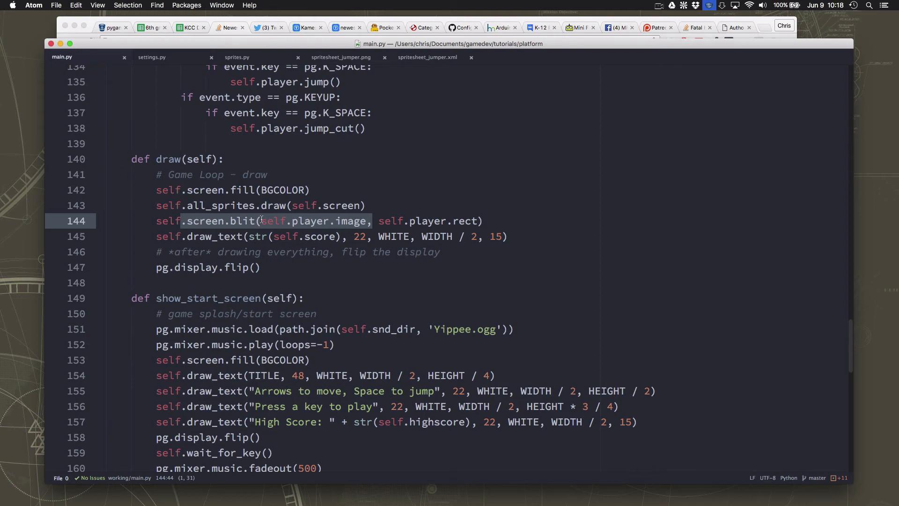
mouse_move(248, 202)
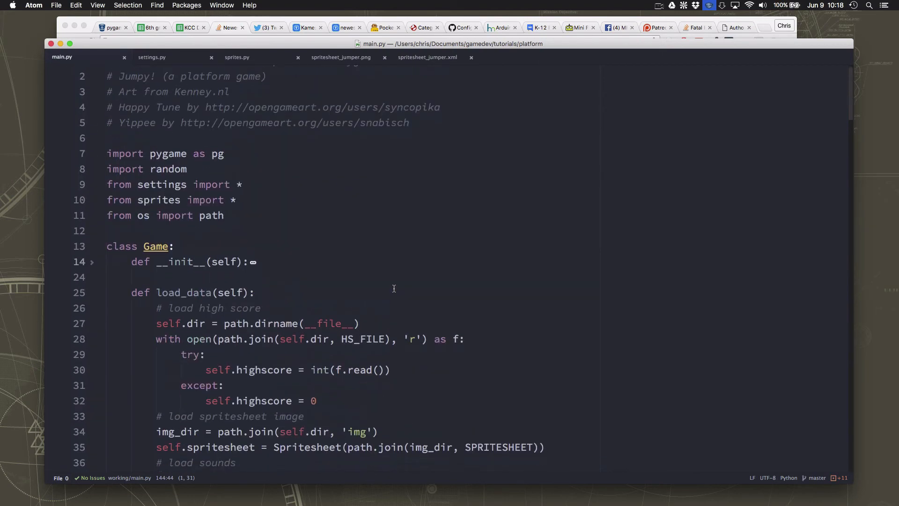
scroll("down", 3)
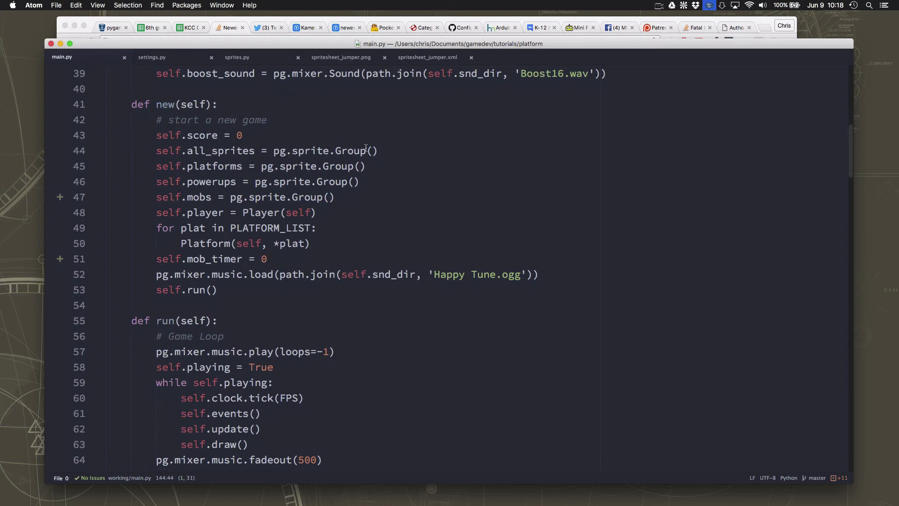
double_click(352, 150)
type("L")
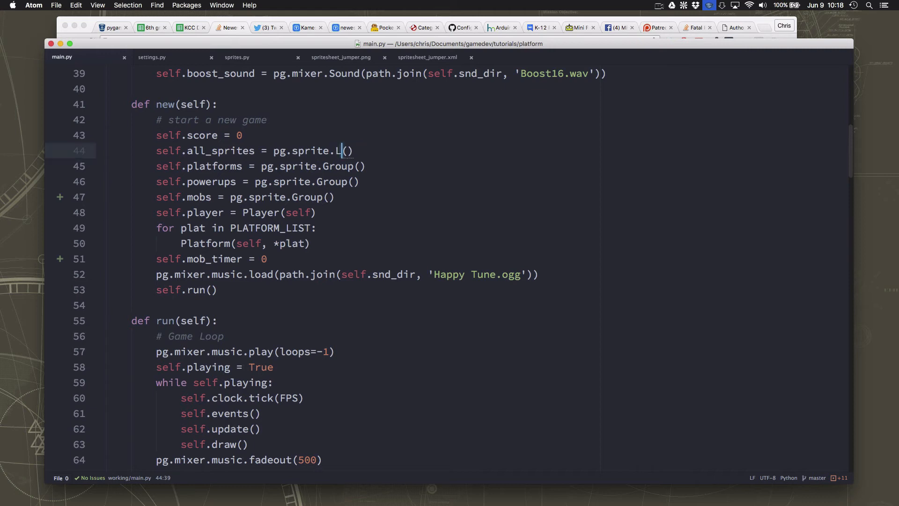
type("ayeredUpdate")
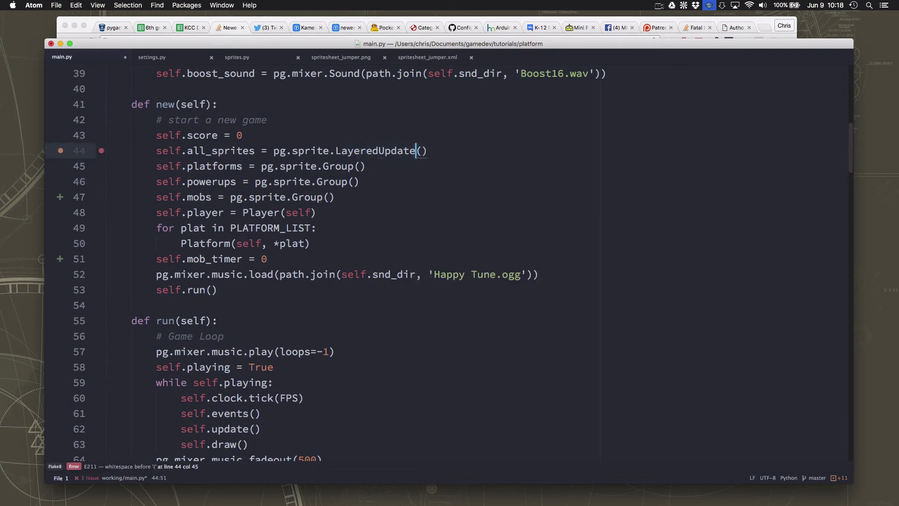
type("s")
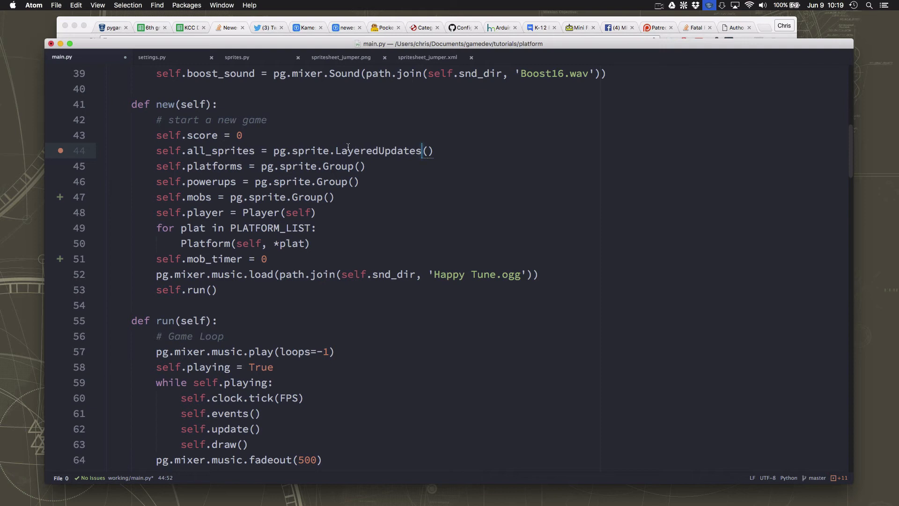
mouse_move(408, 155)
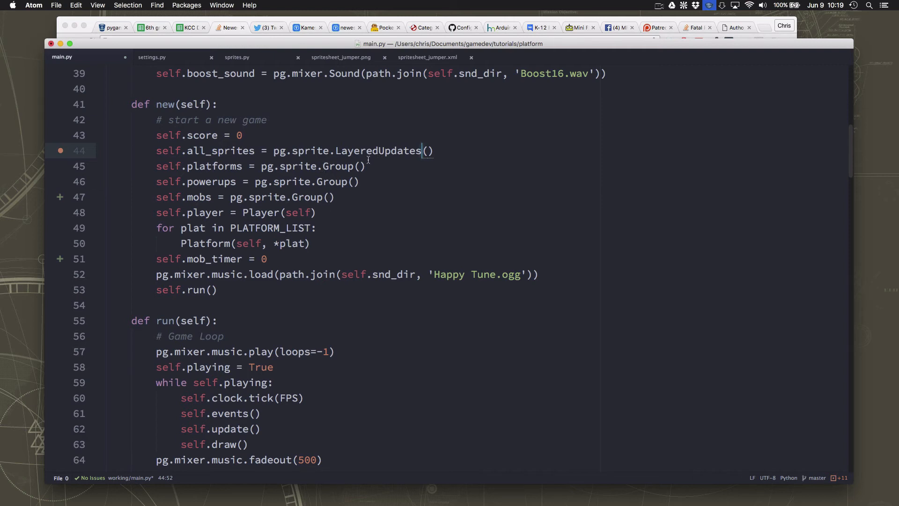
mouse_move(216, 220)
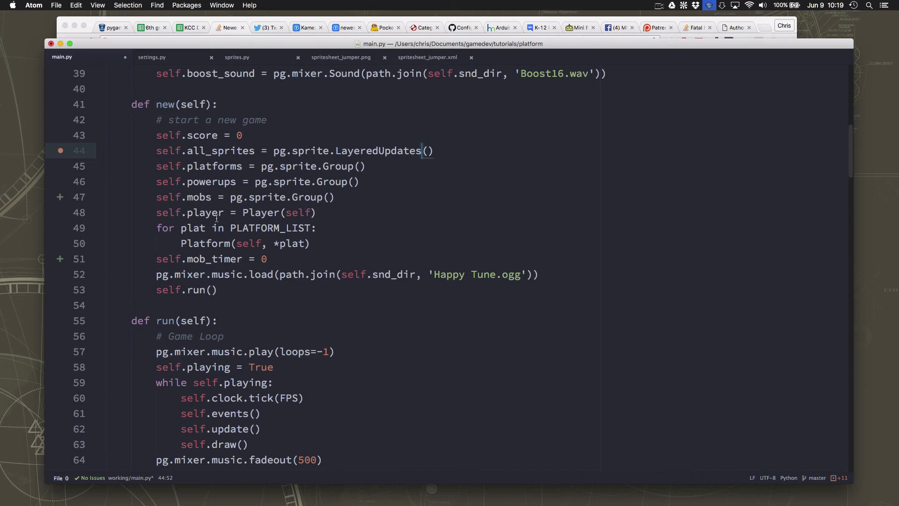
Define PLAYER_LAYER = 2, PLATFORM_LAYER = 1, POW_LAYER = 1 and MOB_LAYER = 2 in settings.py
left_click(152, 57)
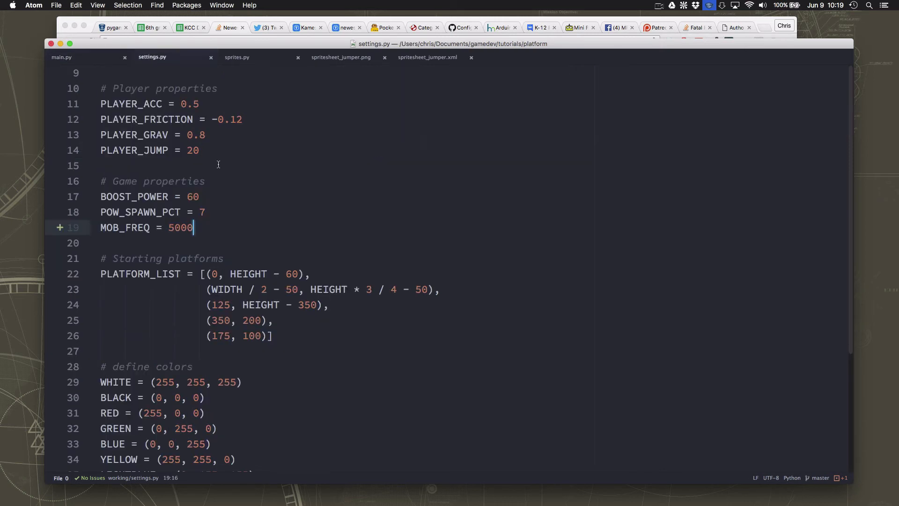
mouse_move(205, 178)
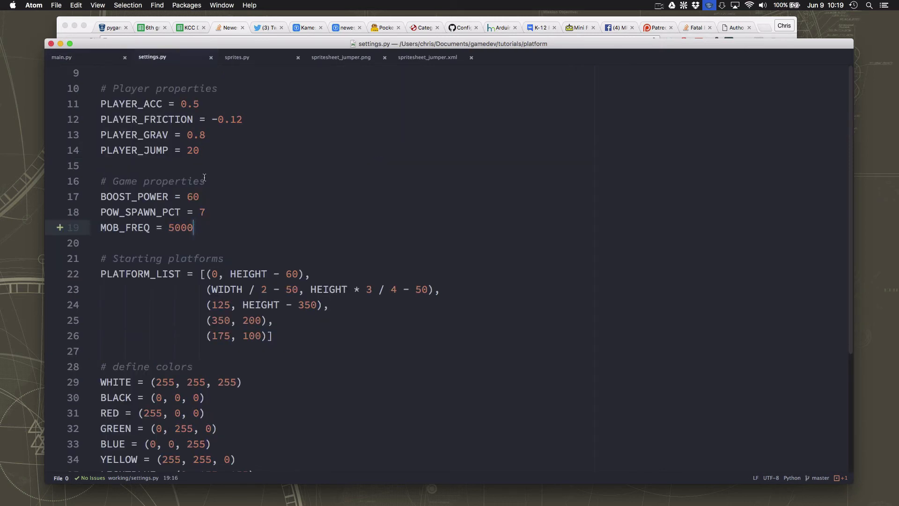
type("PLAYER")
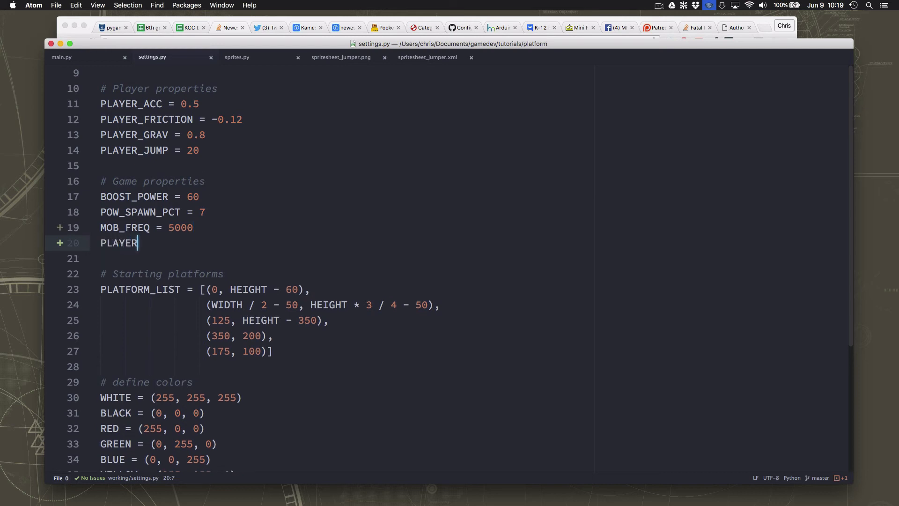
type("_LAYER = 2")
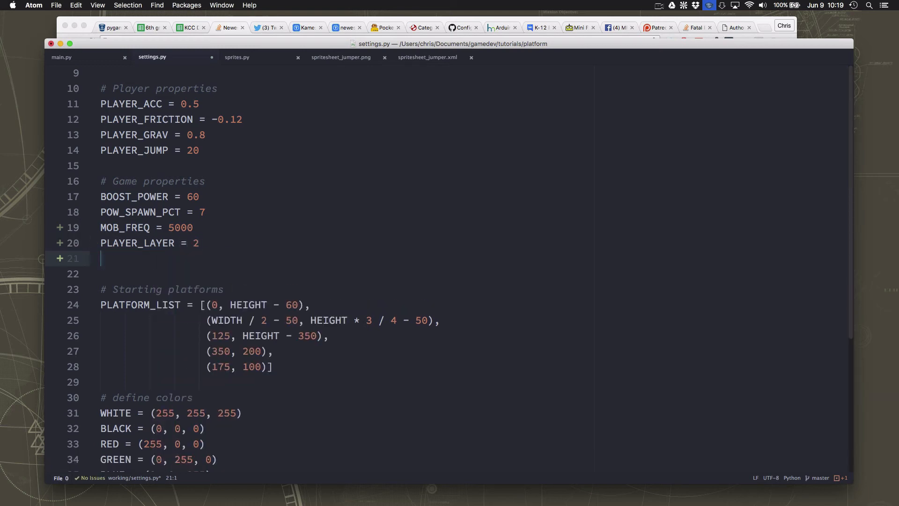
type("PLATFO")
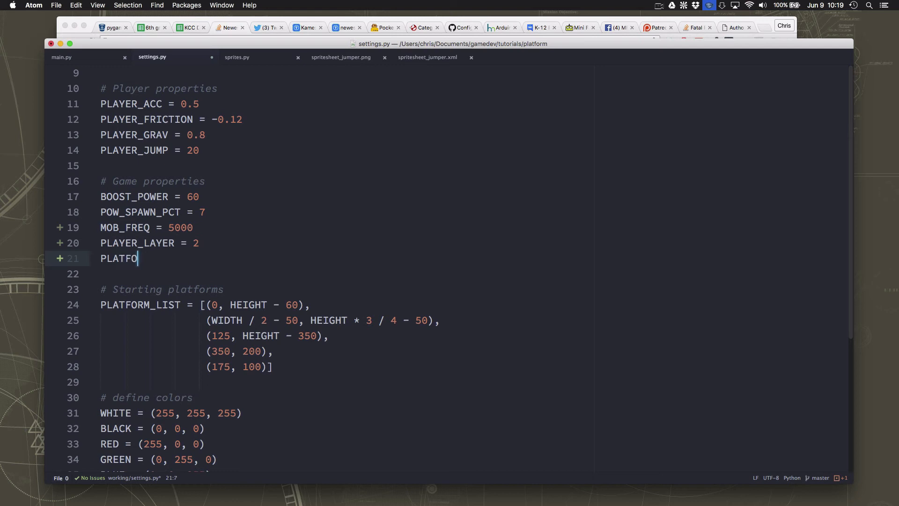
type("RM_LAYER = 1")
type("P")
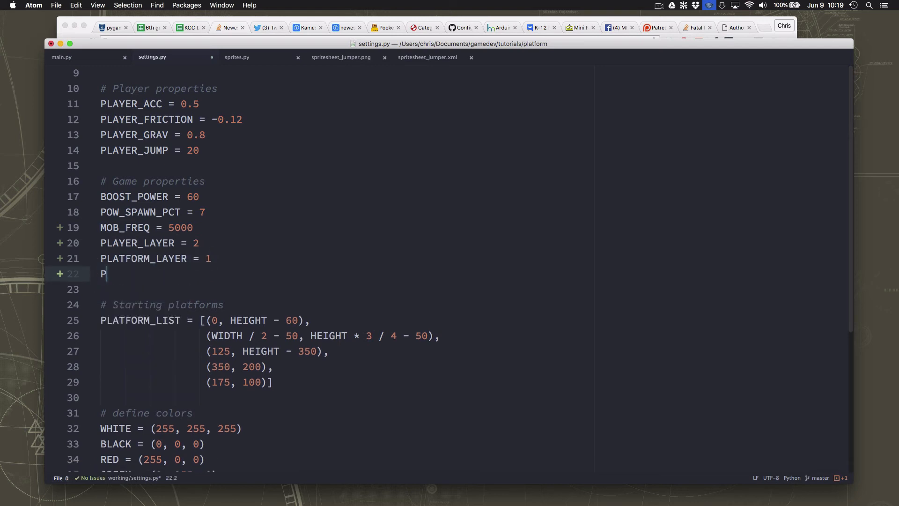
type("OW_L")
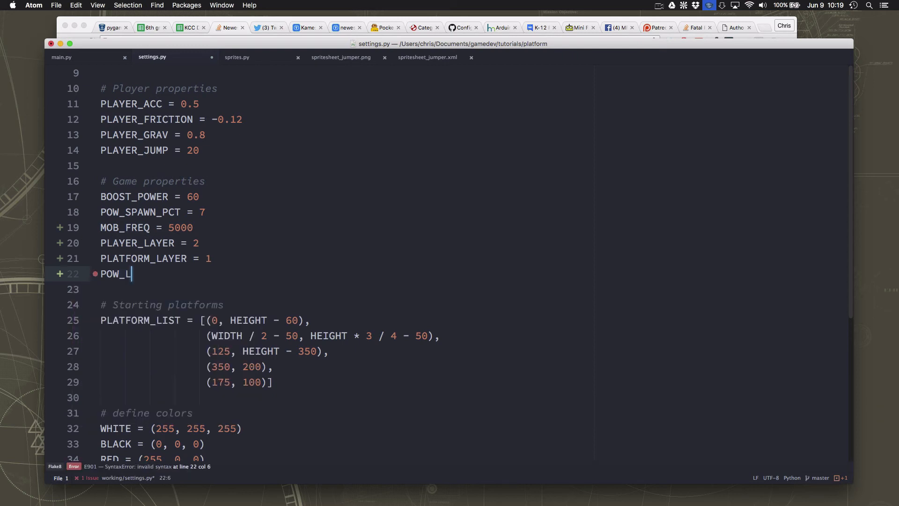
type("AYER = 1")
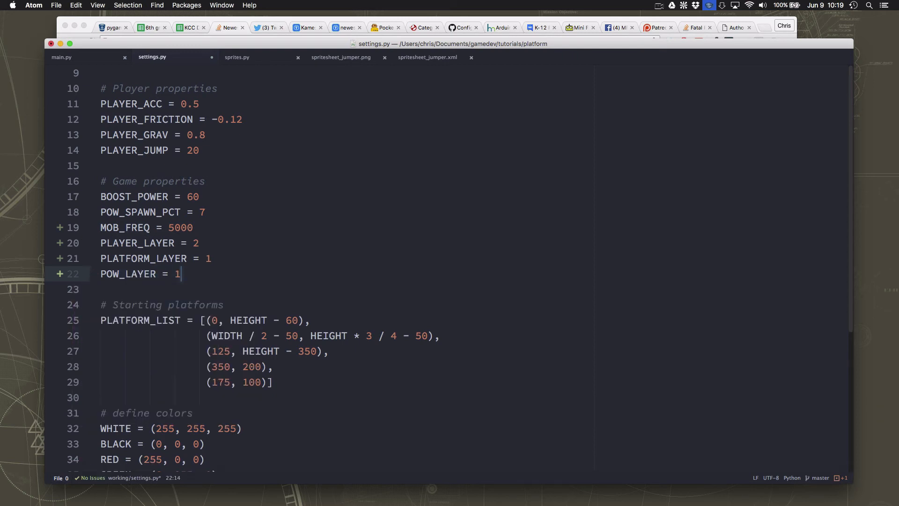
key("enter")
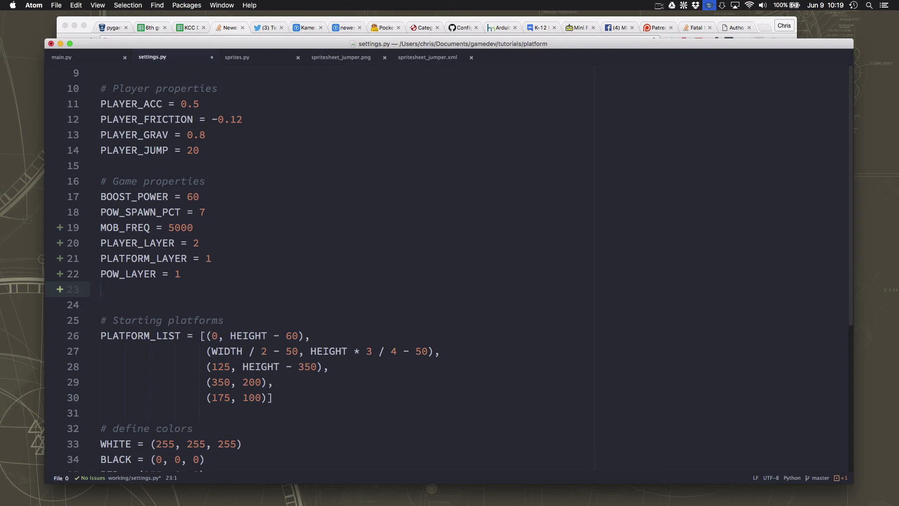
type("MOB_LAYER = 2")
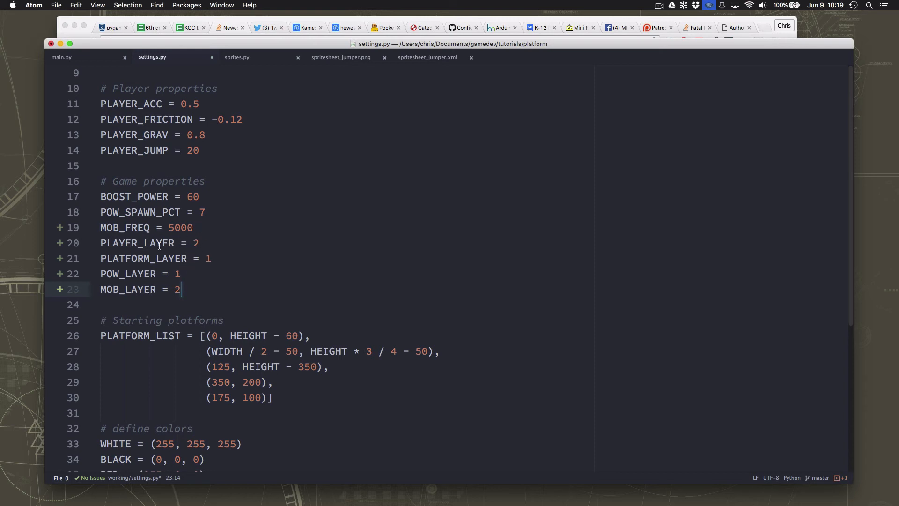
left_click(237, 57)
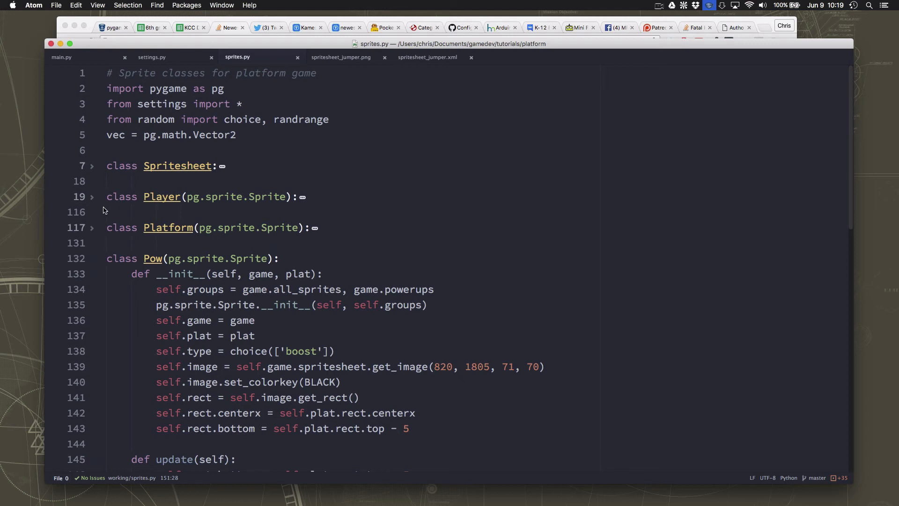
Set self._layer = PLAYER_LAYER in the Player constructor
left_click(90, 196)
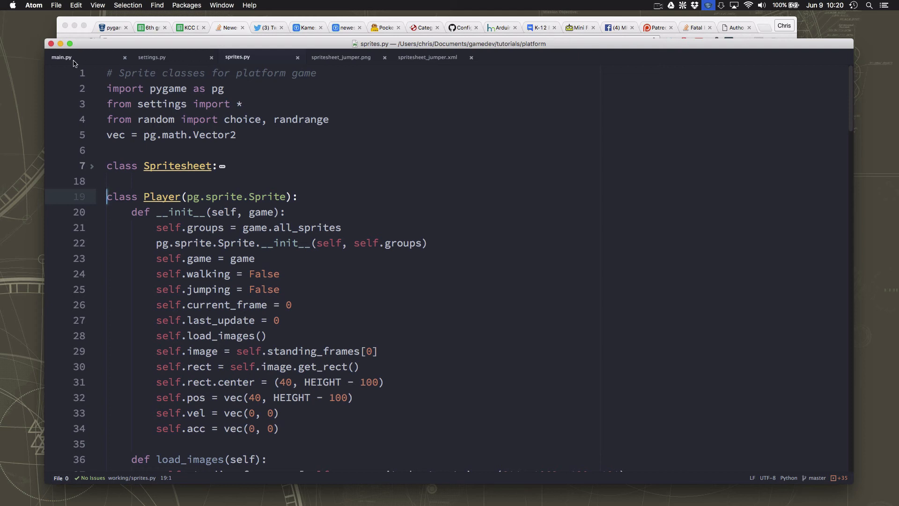
left_click(61, 58)
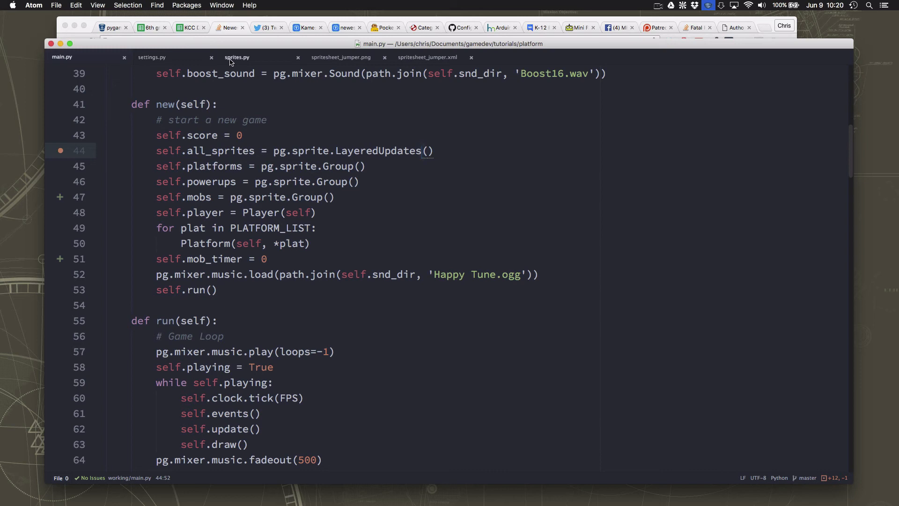
left_click(421, 151)
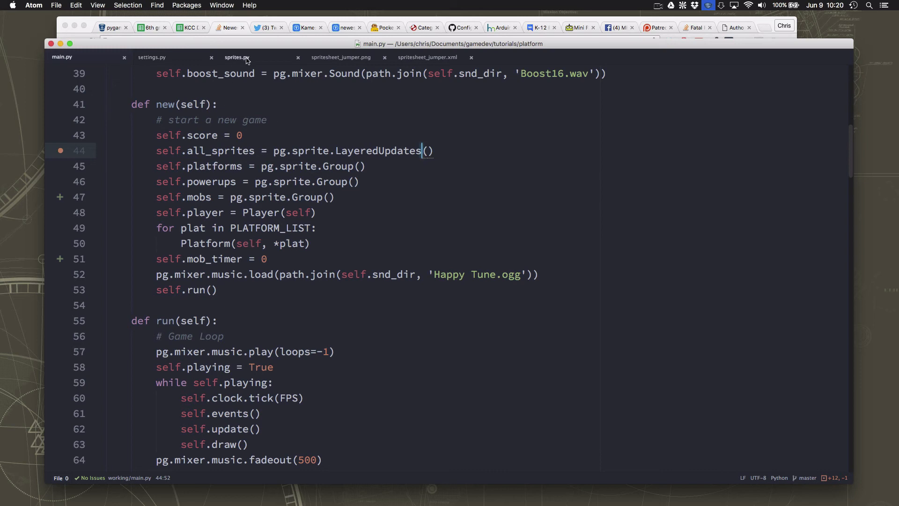
left_click(237, 57)
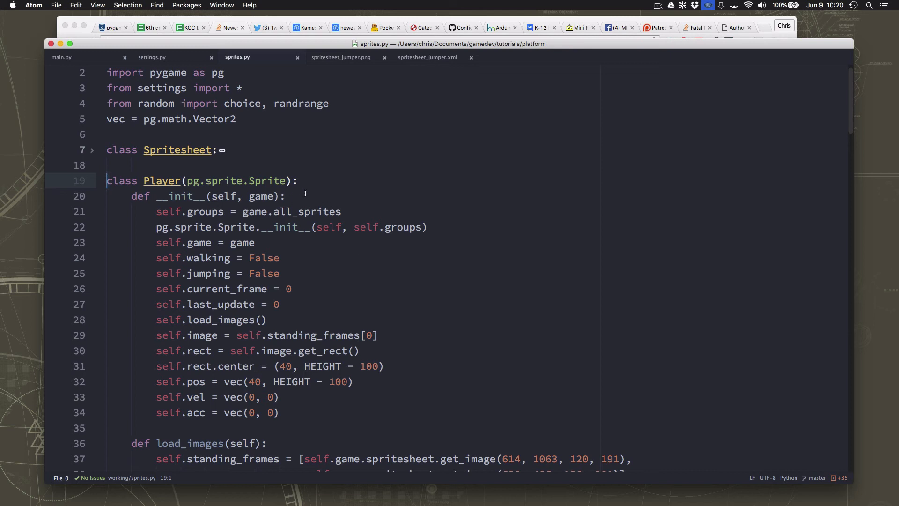
left_click(287, 196)
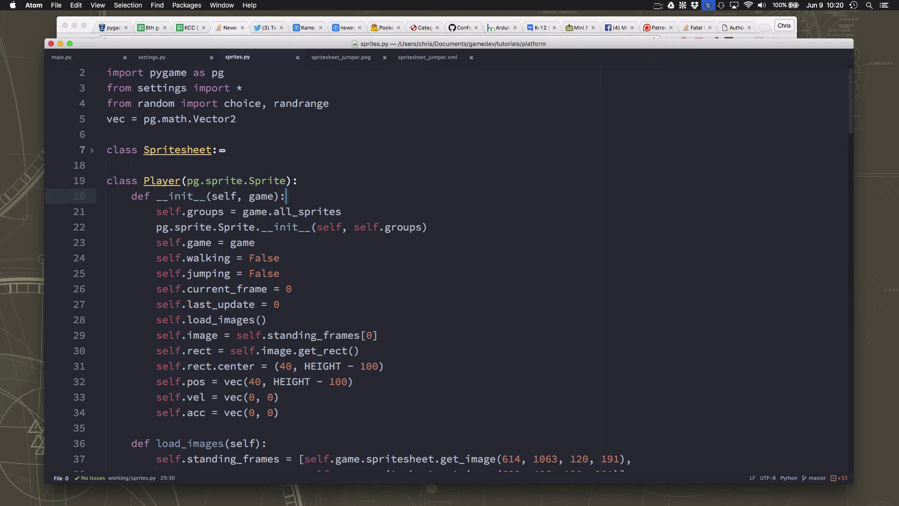
type("self.")
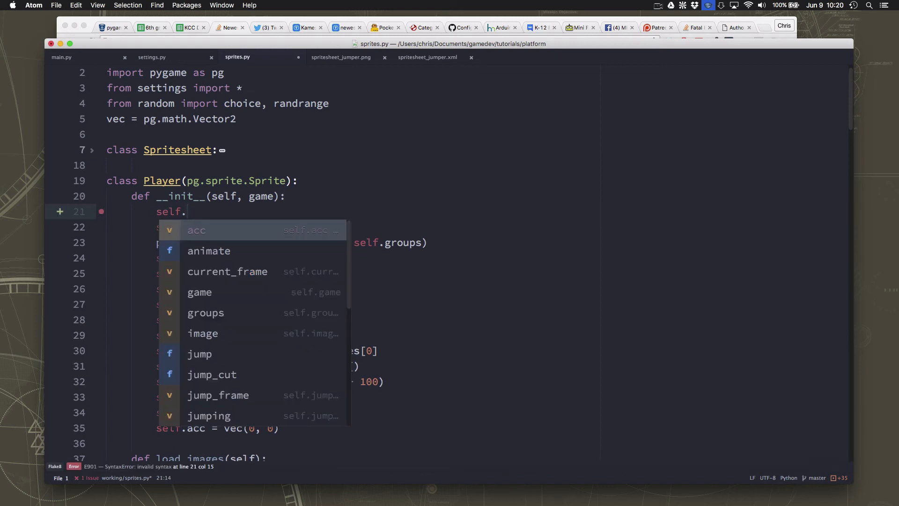
key("escape")
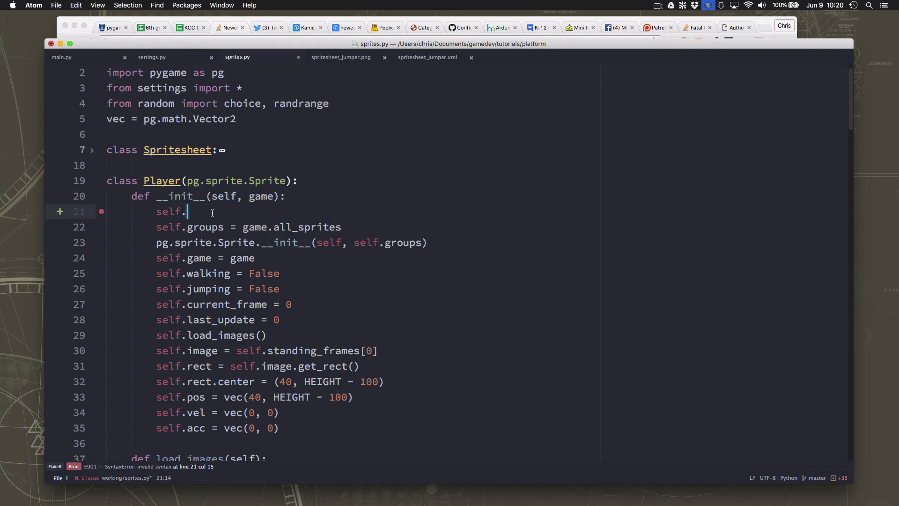
type("_a")
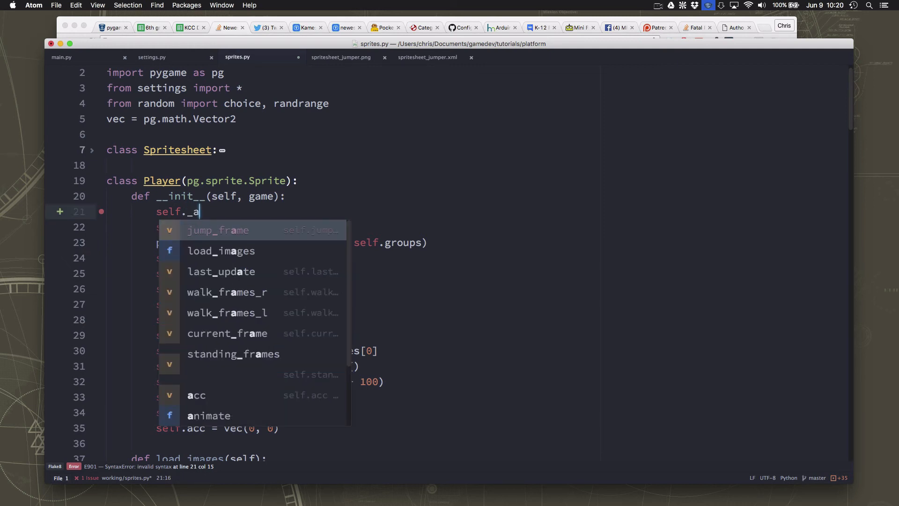
type("layer =")
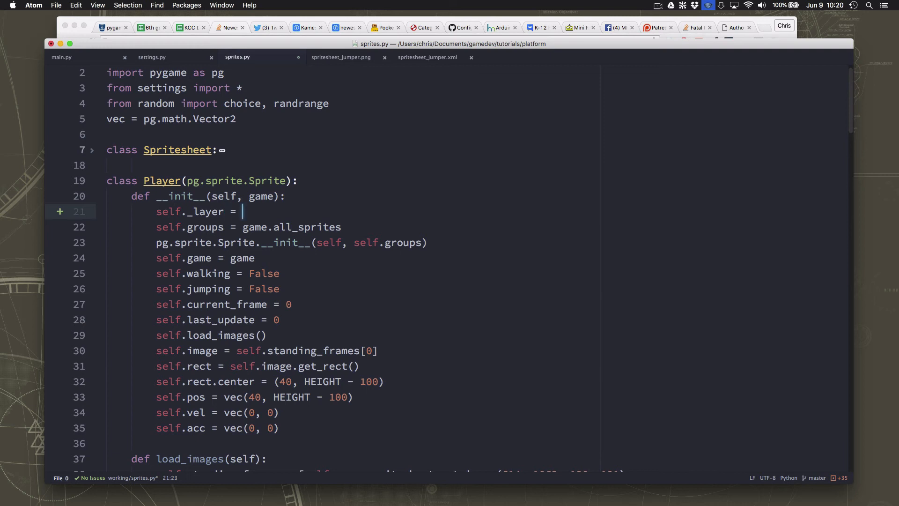
type("PLAYER")
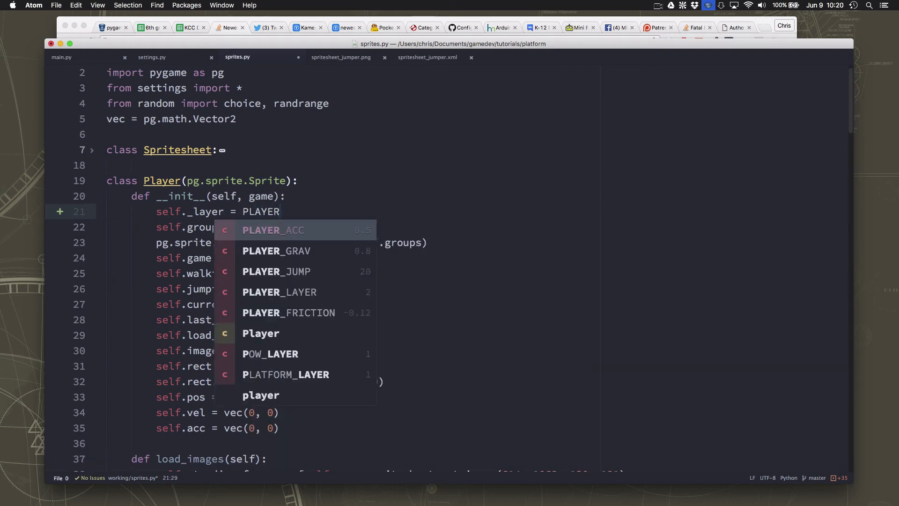
left_click(280, 292)
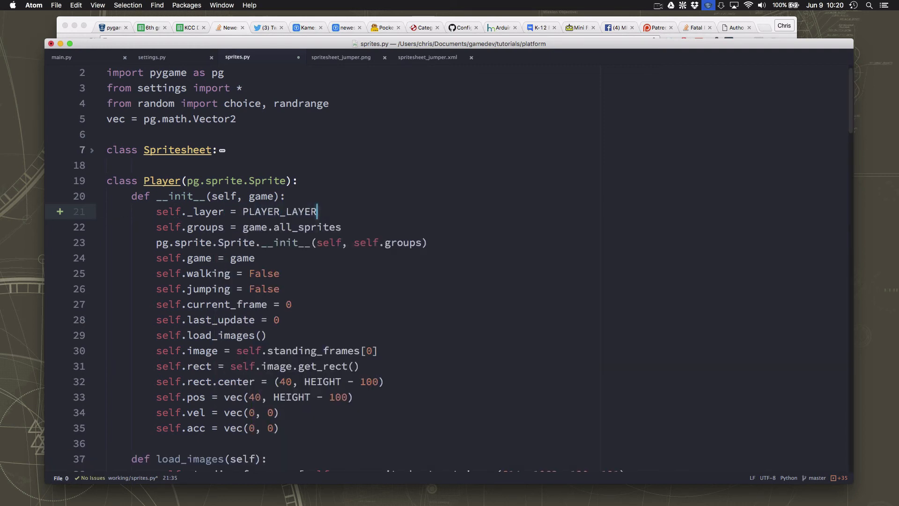
Set self._layer to PLATFORM_LAYER, POW_LAYER and MOB_LAYER in the Platform, Pow and Mob constructors
left_click(92, 181)
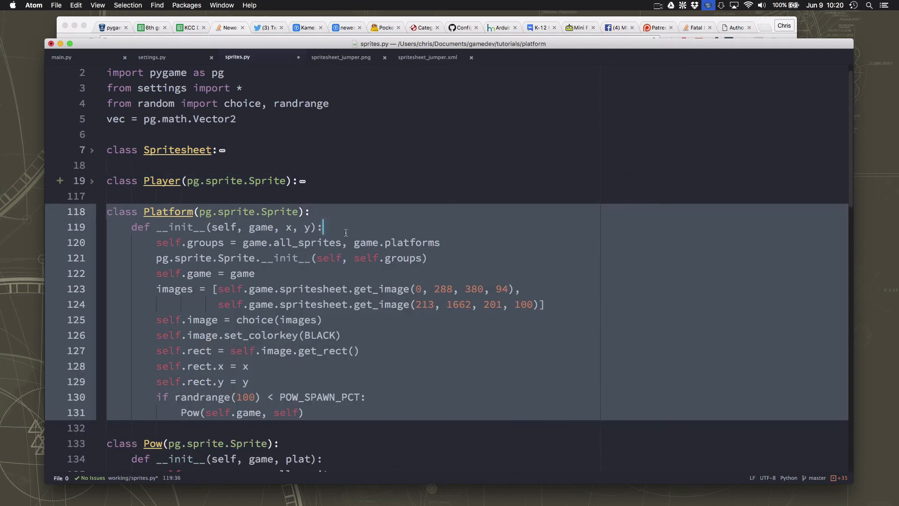
type("self._layer = PLATFORM_LAYER")
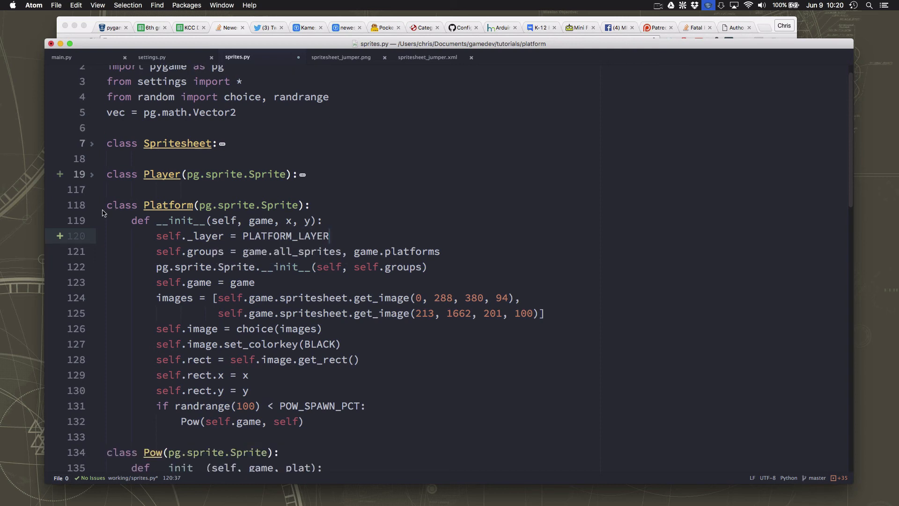
left_click(90, 205)
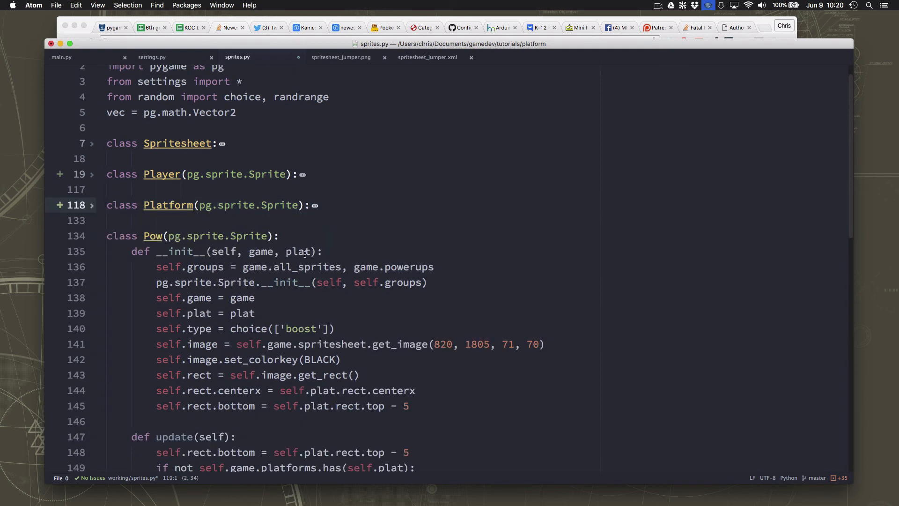
type("self.")
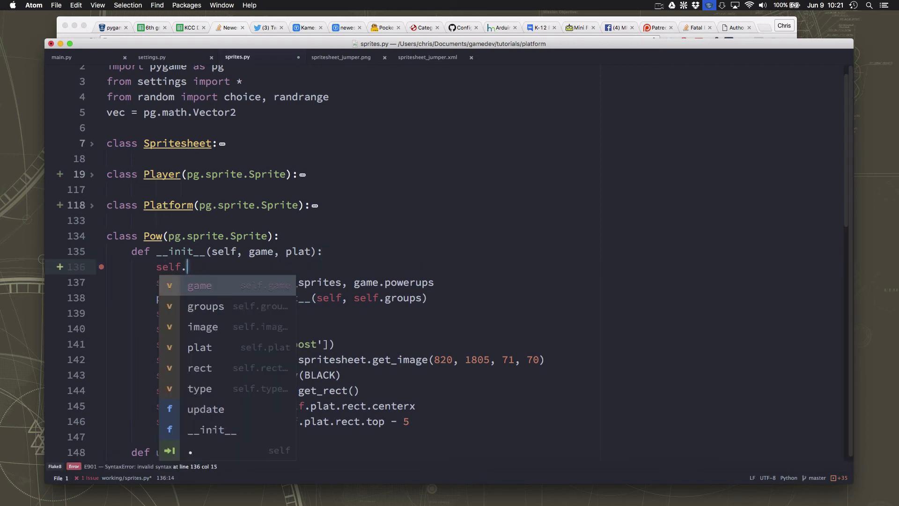
type("_layer = POW_")
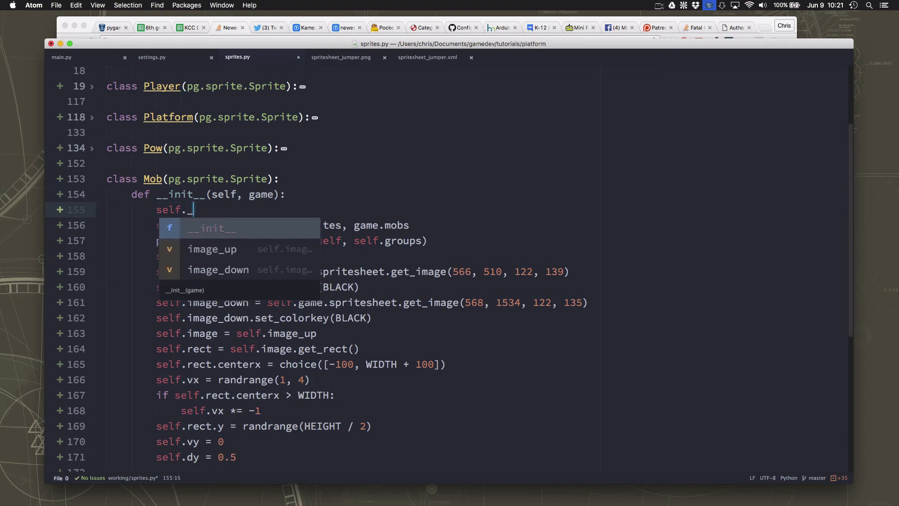
type("layer =")
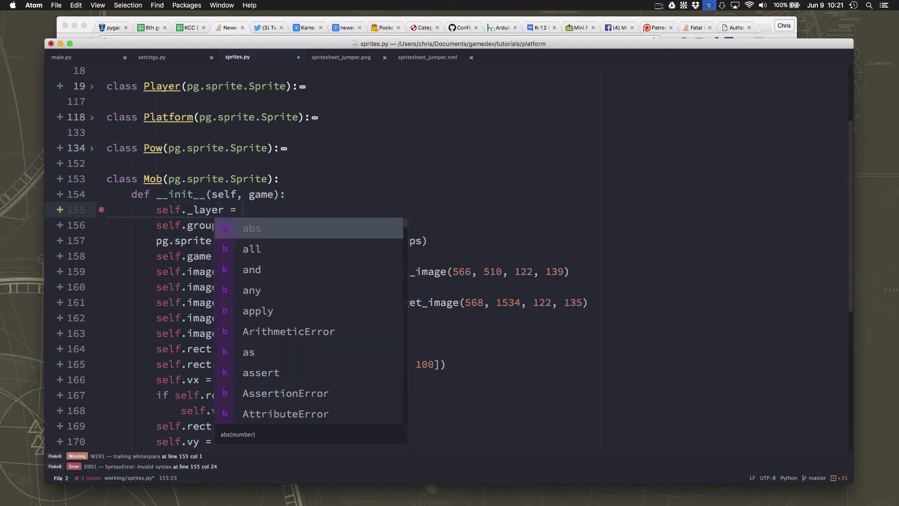
type("MOB_L")
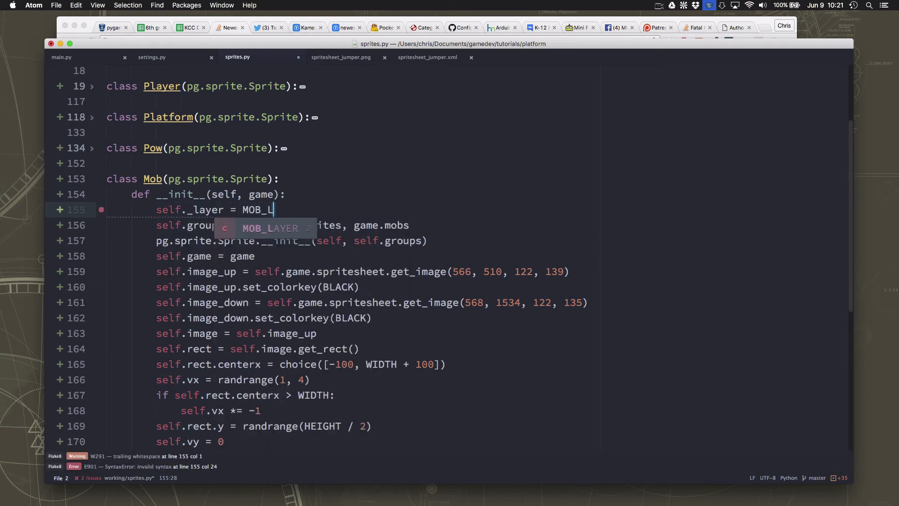
key("Tab")
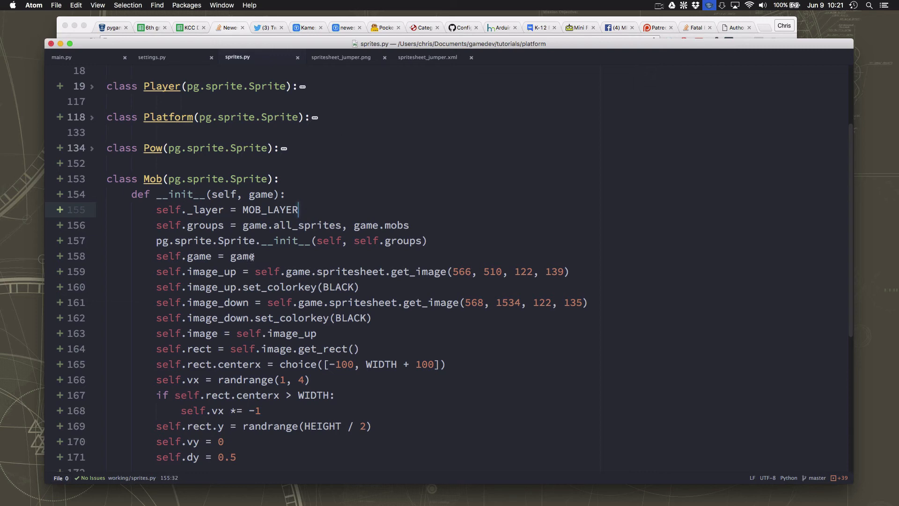
Scroll main.py down to the mob-spawning part of update
left_click(61, 57)
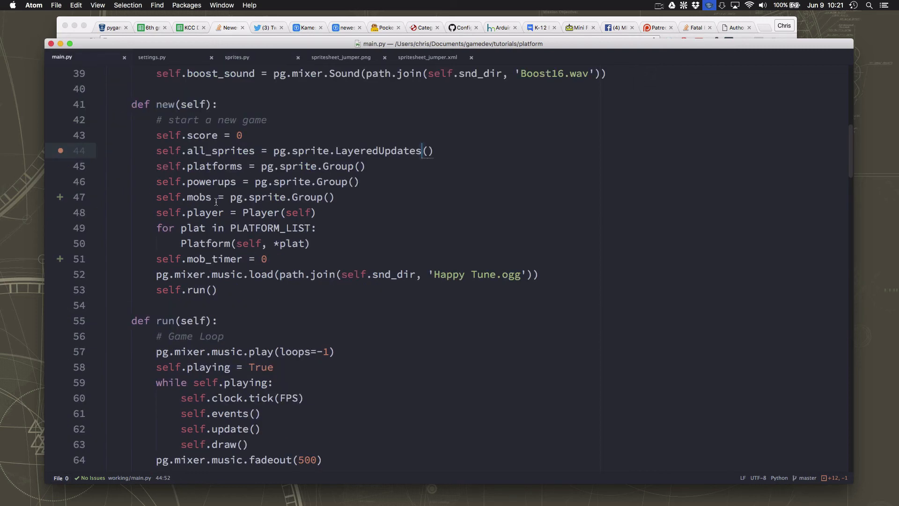
scroll("down", 3)
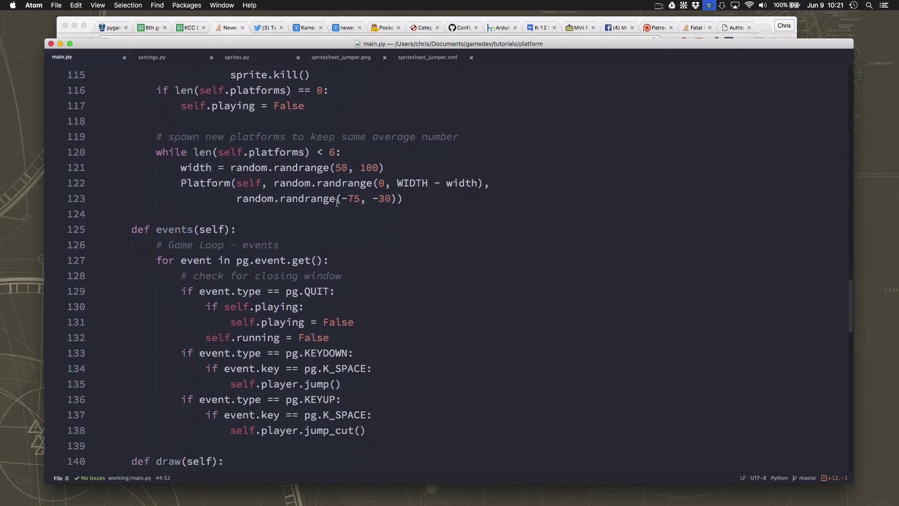
scroll("down", 3)
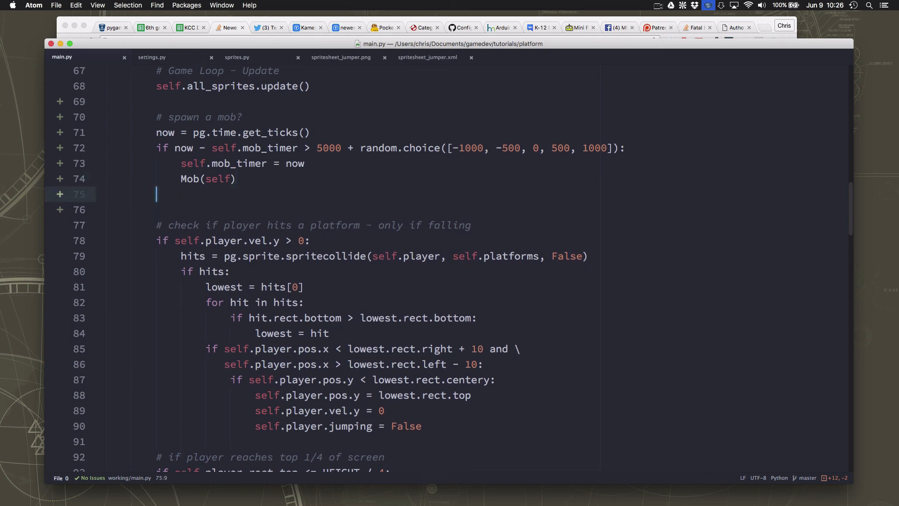
Add '# hit mobs?' and mob_hits = pg.sprite.spritecollide(self.player, self.mobs, False)
type("# hit mobs?")
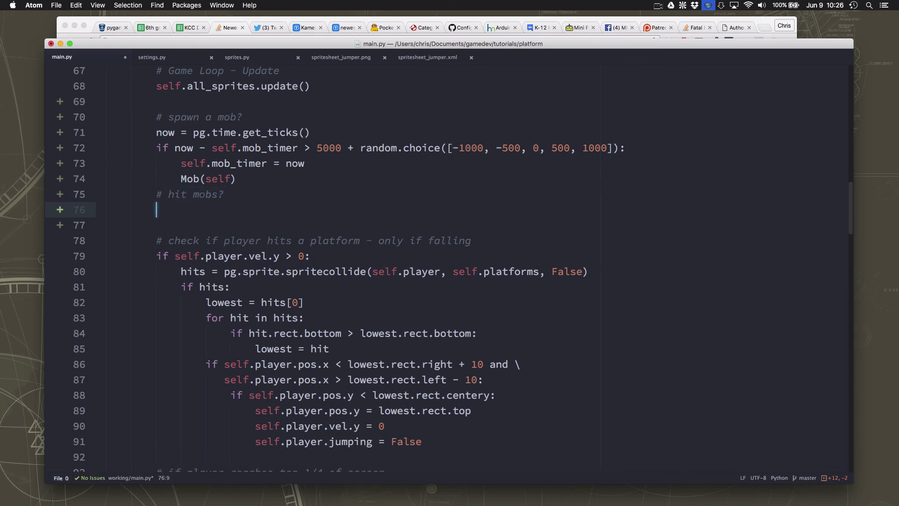
type("mob_hits = pyga")
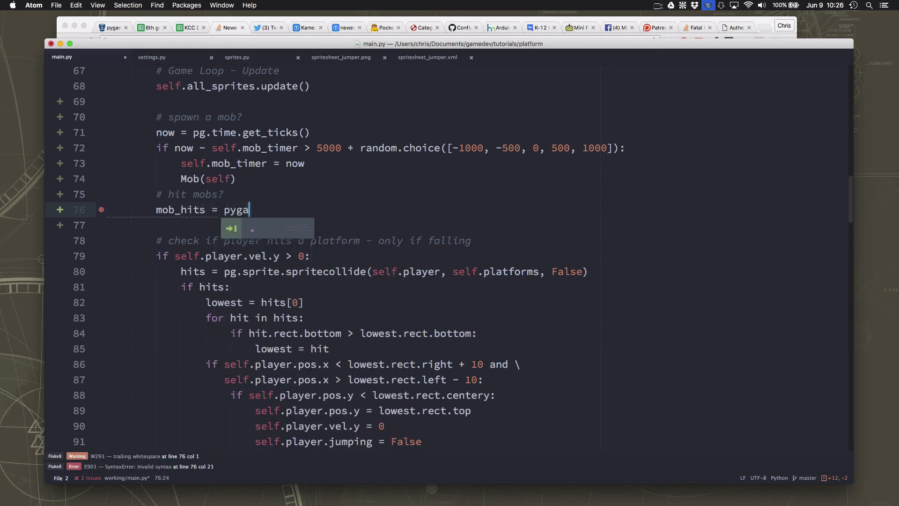
type(".sprite")
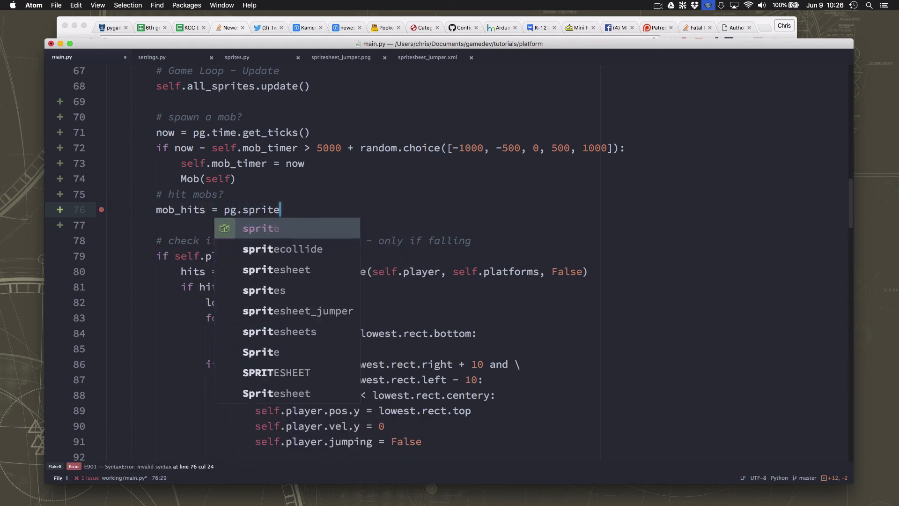
type(".spr")
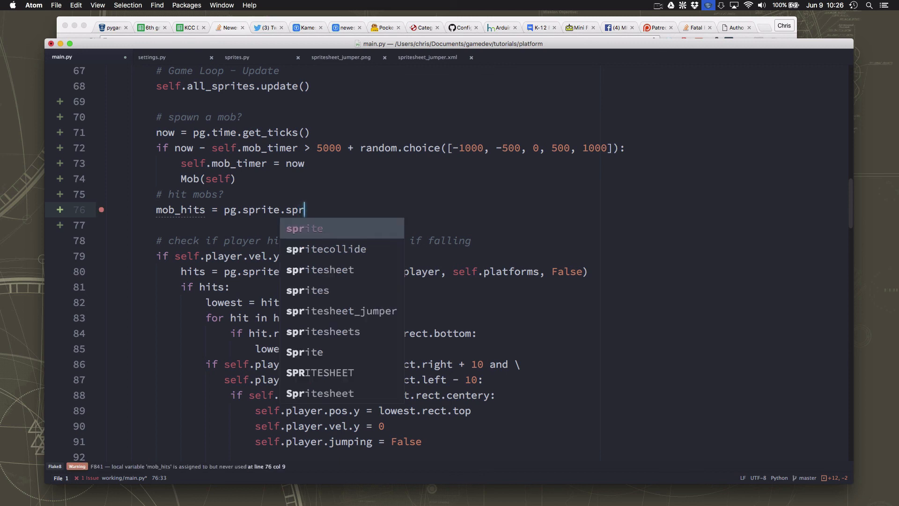
left_click(326, 249)
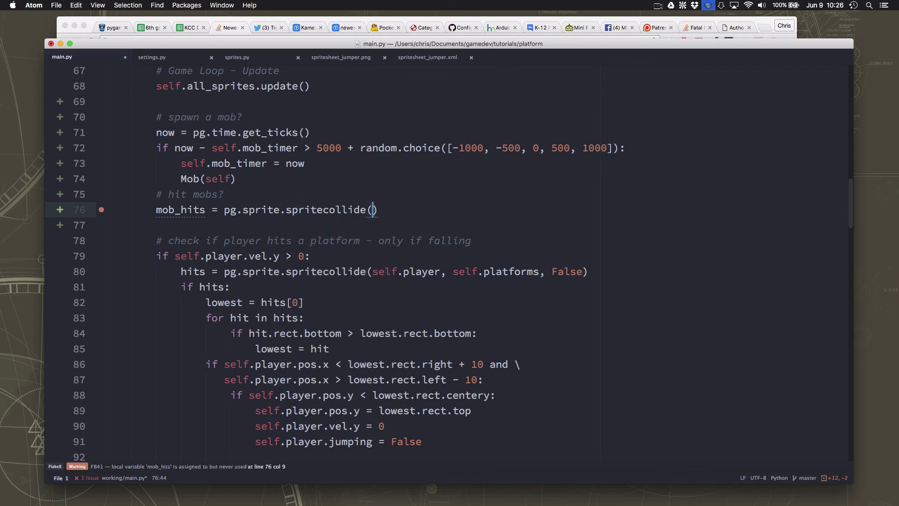
type("self.player, self.mobs,")
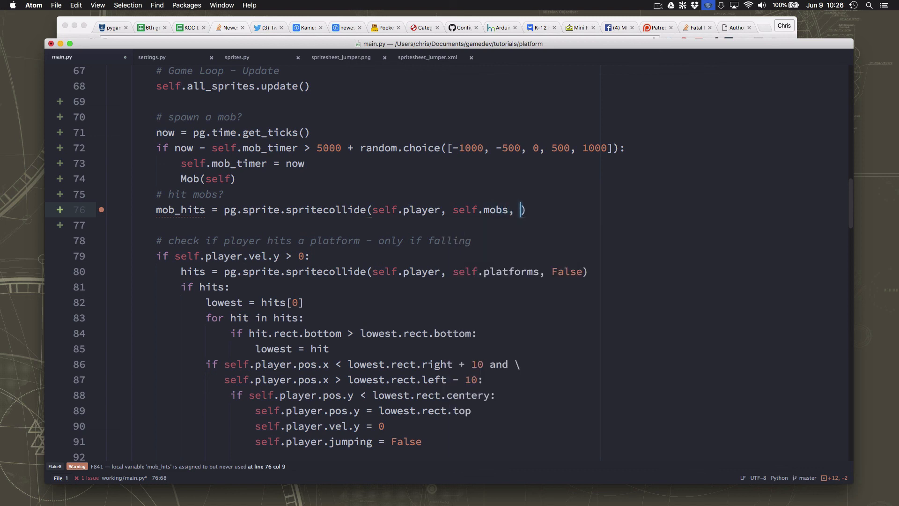
type("False")
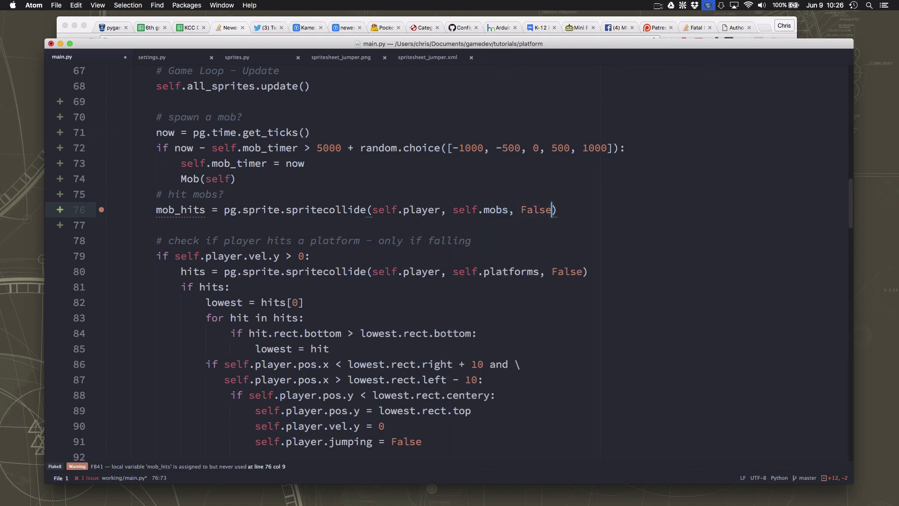
Set self.playing = False whenever mob_hits is non-empty
type("if")
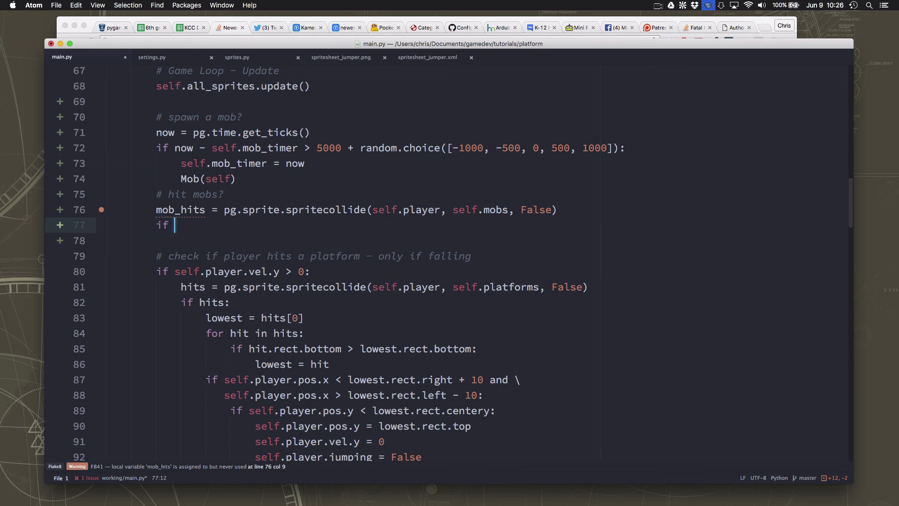
type("mob_hits")
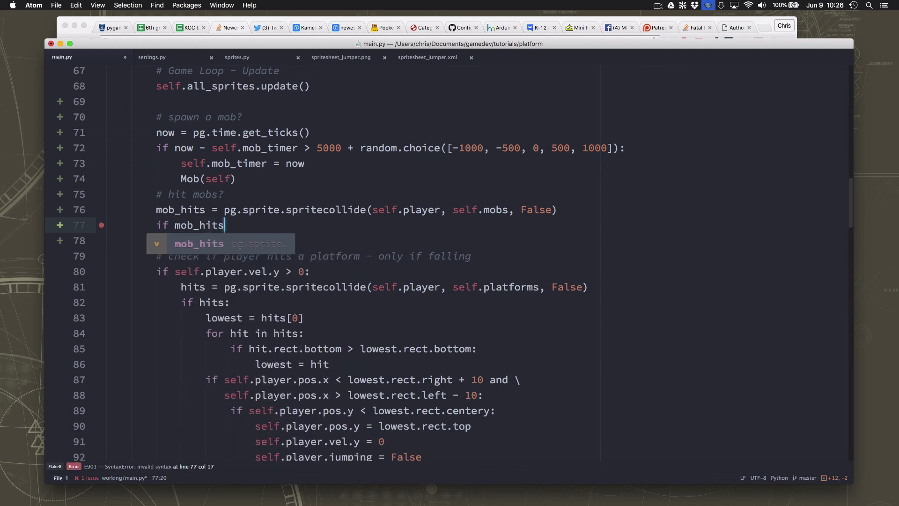
key("enter")
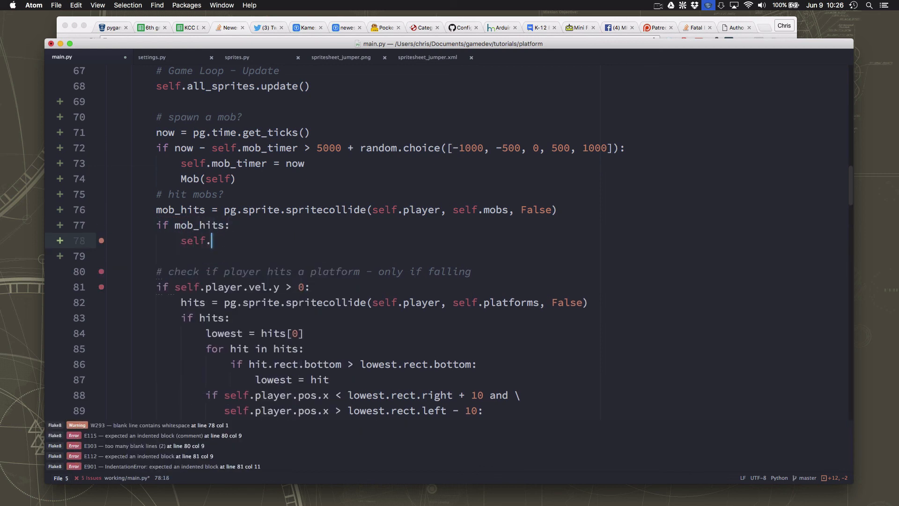
type("playing")
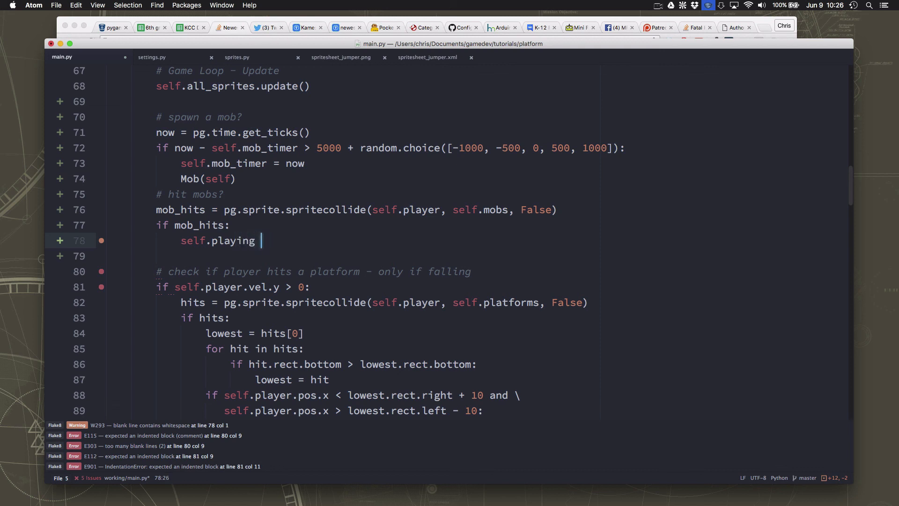
type("= False")
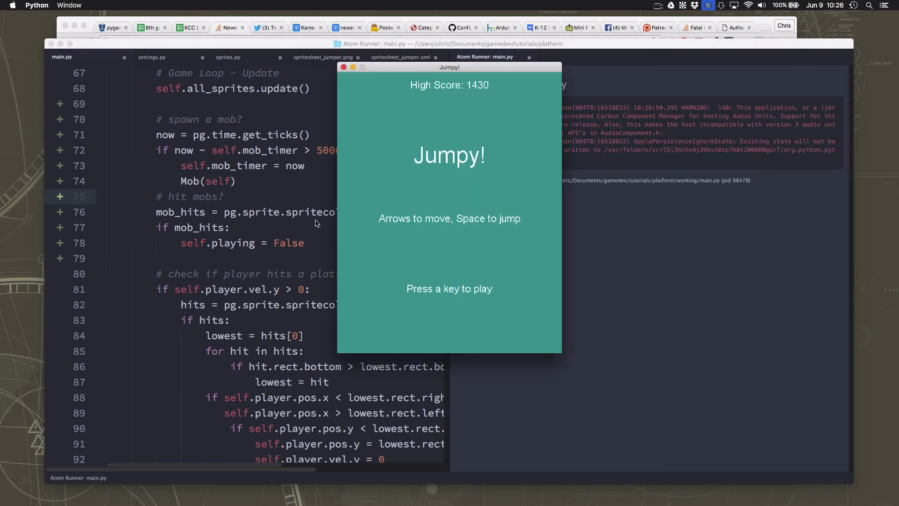
Play rounds until a mob hit shows Game Over, then quit back to the code
key("space")
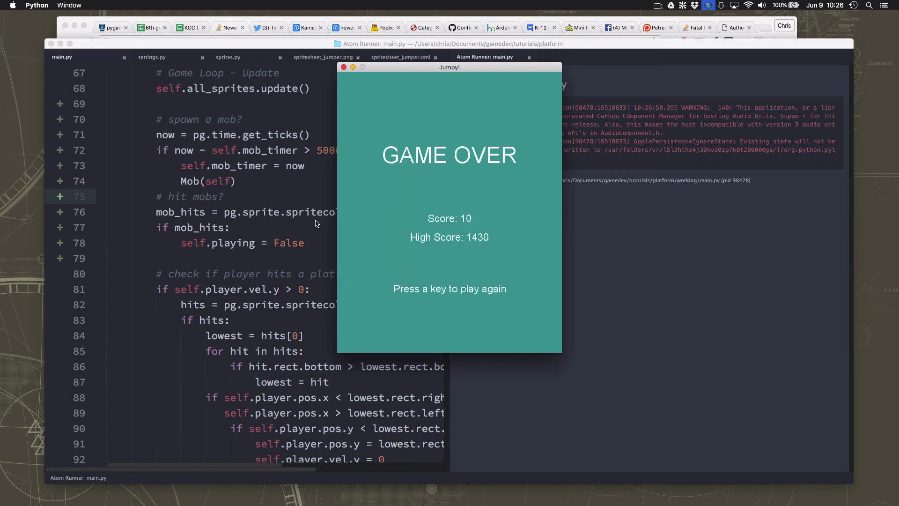
key("space")
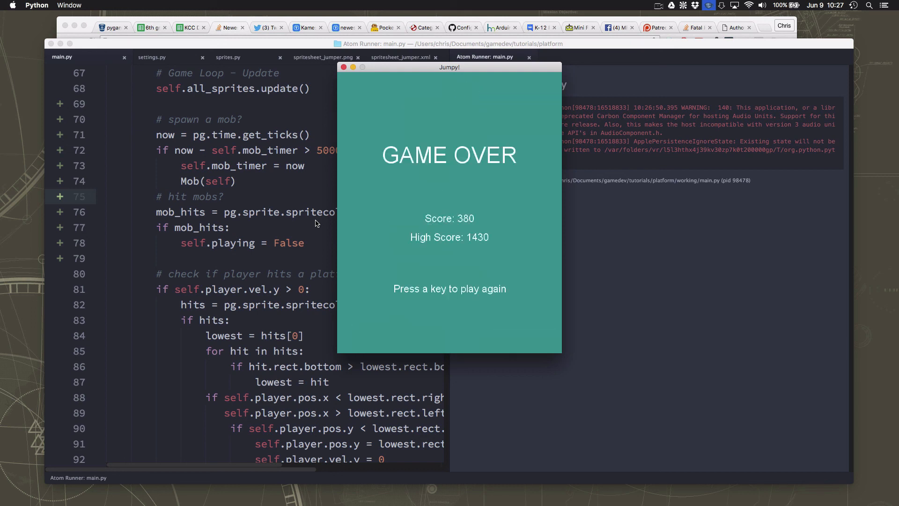
key("space")
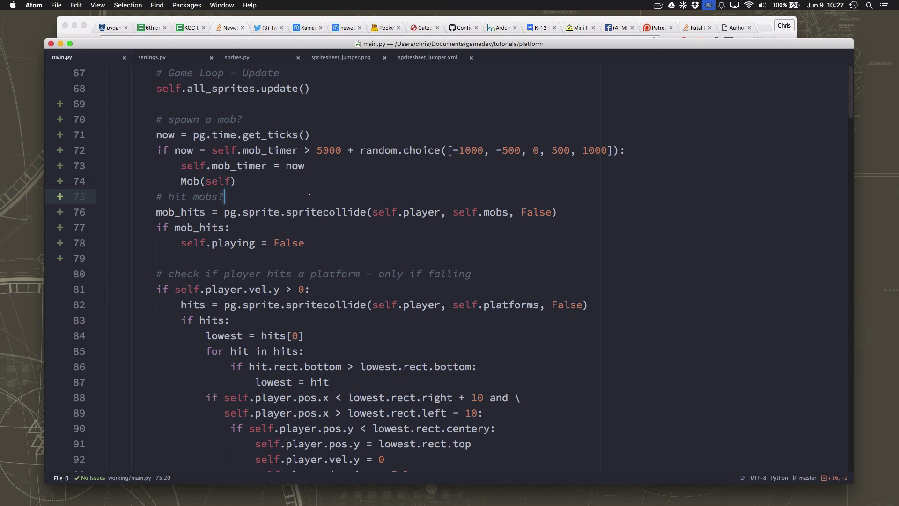
mouse_move(328, 204)
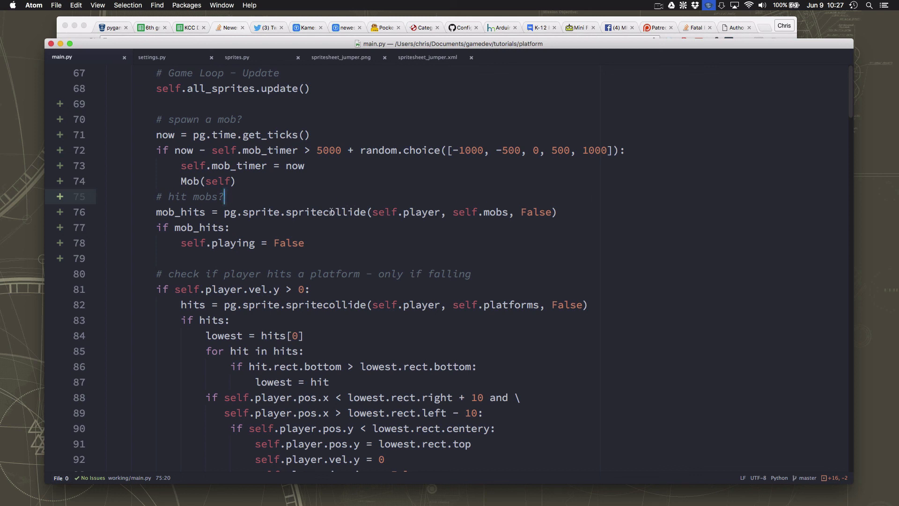
mouse_move(271, 203)
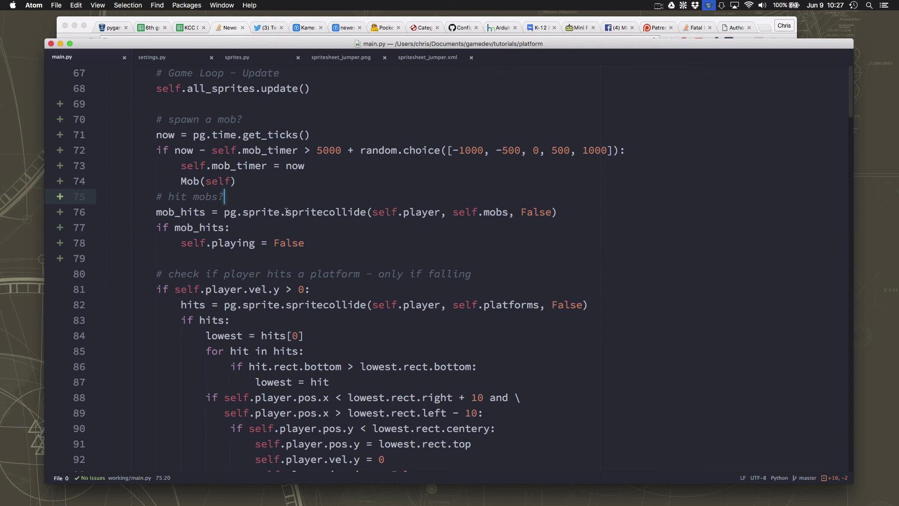
mouse_move(371, 281)
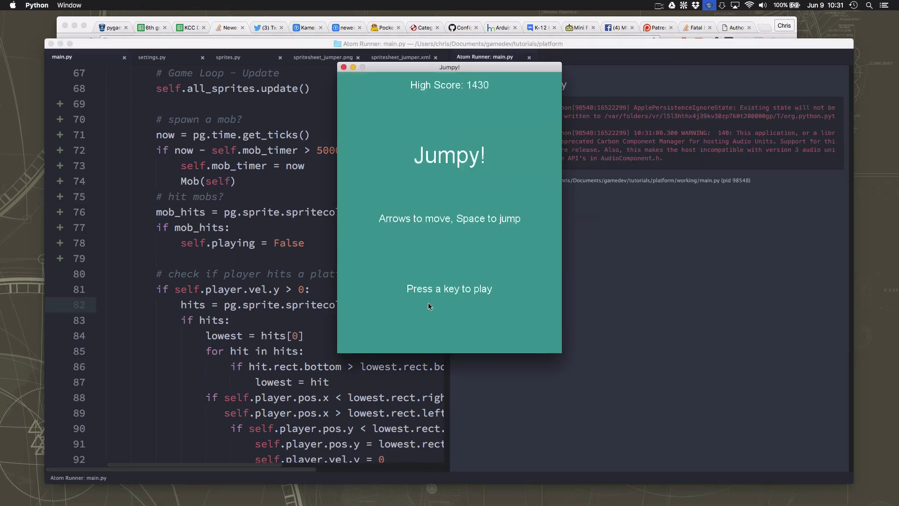
Start a round, and after Game Over start a fresh one
key("space")
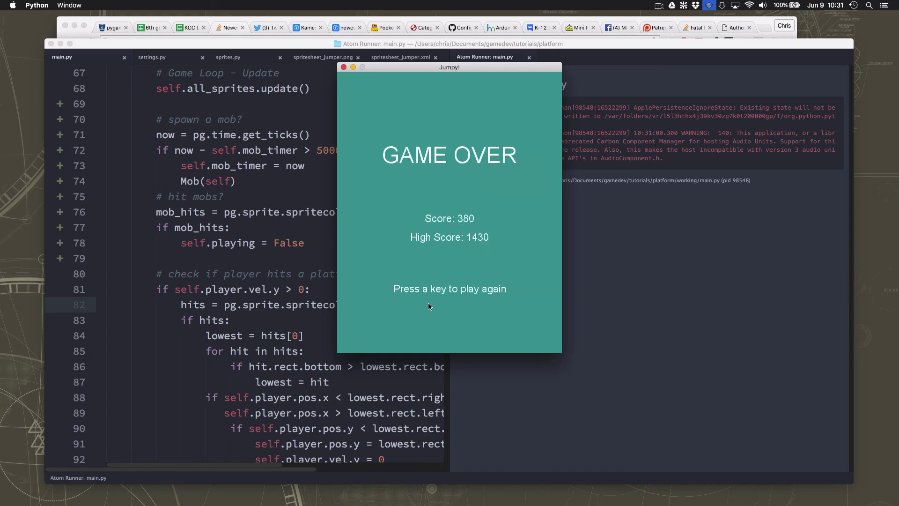
key("space")
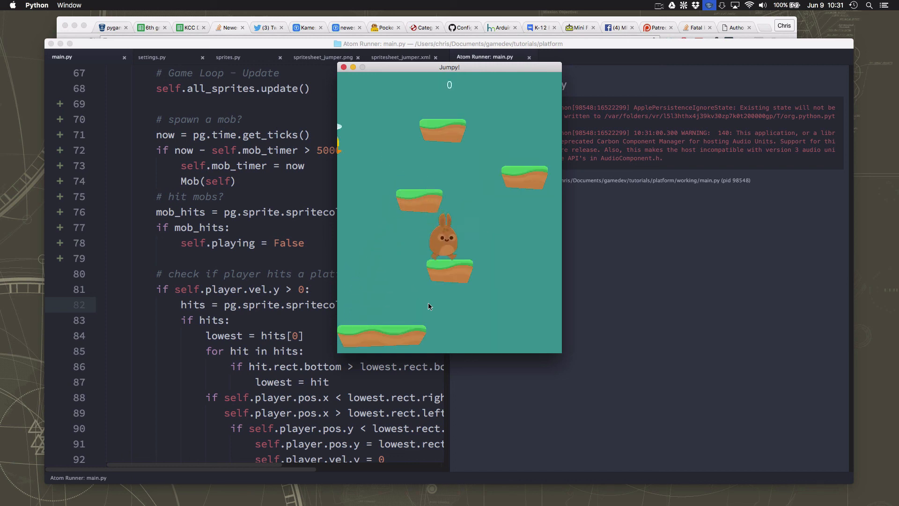